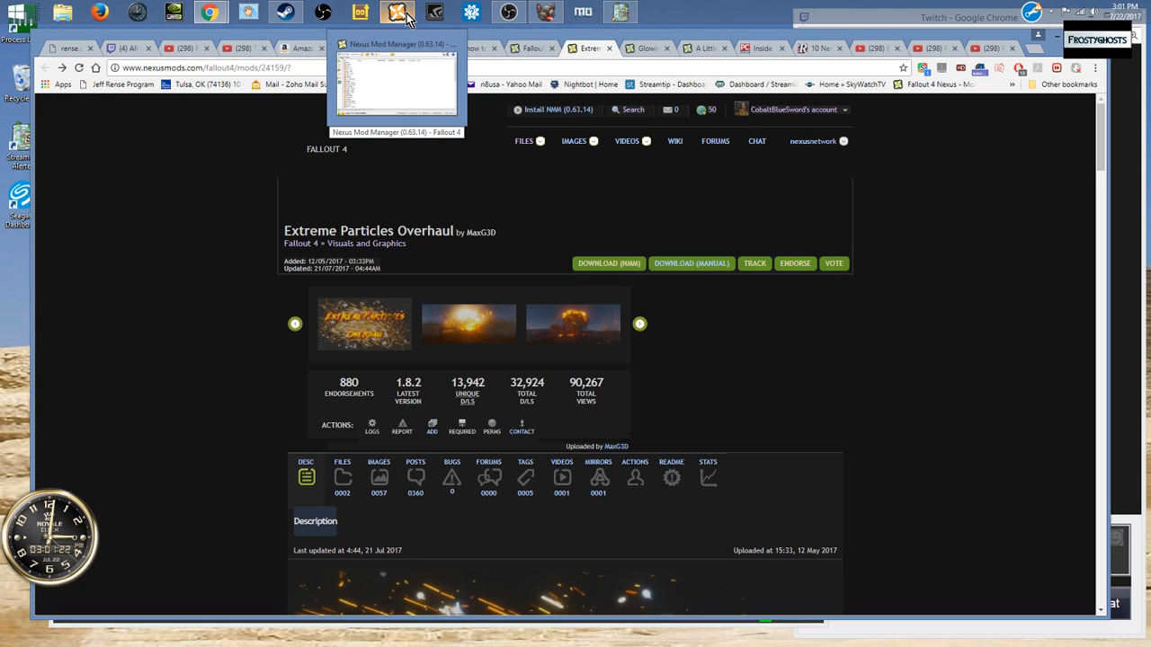
mouse_move(509, 10)
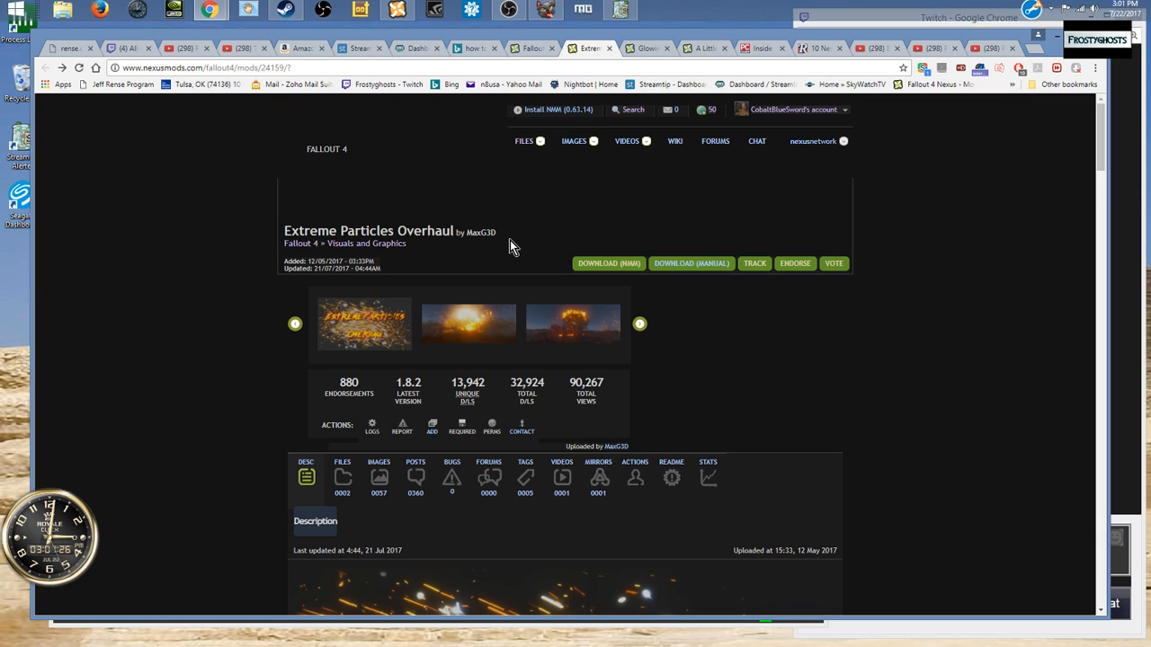
mouse_move(230, 266)
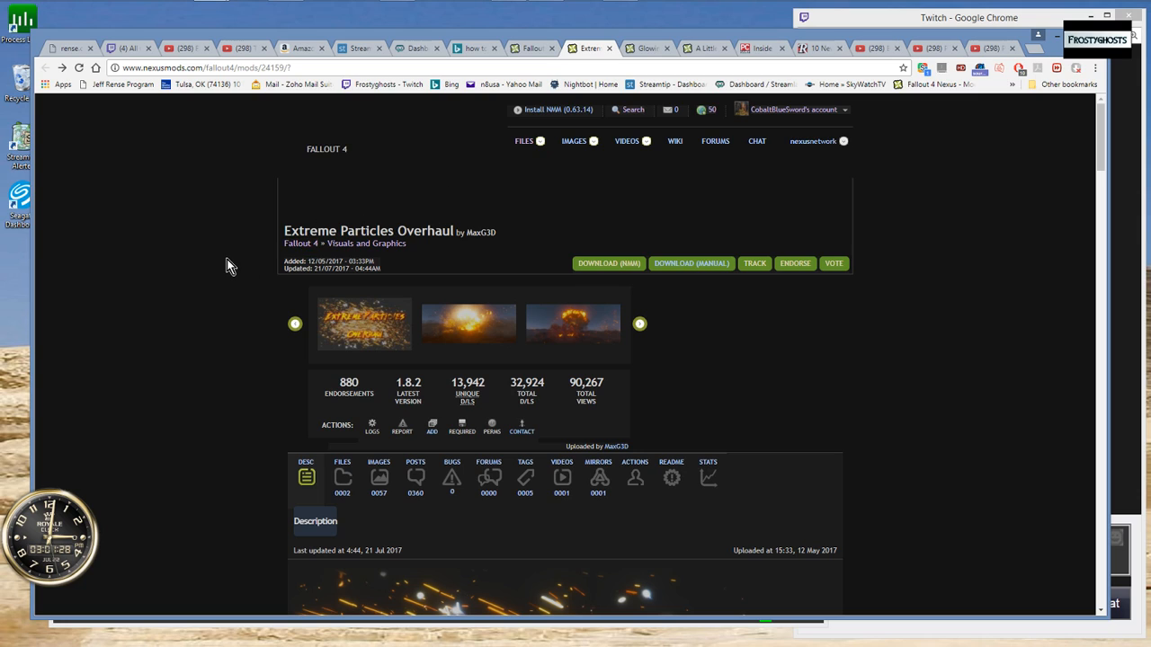
Step: Bring Nexus Mod Manager forward and move its window lower over the mod page
scroll(down, 3)
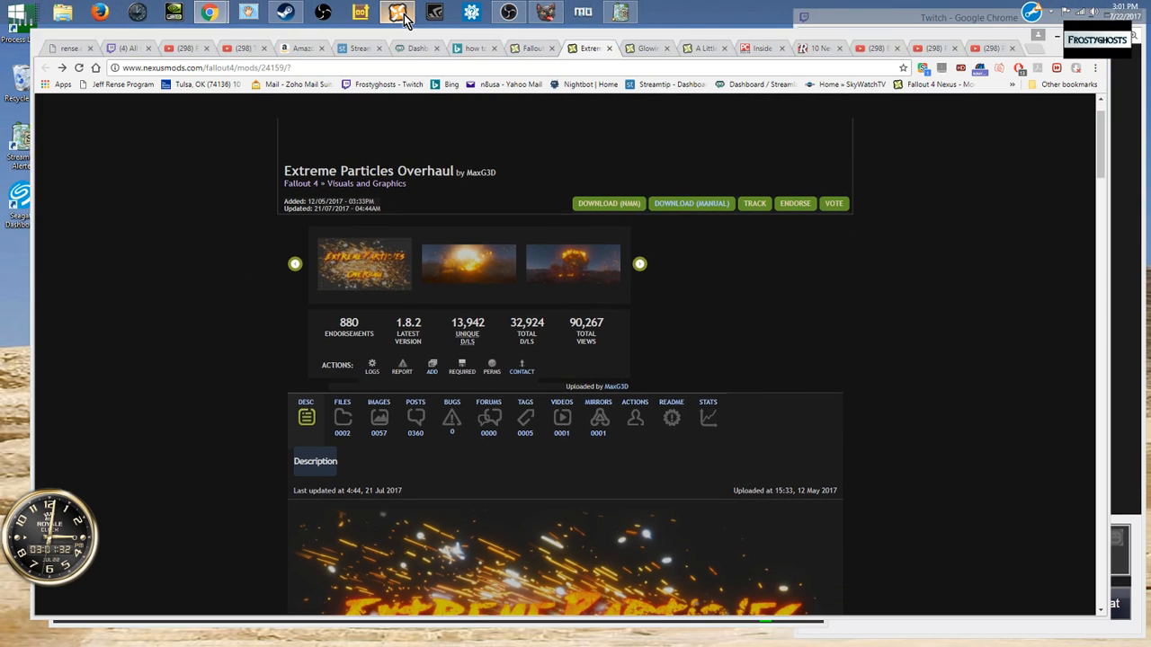
click(397, 10)
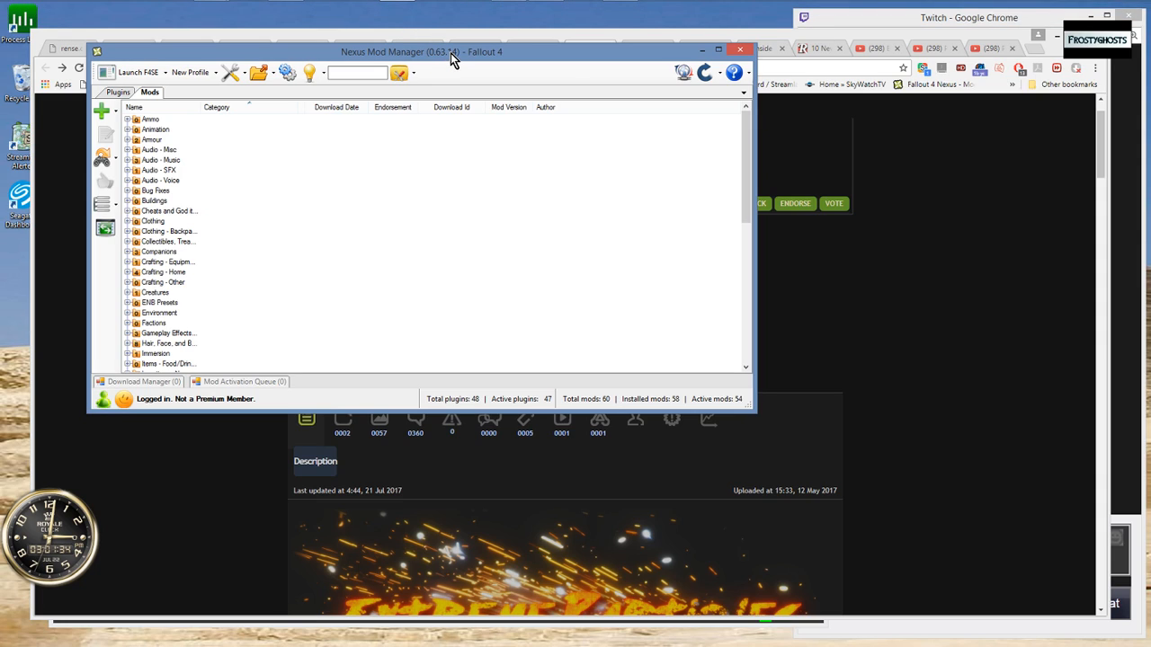
drag(450, 50, 449, 164)
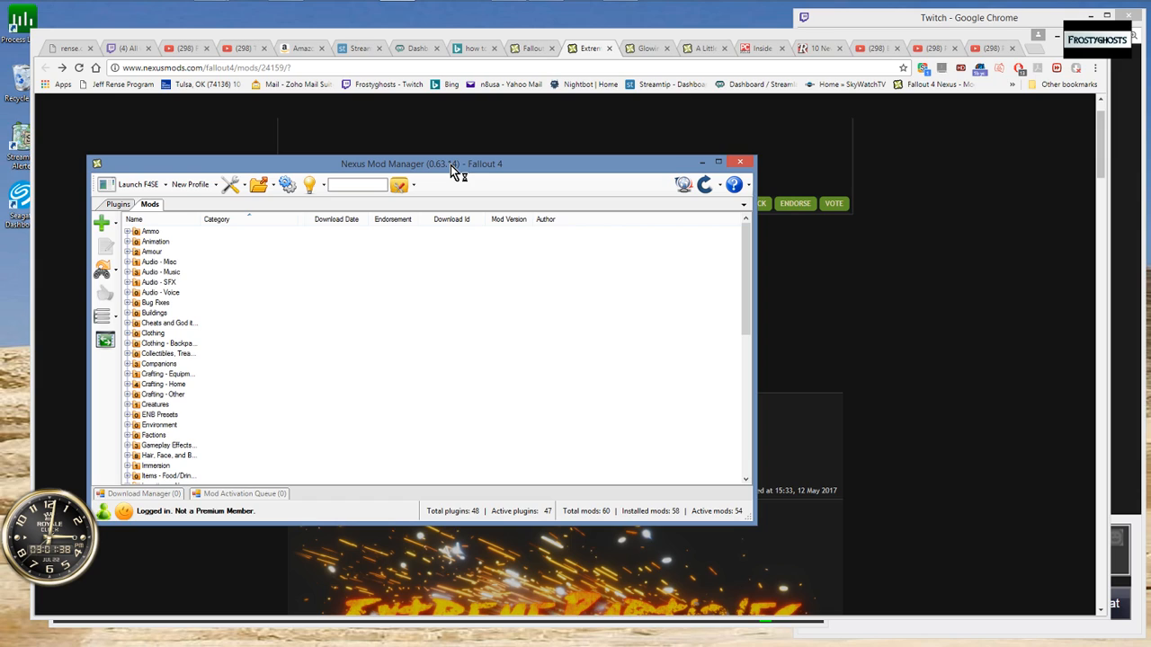
mouse_move(926, 377)
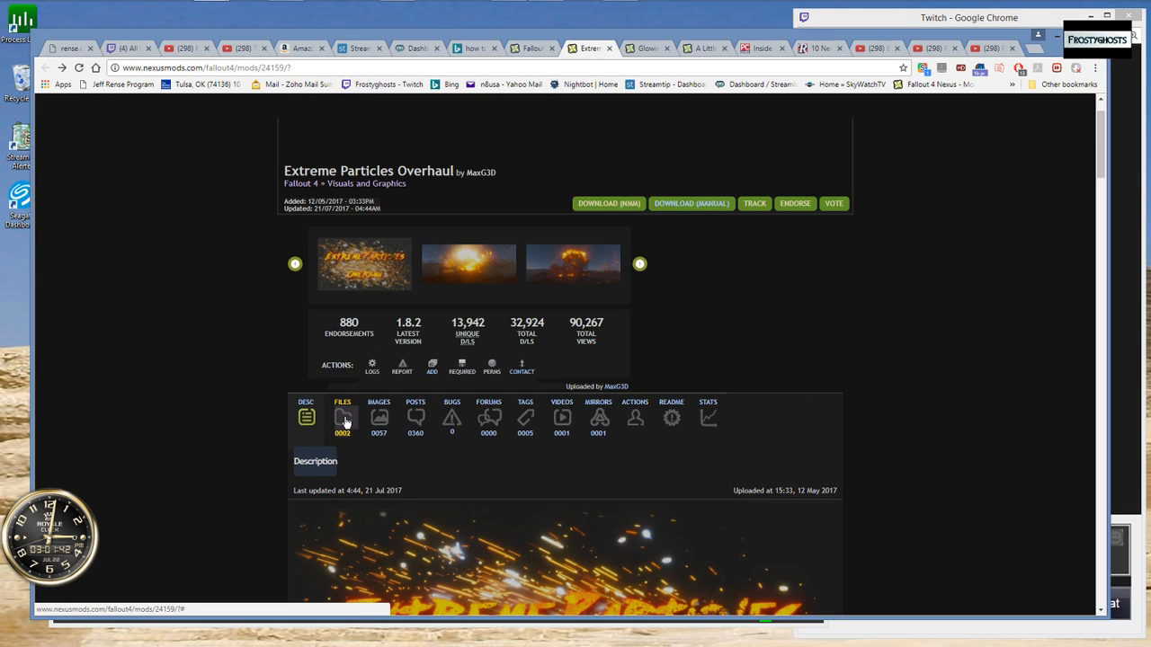
Step: Show the mod's Files list and choose Download with Manager for Extreme Particles Overhaul
click(342, 417)
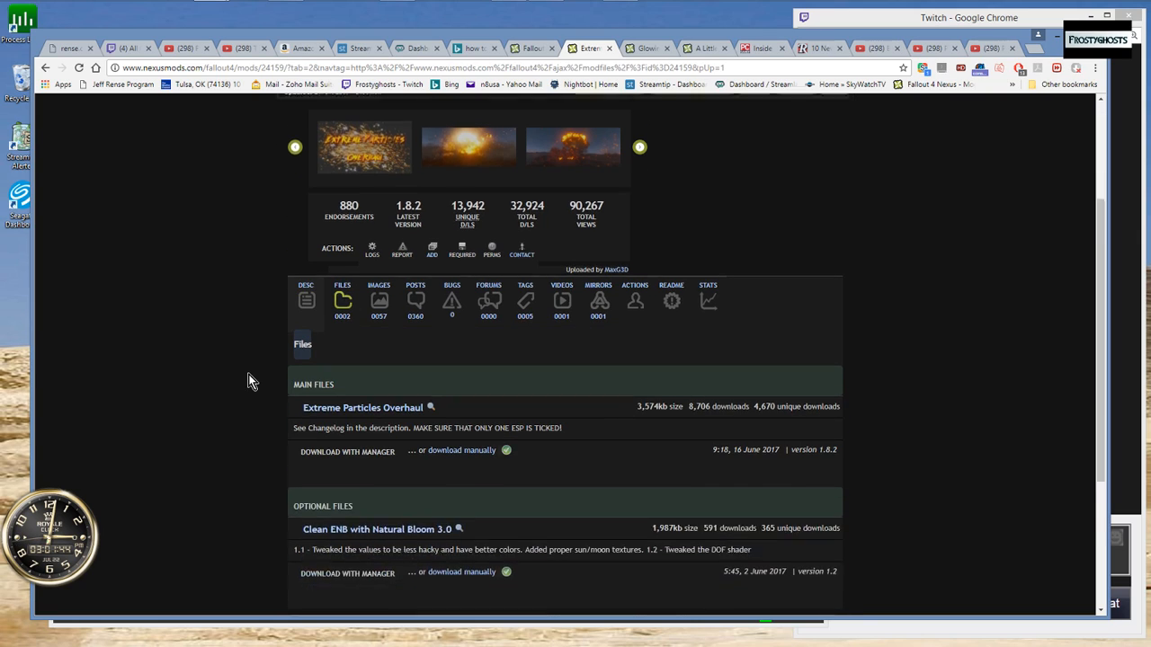
scroll(down, 3)
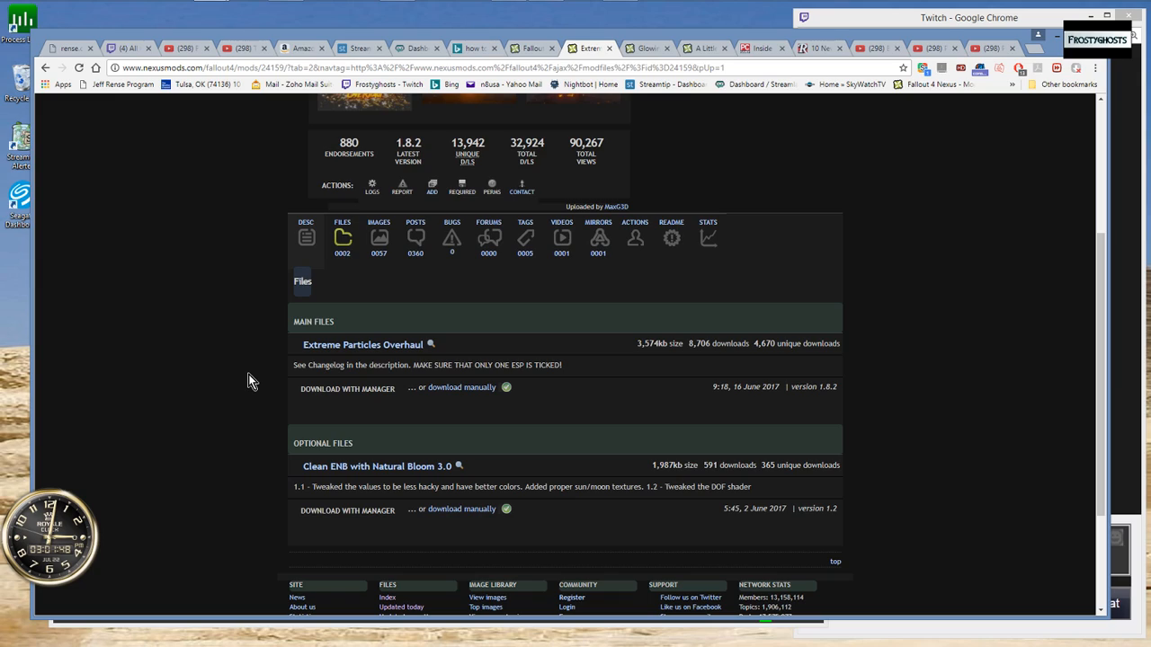
mouse_move(347, 389)
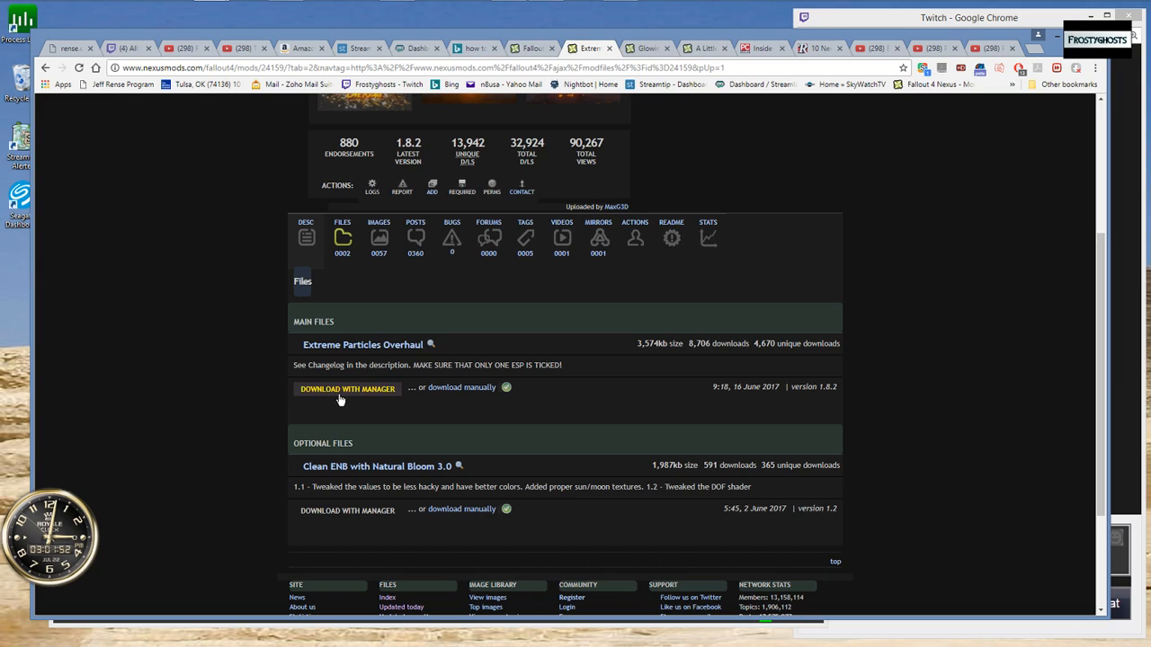
click(347, 388)
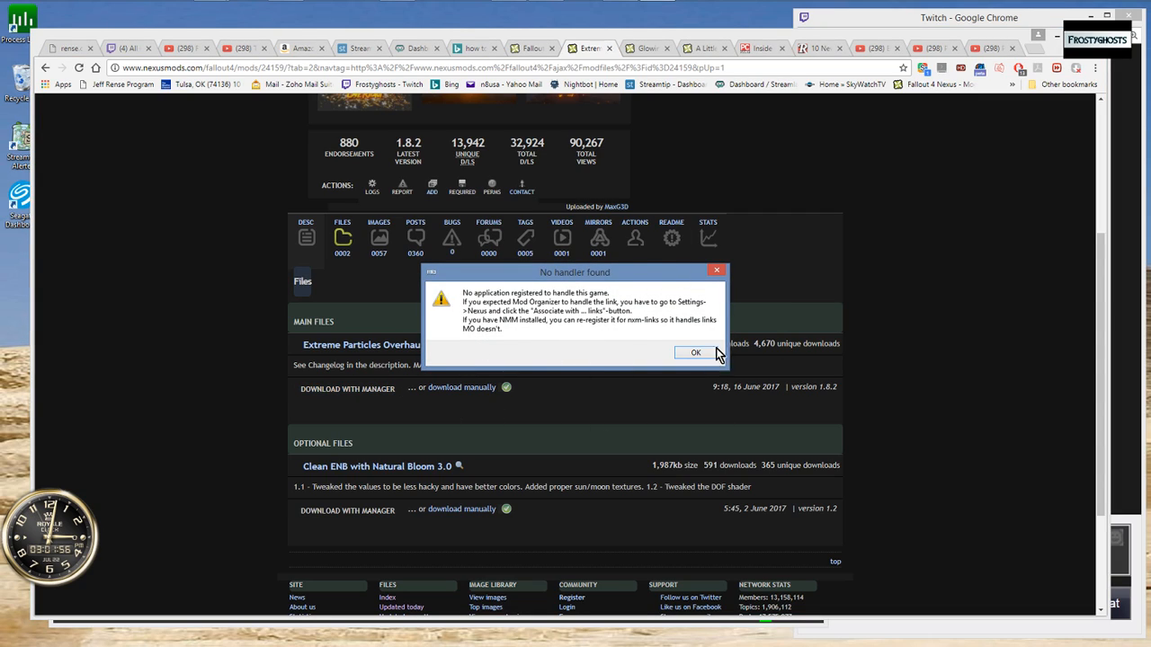
mouse_move(536, 367)
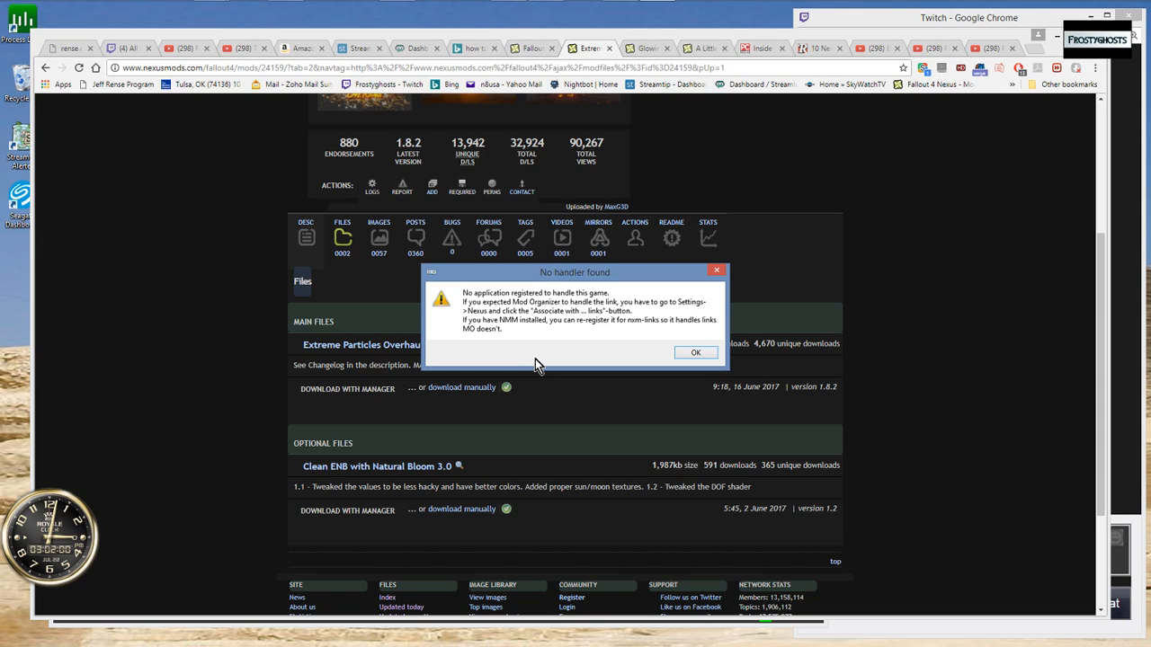
mouse_move(712, 327)
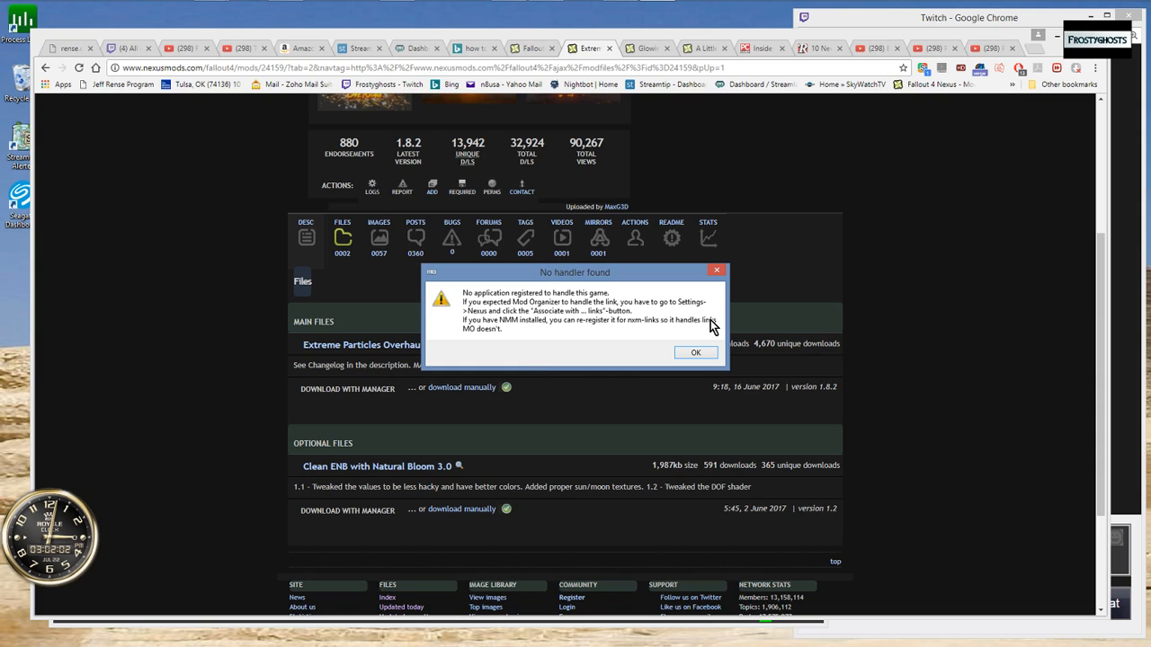
mouse_move(579, 353)
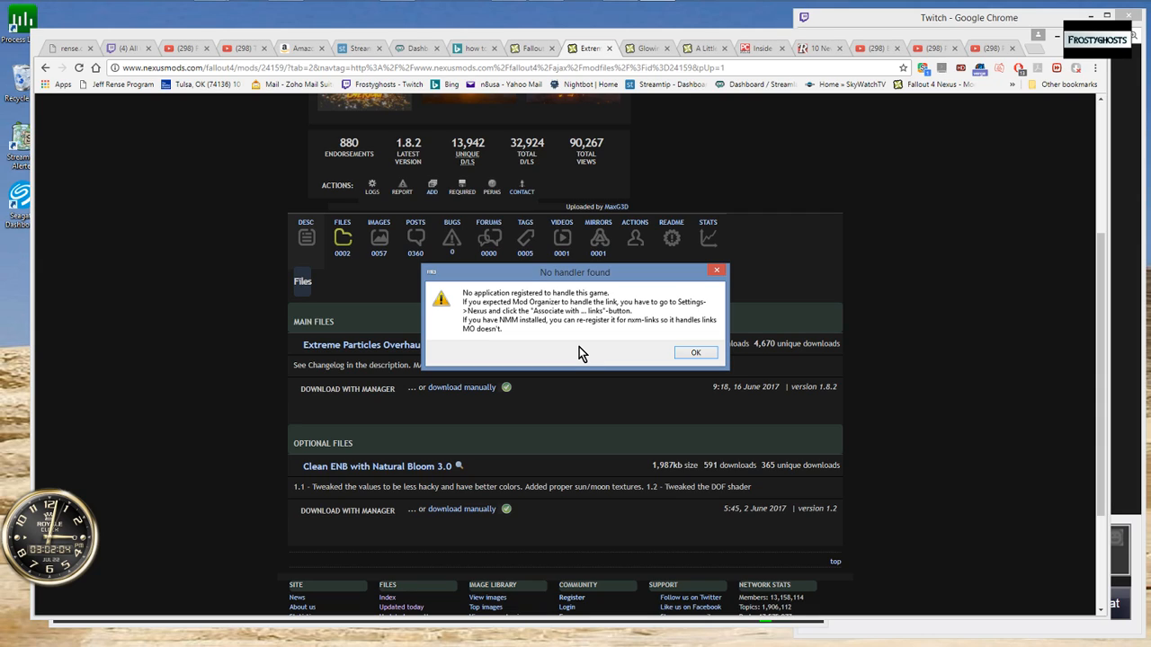
mouse_move(422, 8)
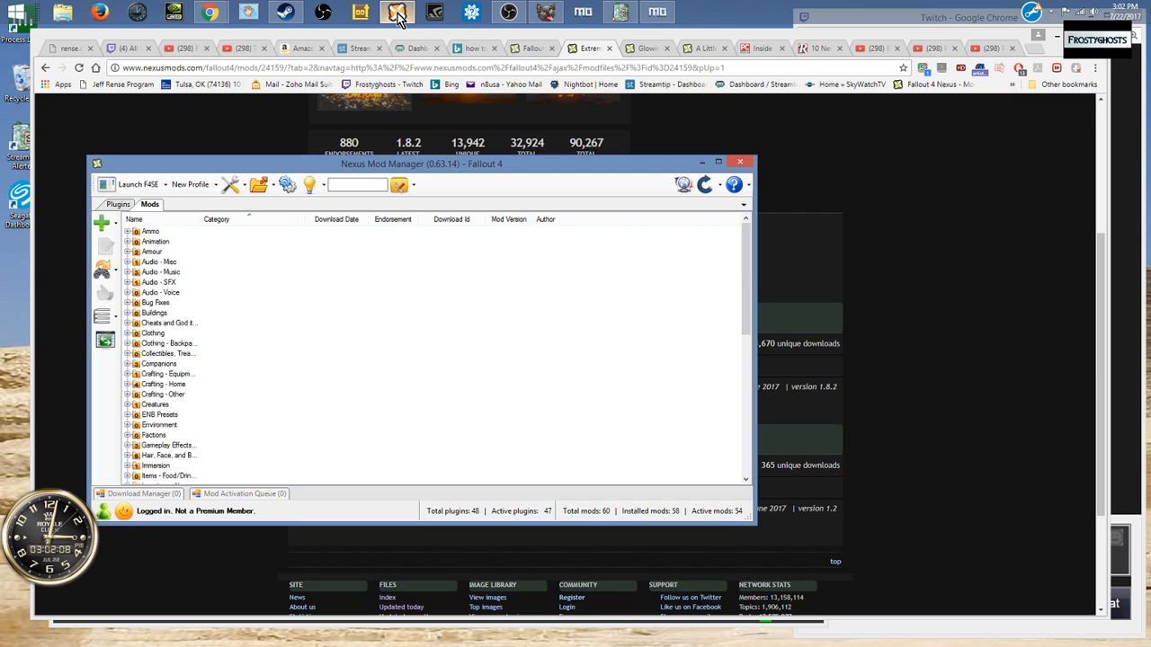
mouse_move(299, 327)
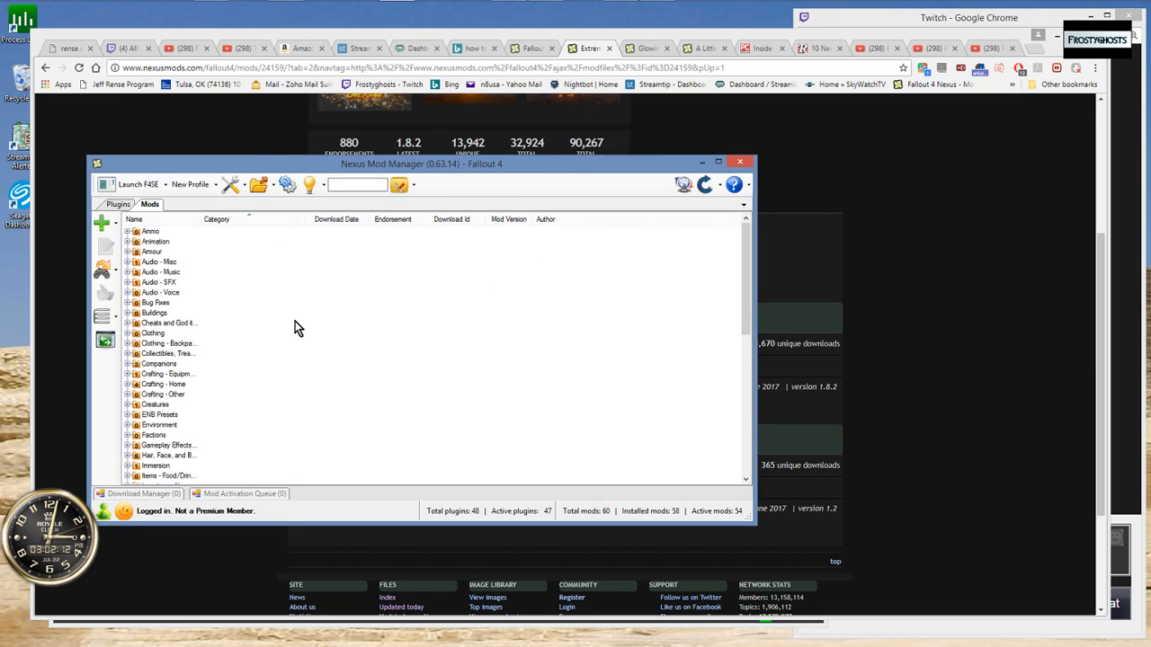
mouse_move(931, 296)
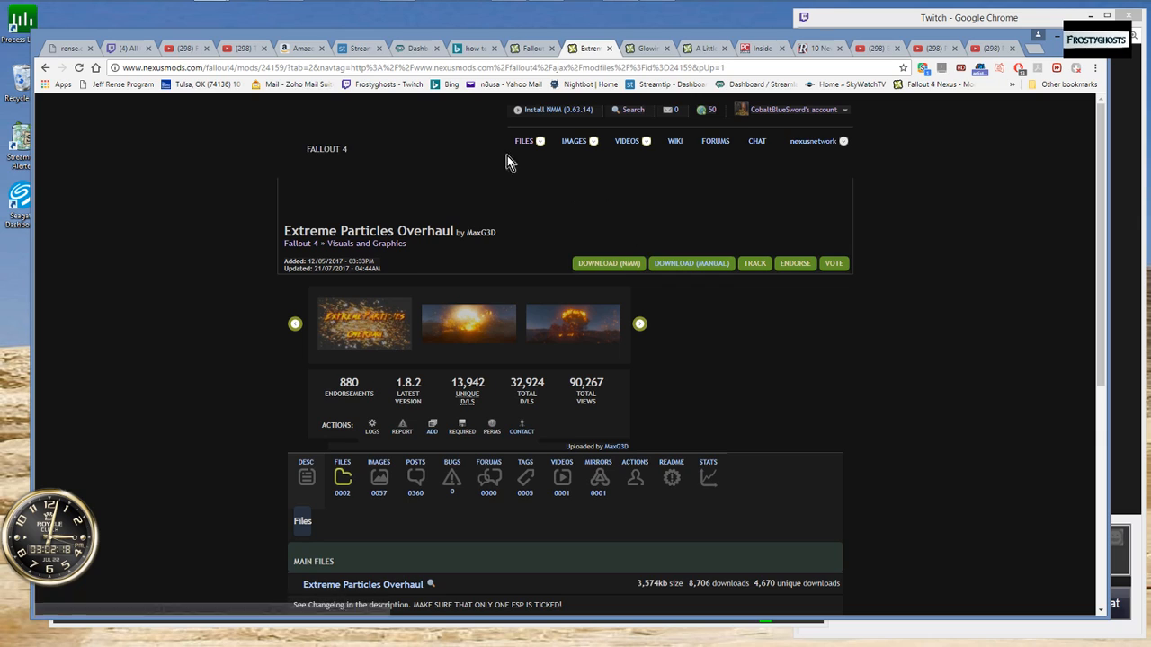
Step: Dismiss the 'No handler found' error and close the Nexus Mod Manager window
scroll(down, 3)
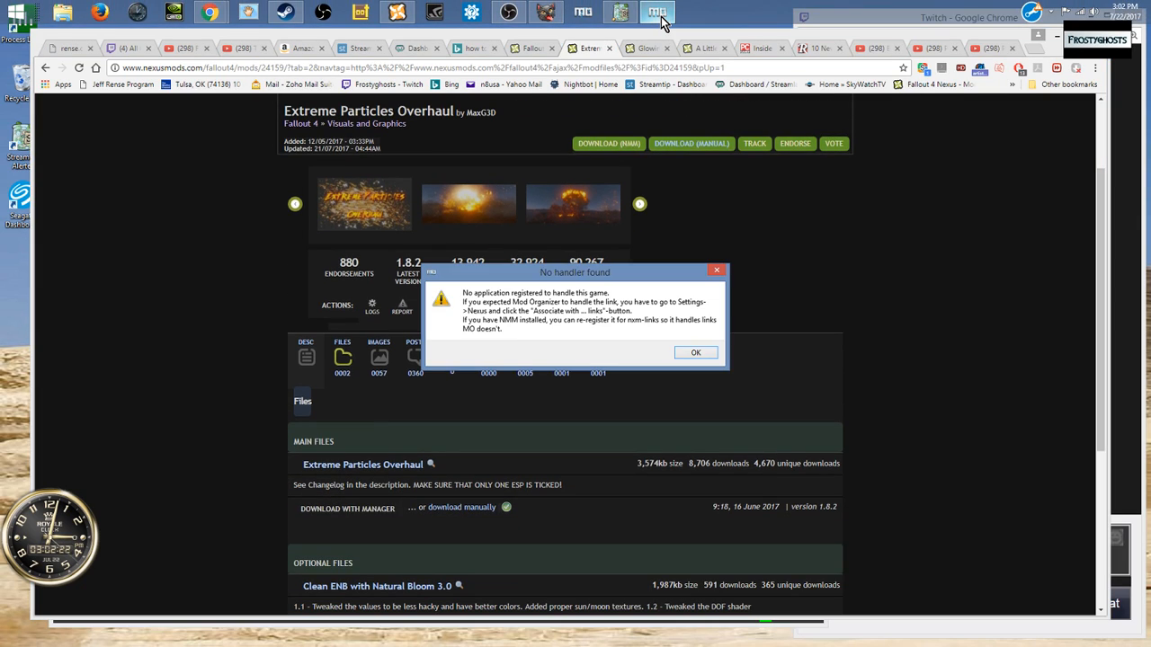
mouse_move(510, 284)
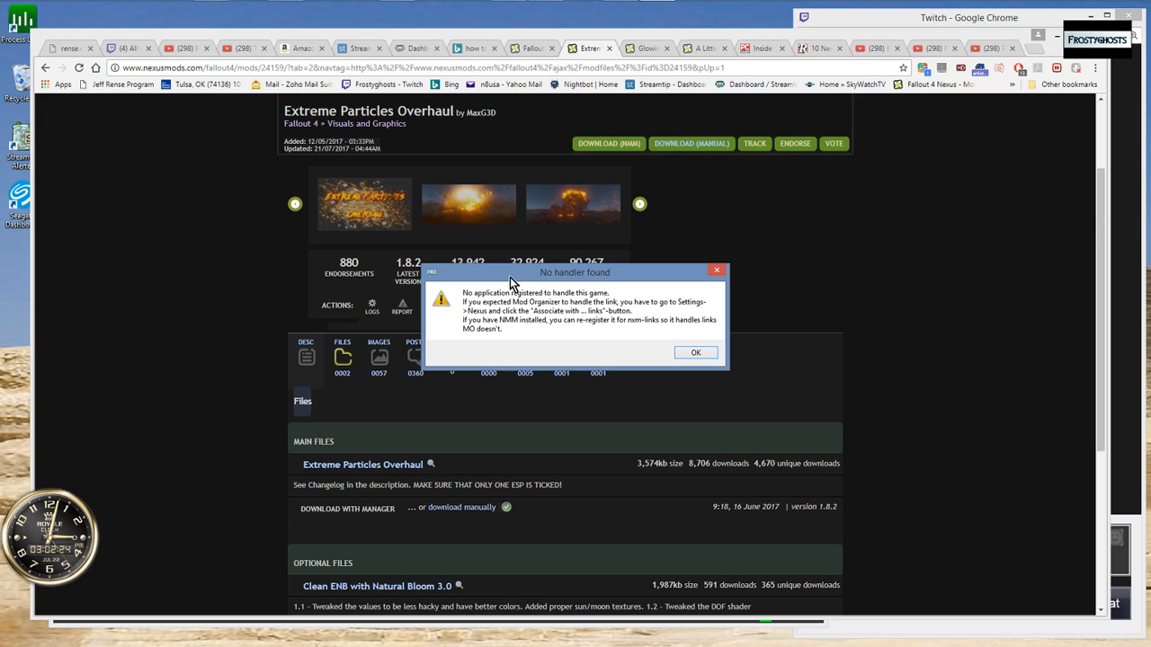
mouse_move(472, 309)
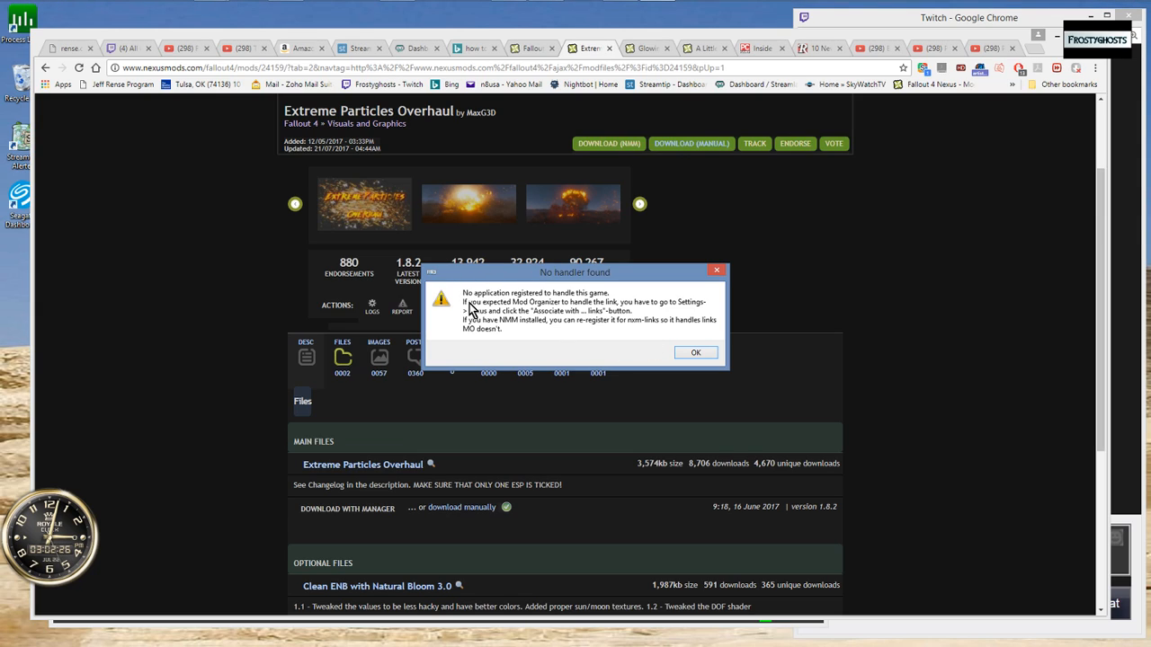
mouse_move(574, 310)
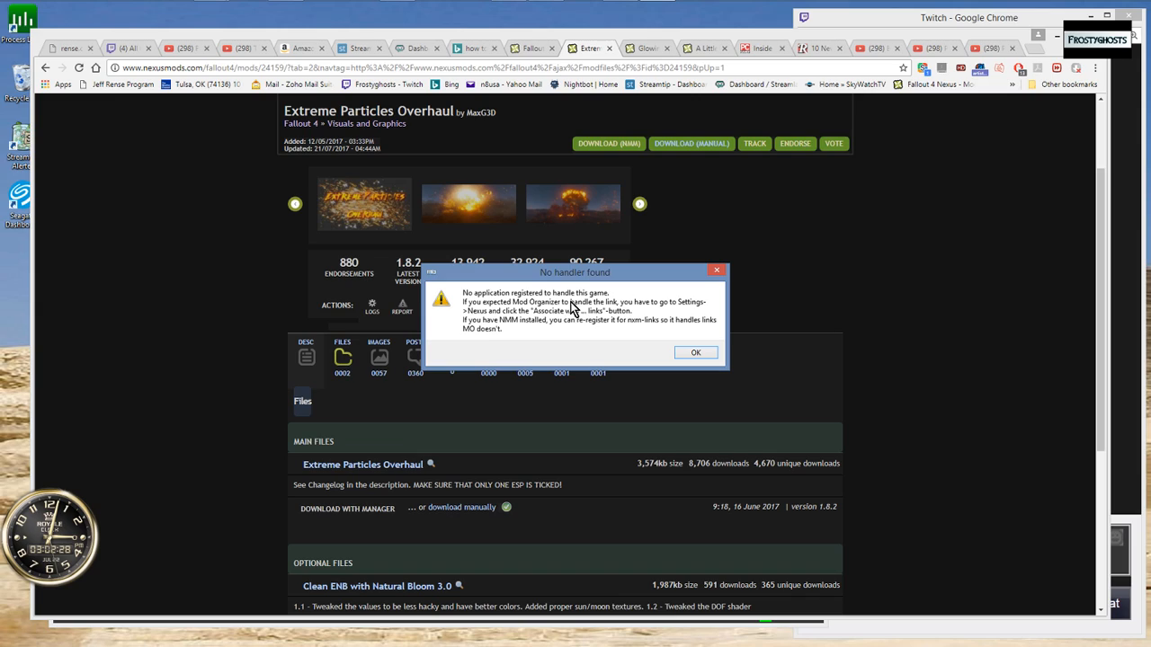
mouse_move(582, 353)
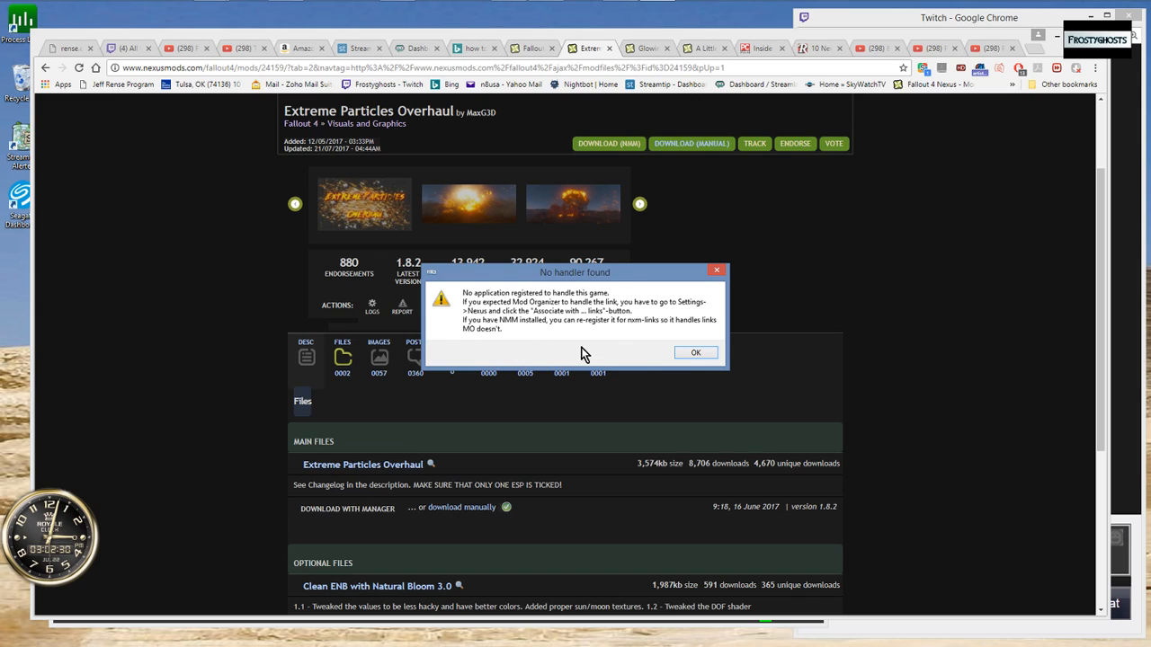
mouse_move(563, 326)
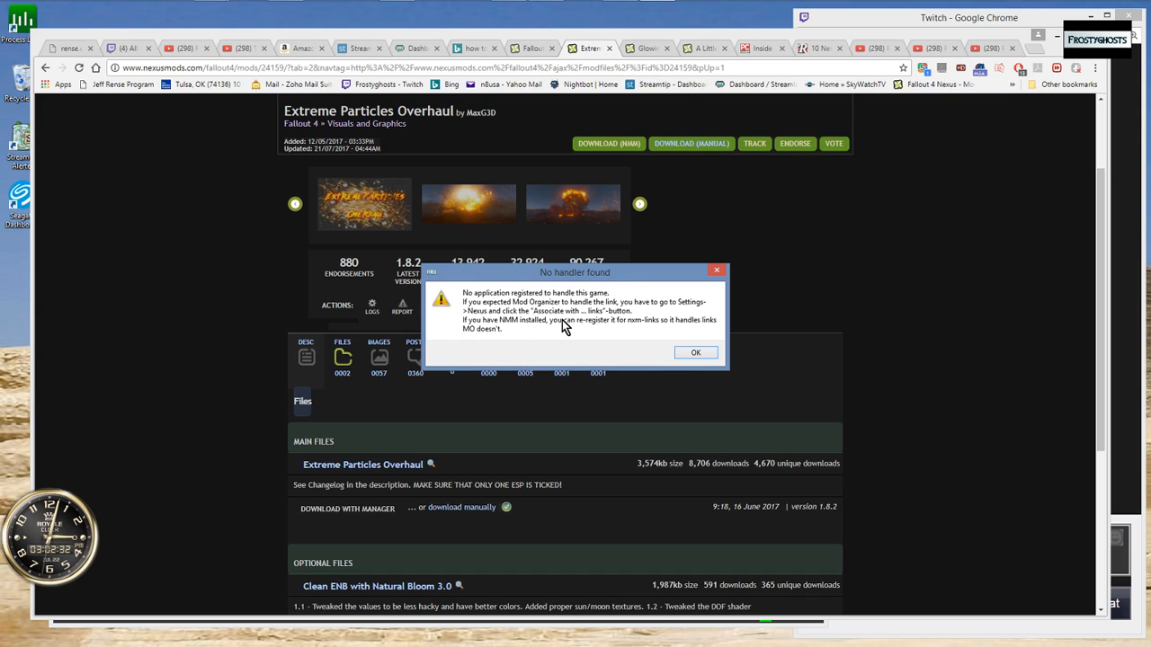
mouse_move(644, 414)
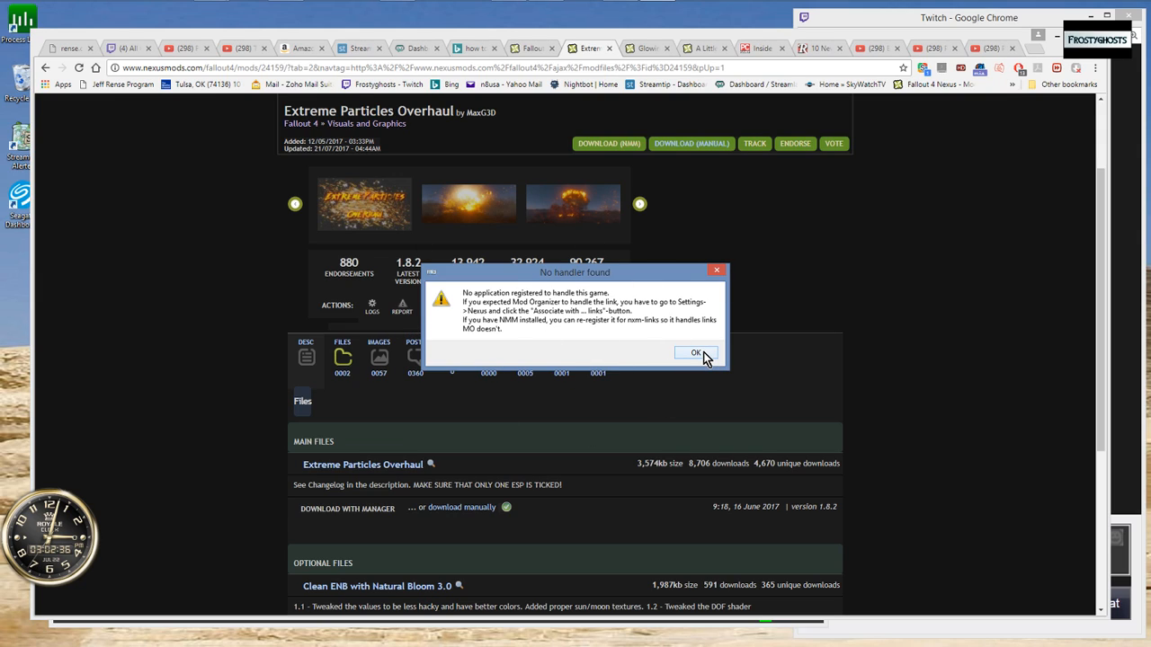
click(694, 353)
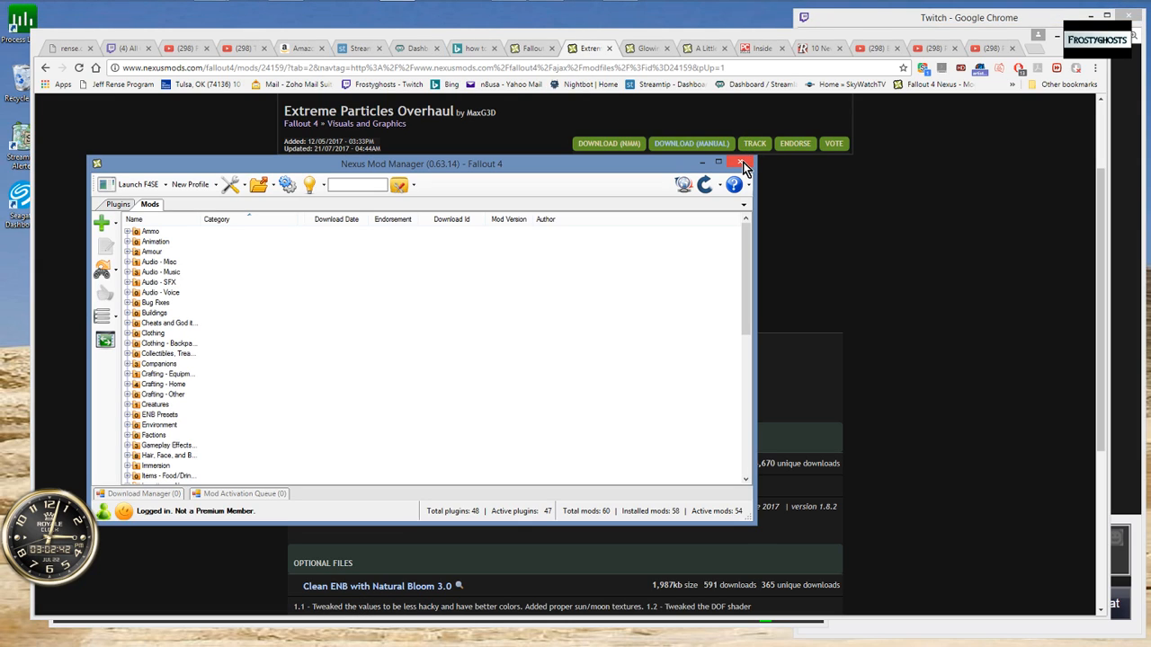
mouse_move(741, 164)
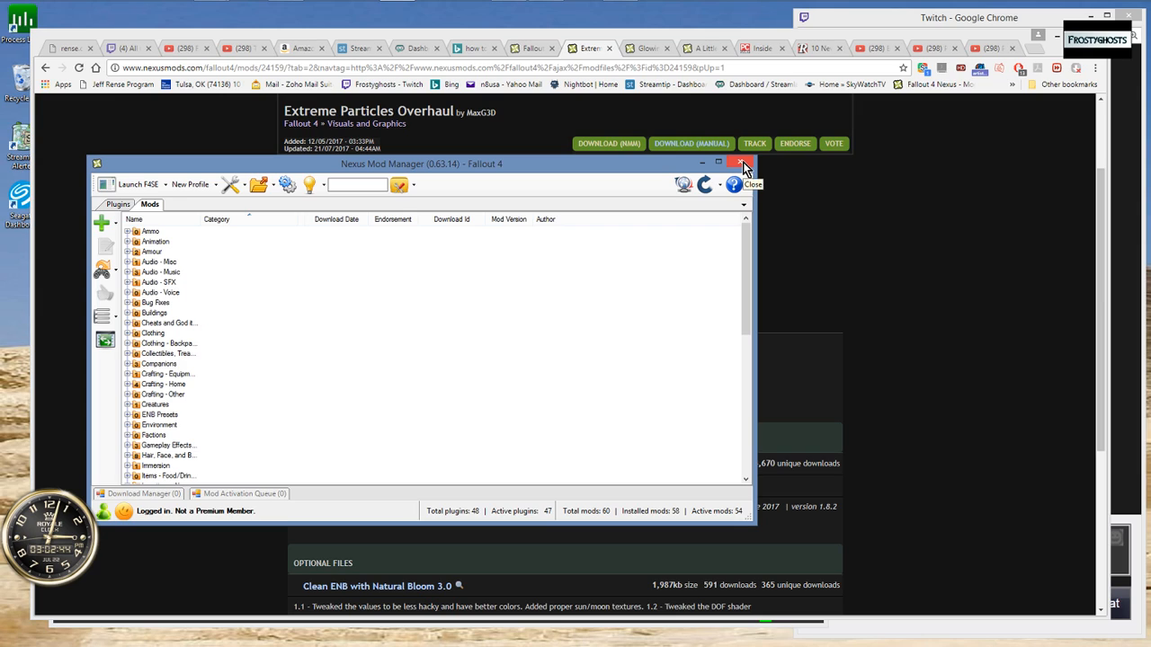
click(741, 163)
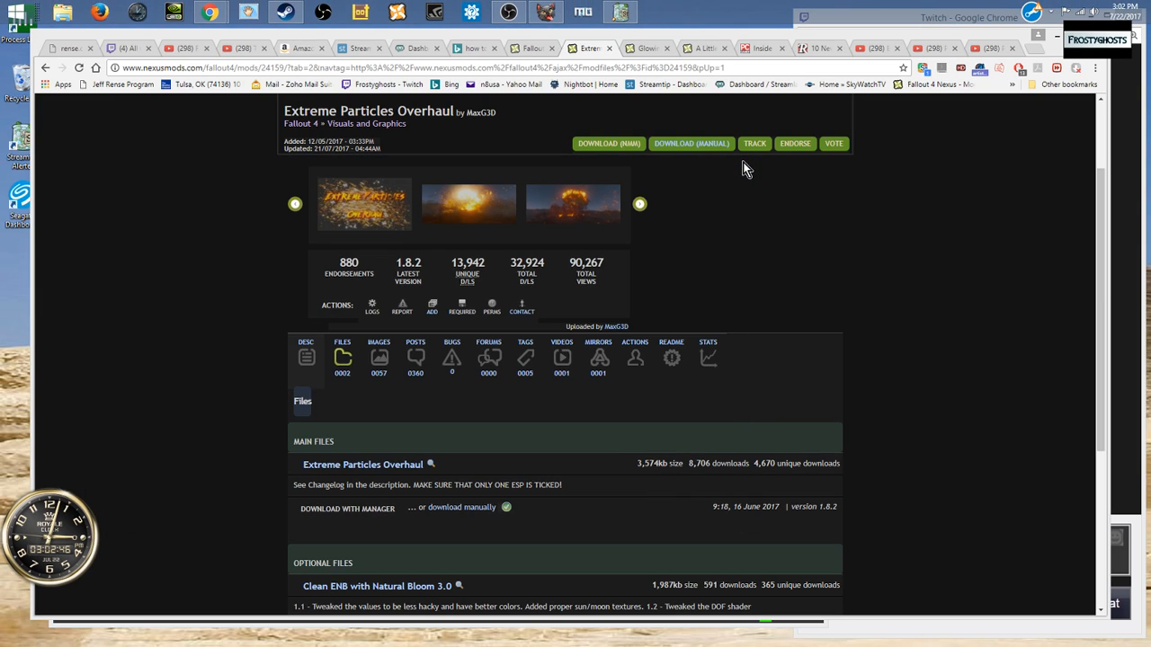
mouse_move(399, 20)
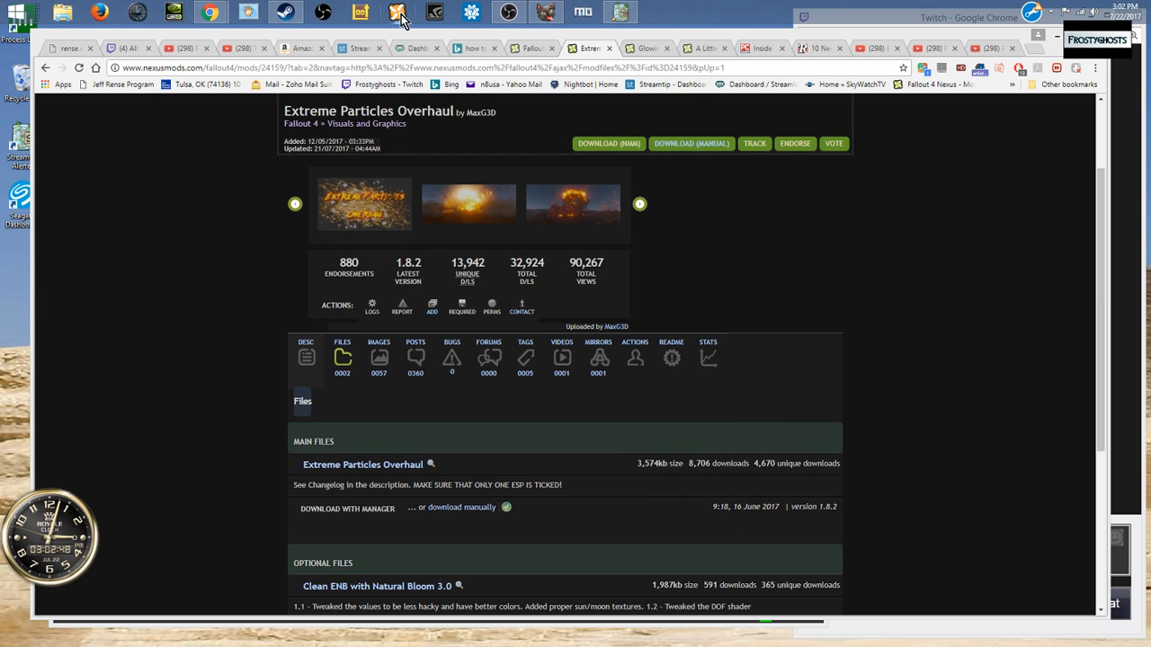
Step: Relaunch Nexus Mod Manager from its taskbar jump list, then close it again
right_click(400, 11)
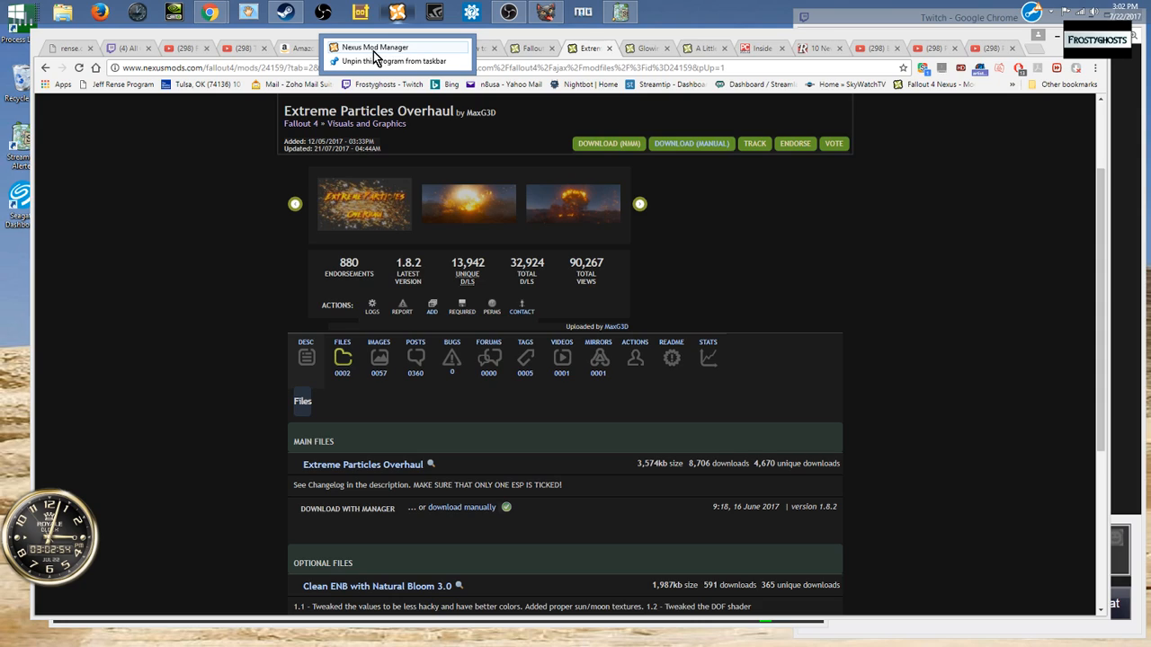
mouse_move(382, 56)
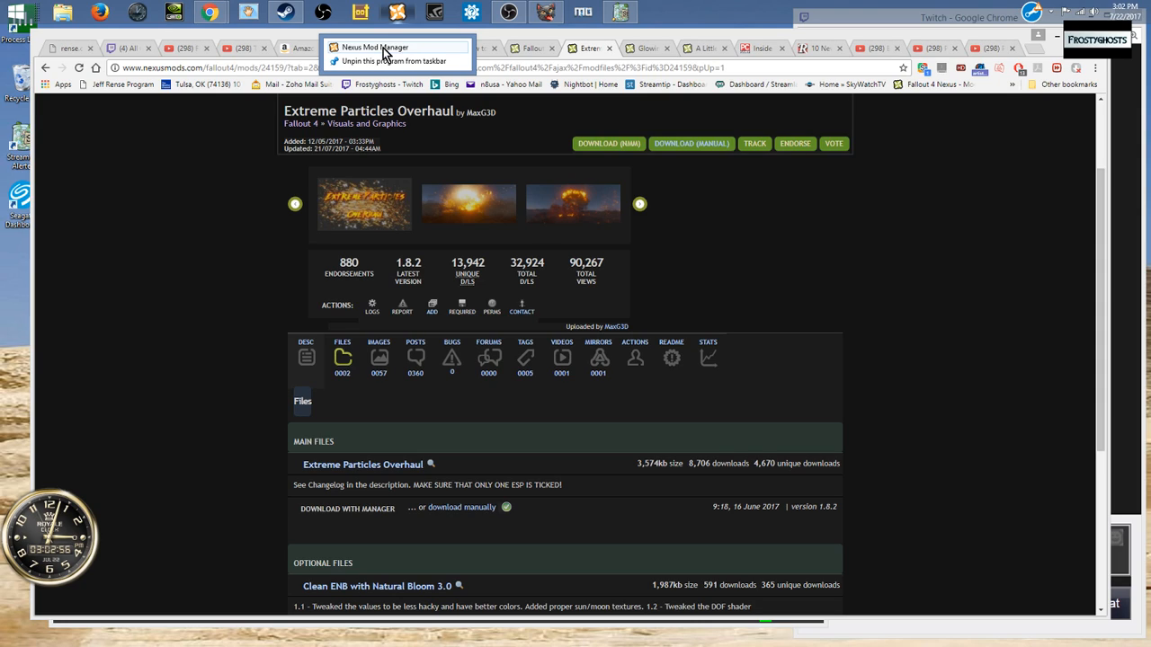
right_click(374, 46)
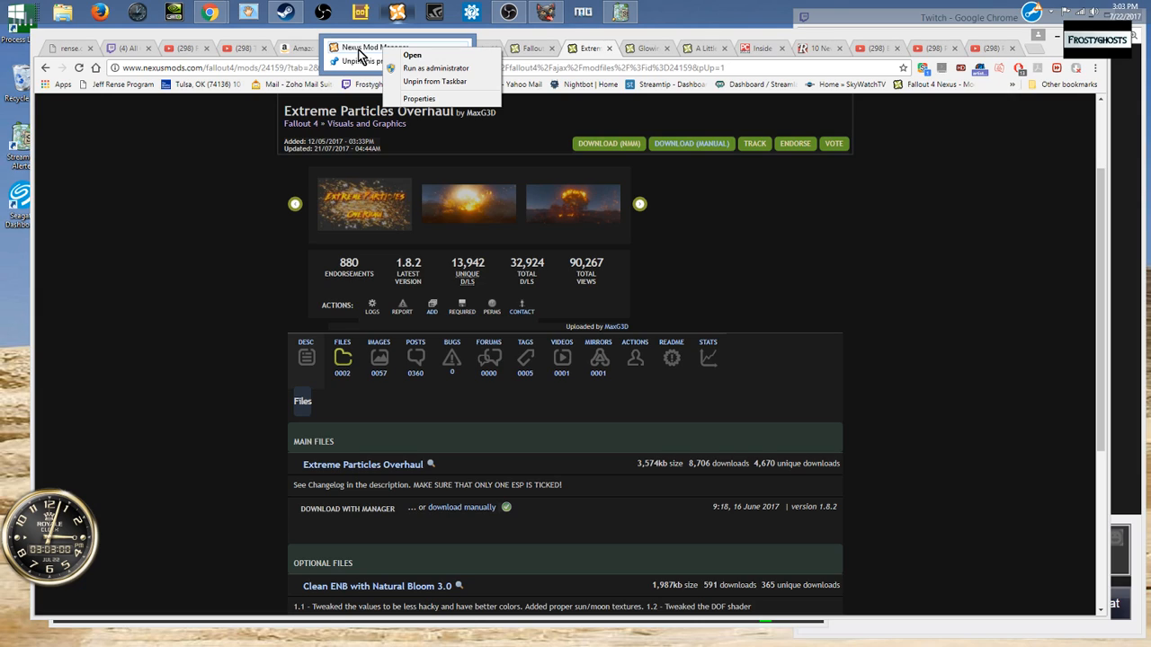
mouse_move(435, 68)
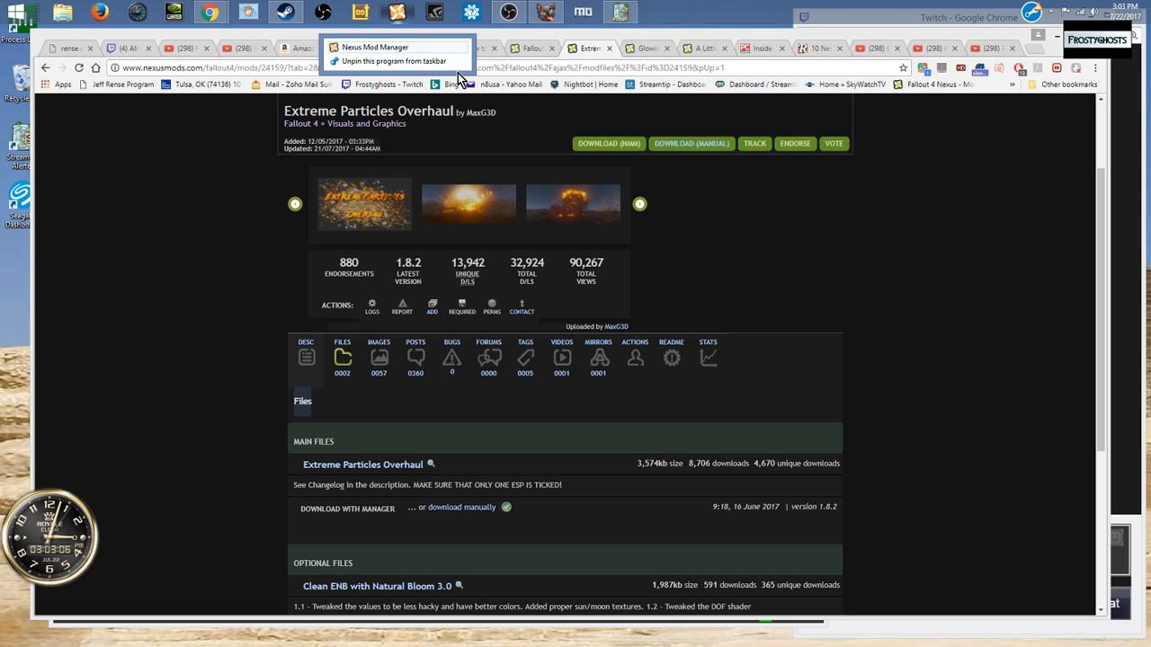
click(374, 47)
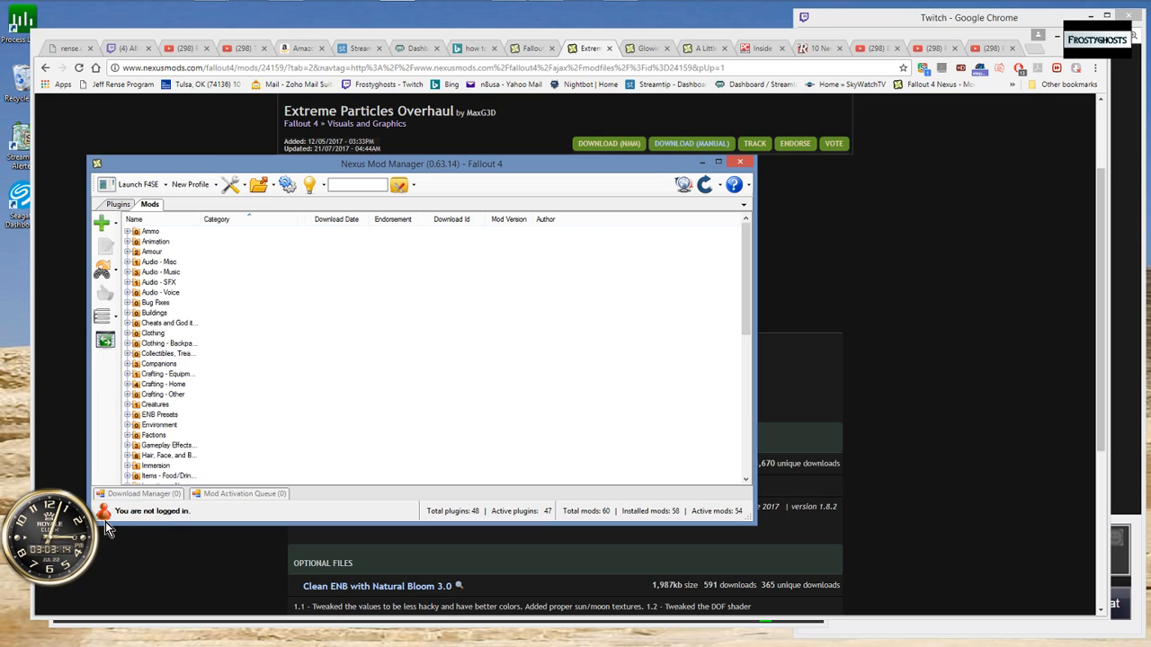
click(104, 511)
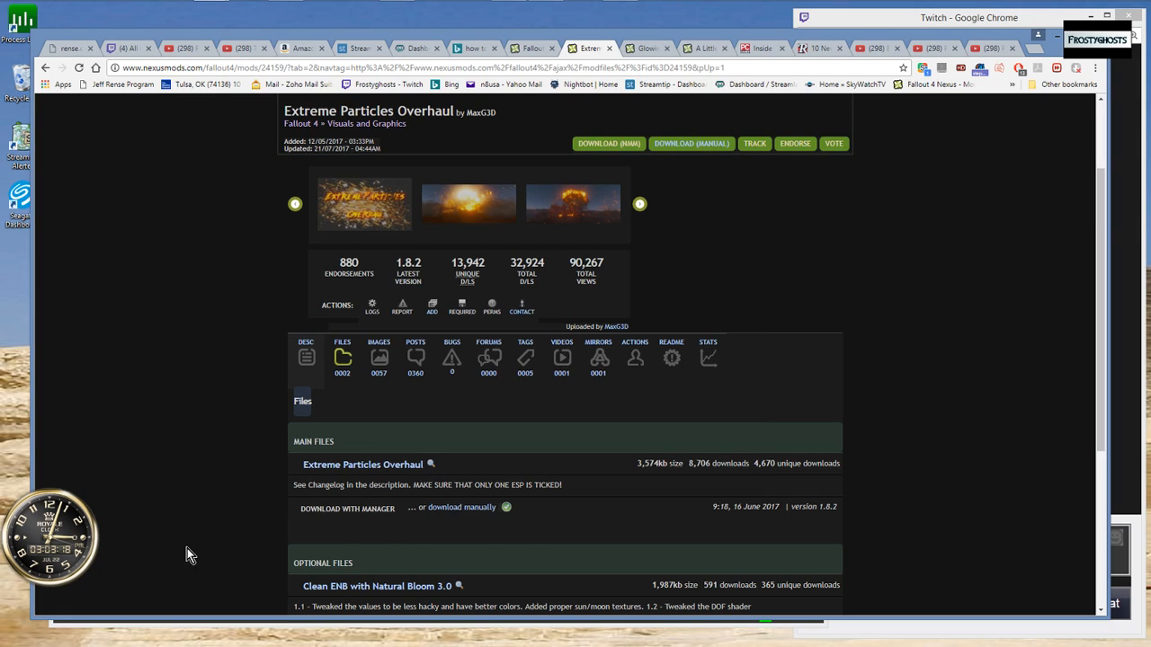
Step: Retry Download with Manager for the main file, dismiss the 'No handler found' error and close NMM
scroll(down, 3)
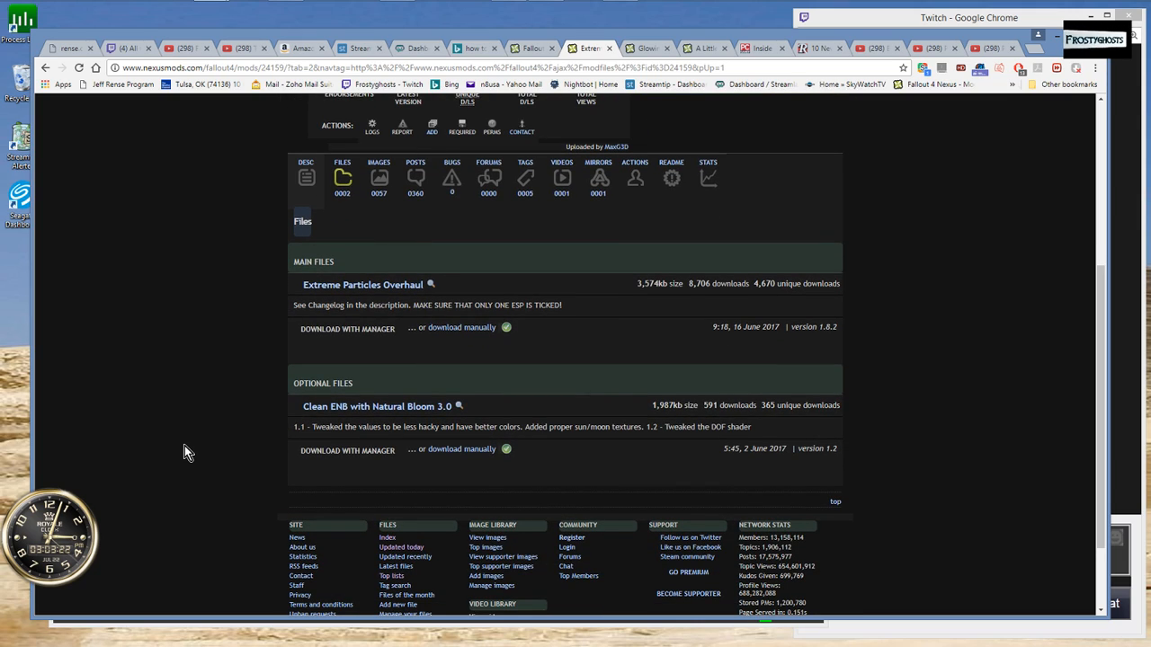
mouse_move(412, 365)
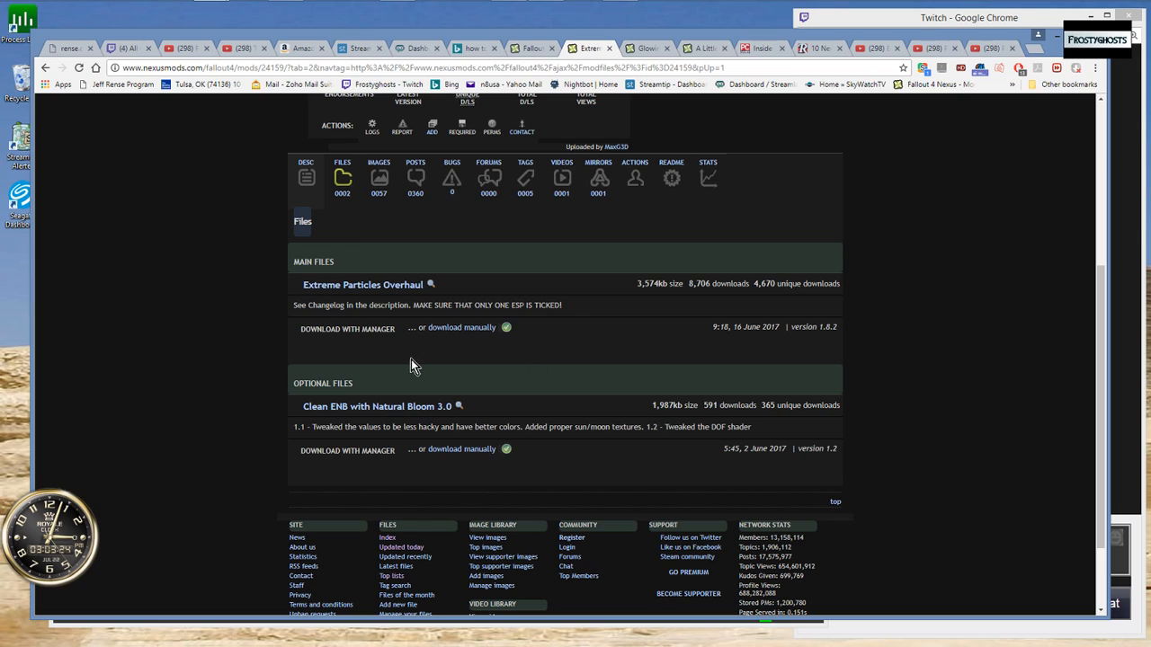
click(345, 327)
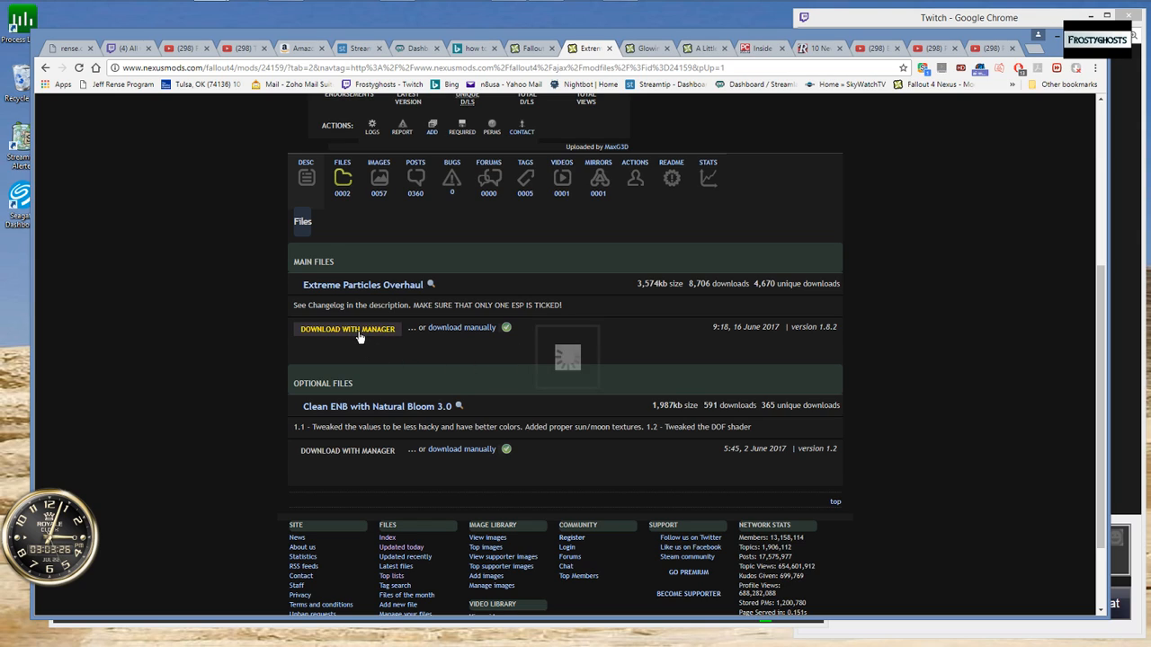
click(347, 327)
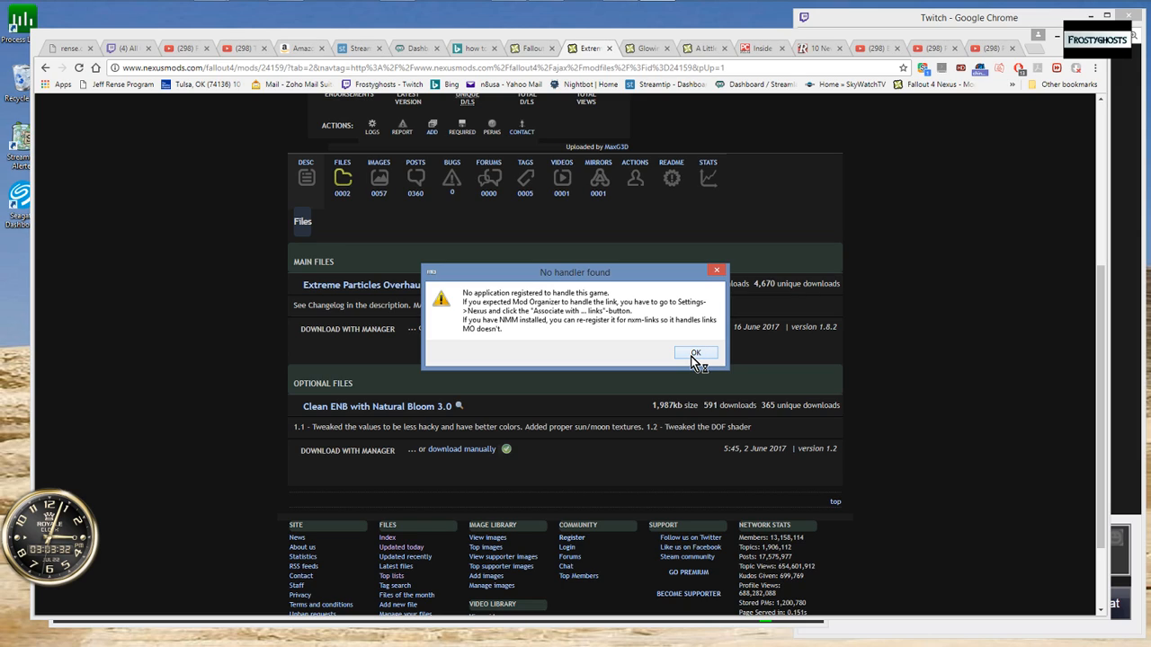
click(694, 352)
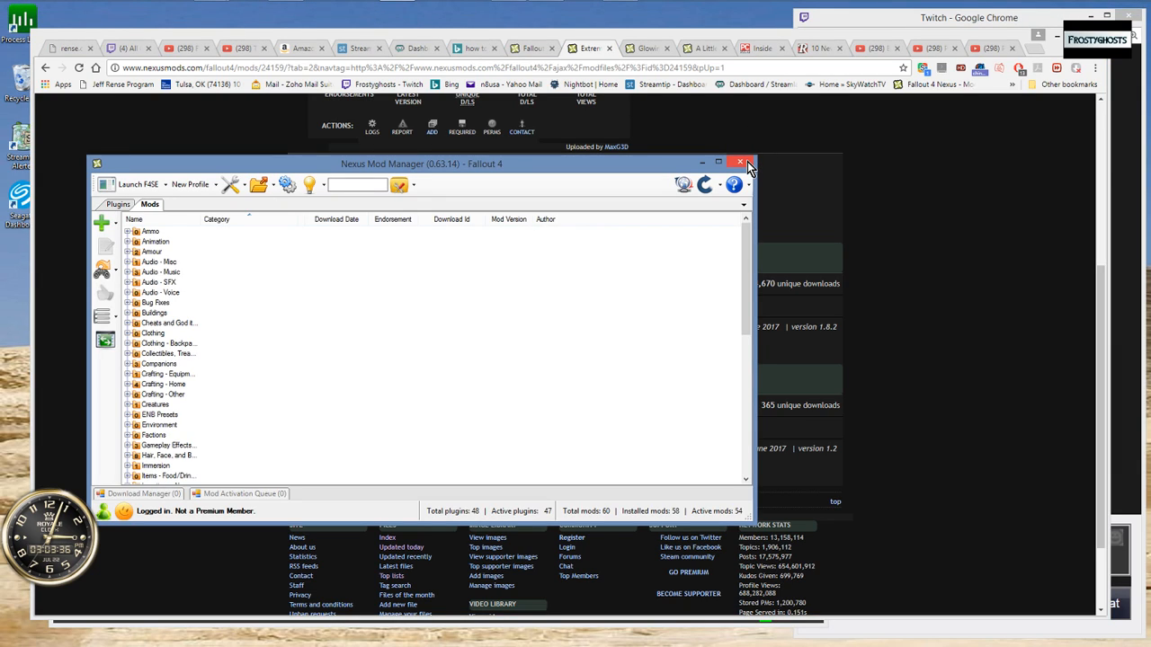
click(739, 162)
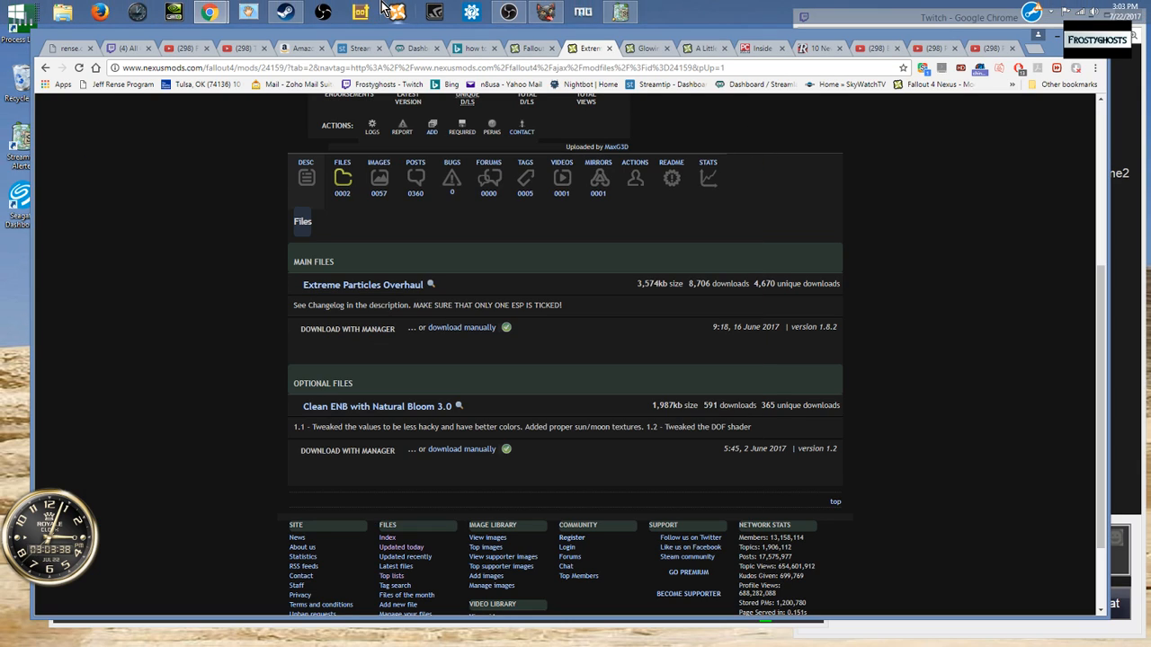
Step: Relaunch Nexus Mod Manager as administrator from the taskbar jump list and return to the mod page
click(397, 11)
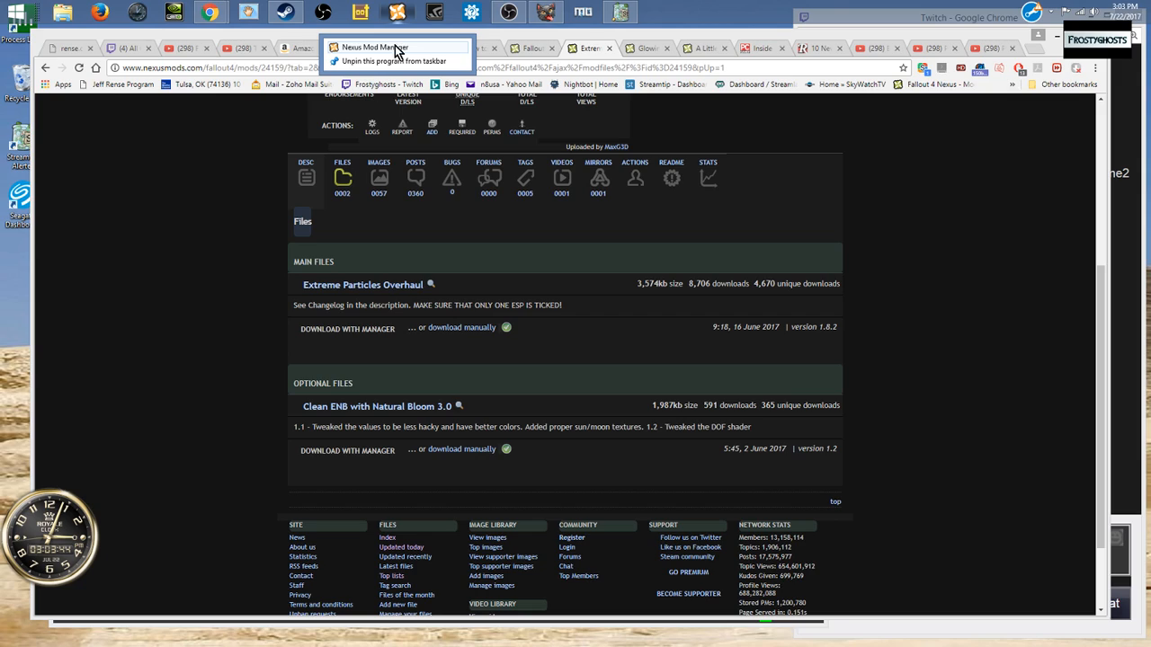
click(375, 47)
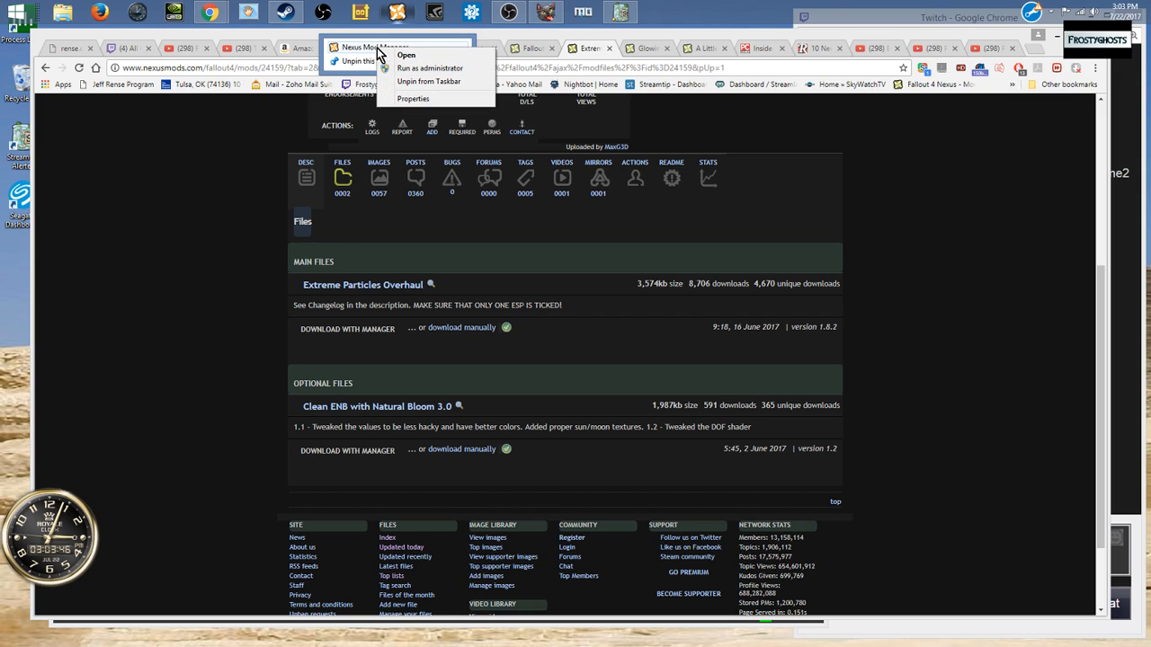
mouse_move(430, 68)
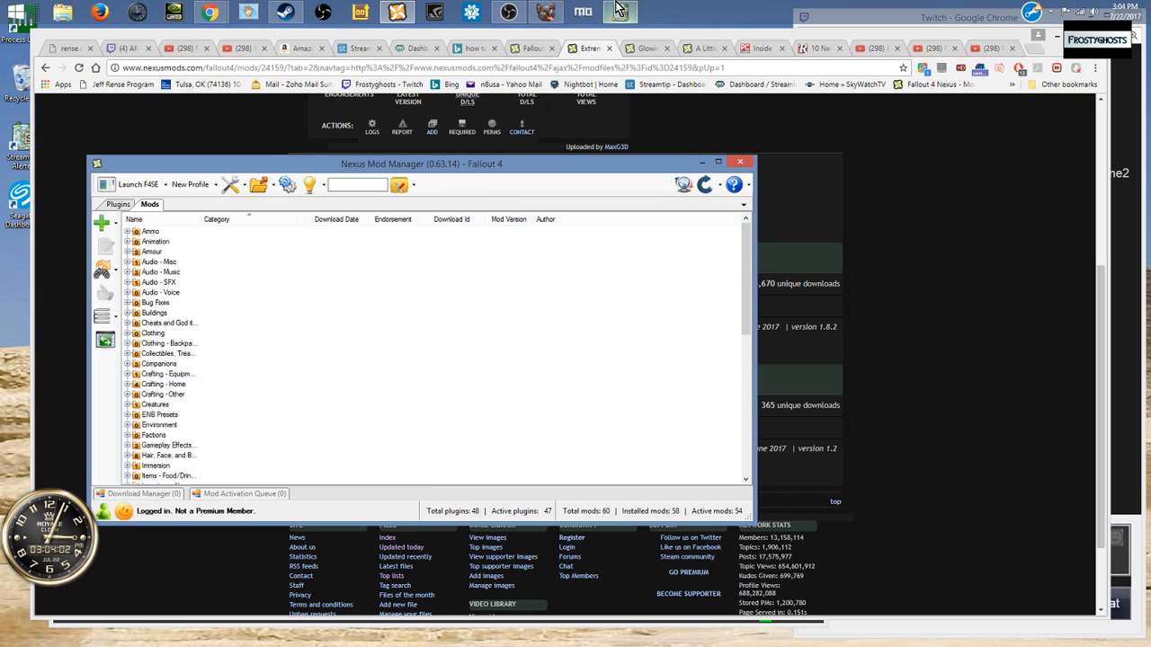
mouse_move(585, 14)
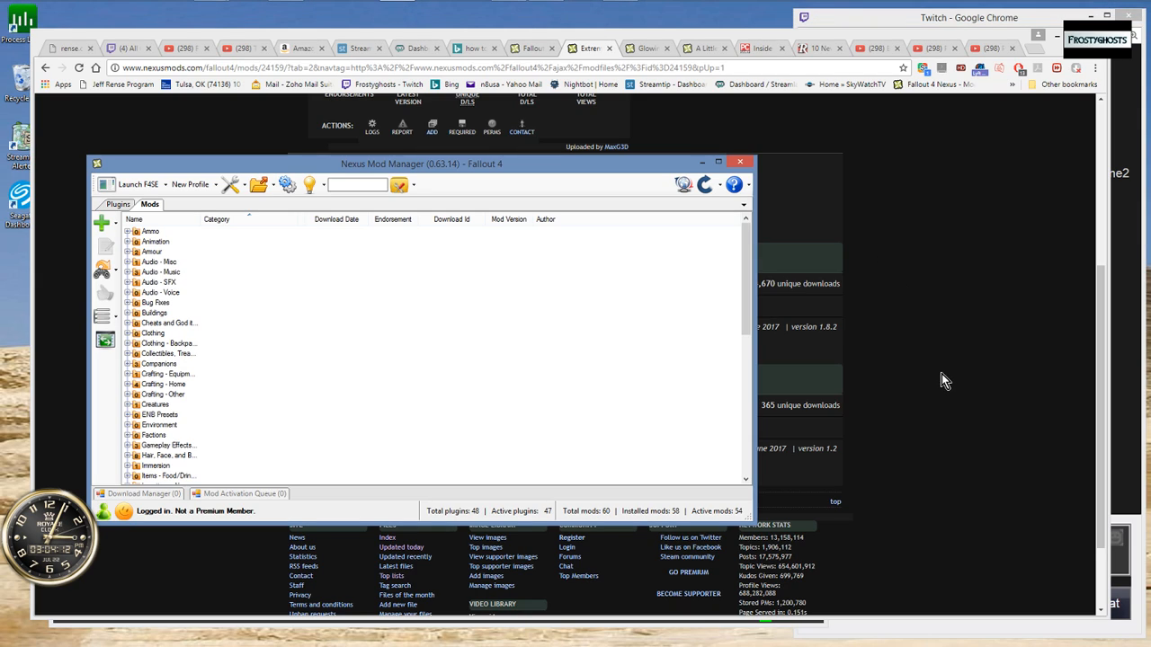
click(741, 162)
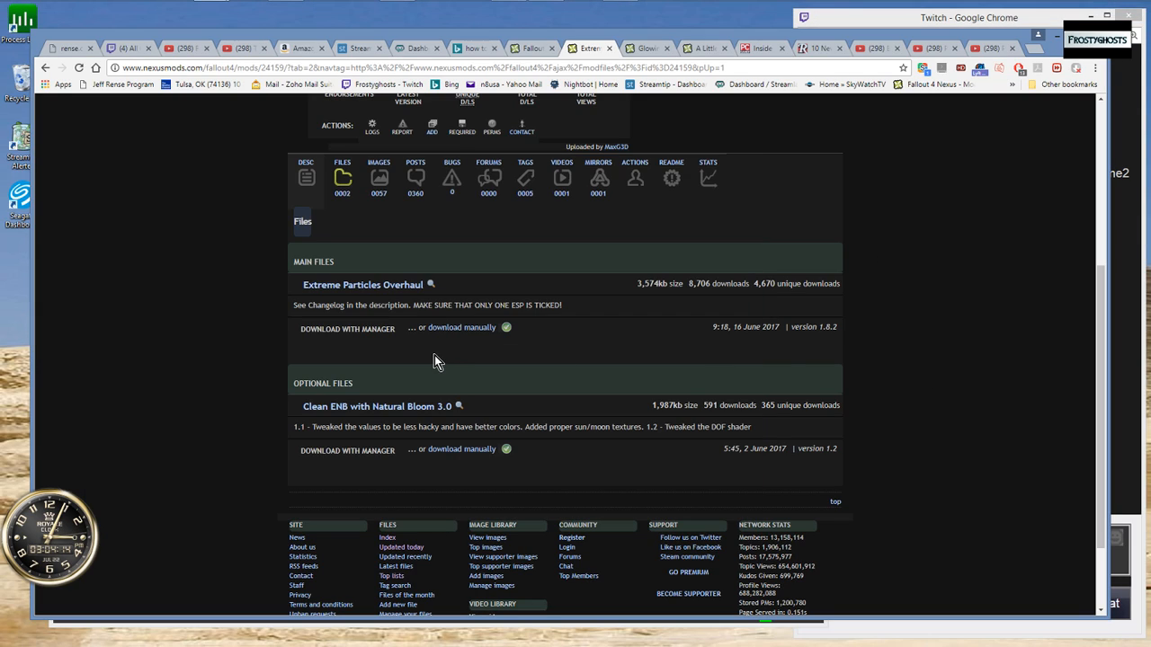
mouse_move(378, 358)
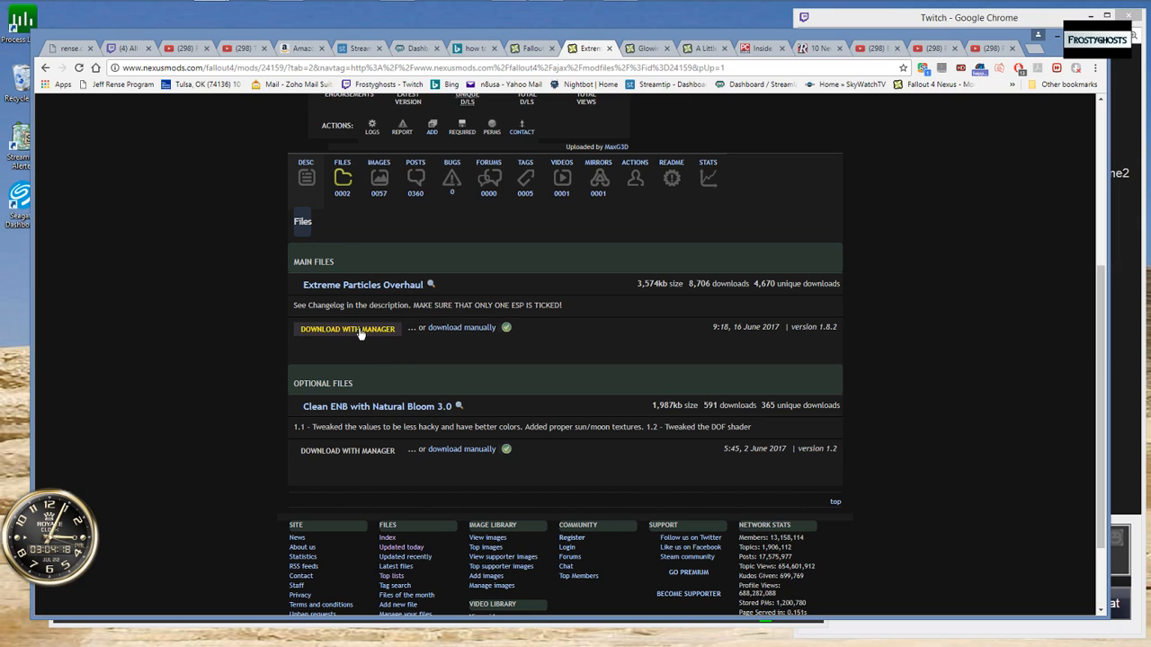
mouse_move(360, 338)
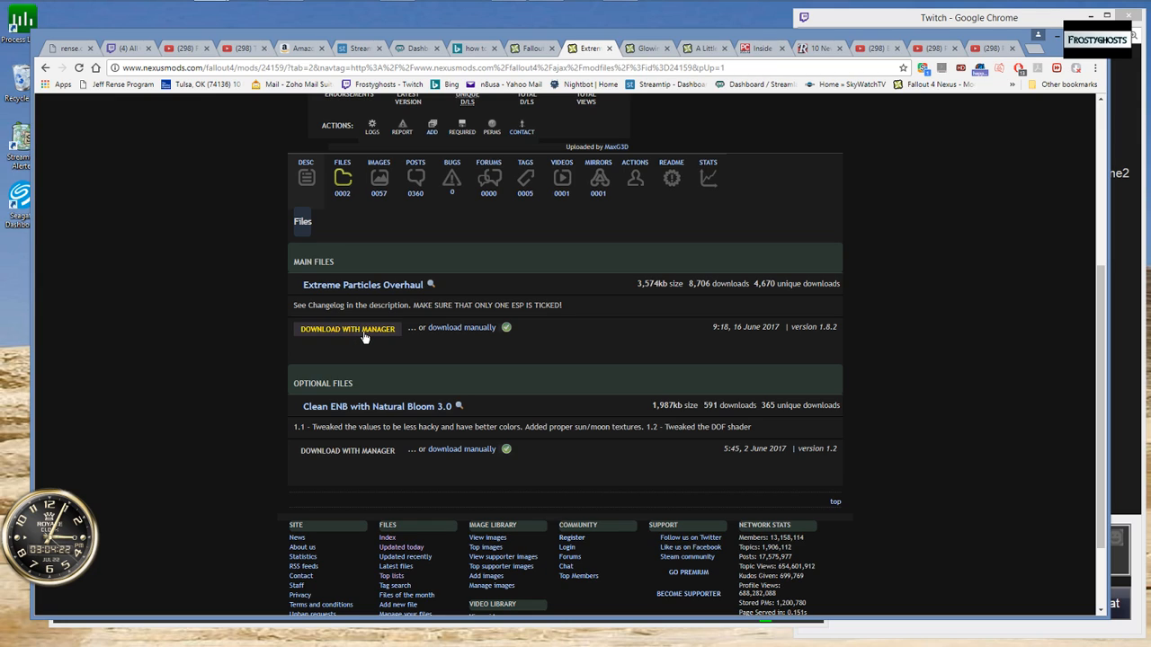
Step: Attempt Download with Manager a third time, dismiss the message and close NMM
click(346, 327)
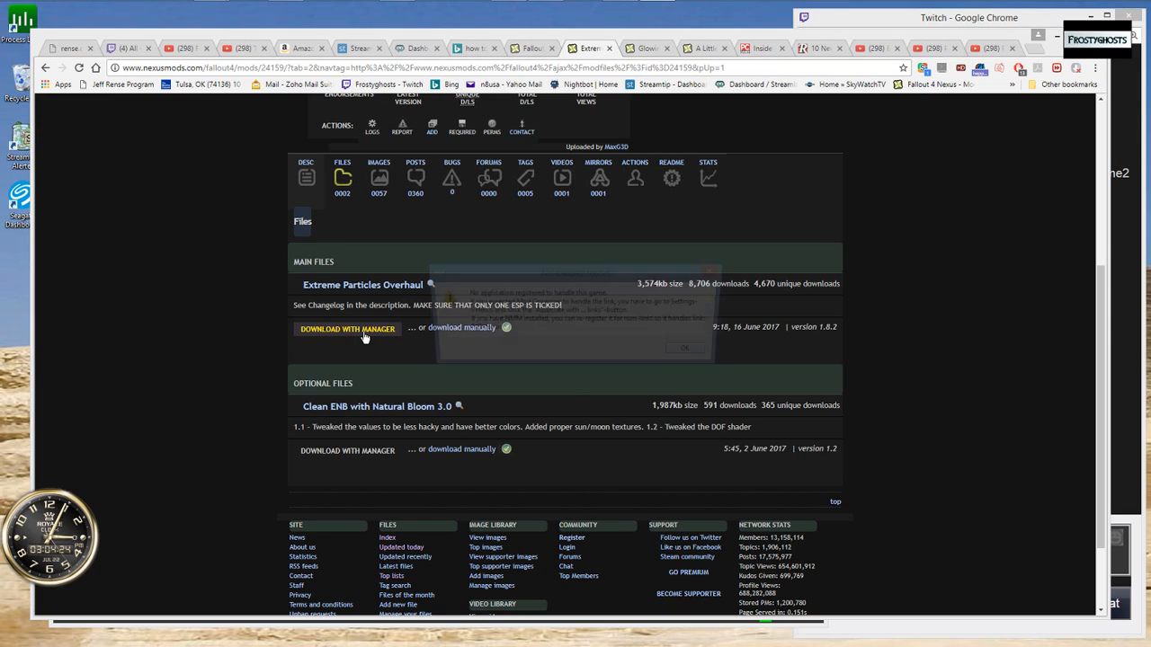
click(347, 327)
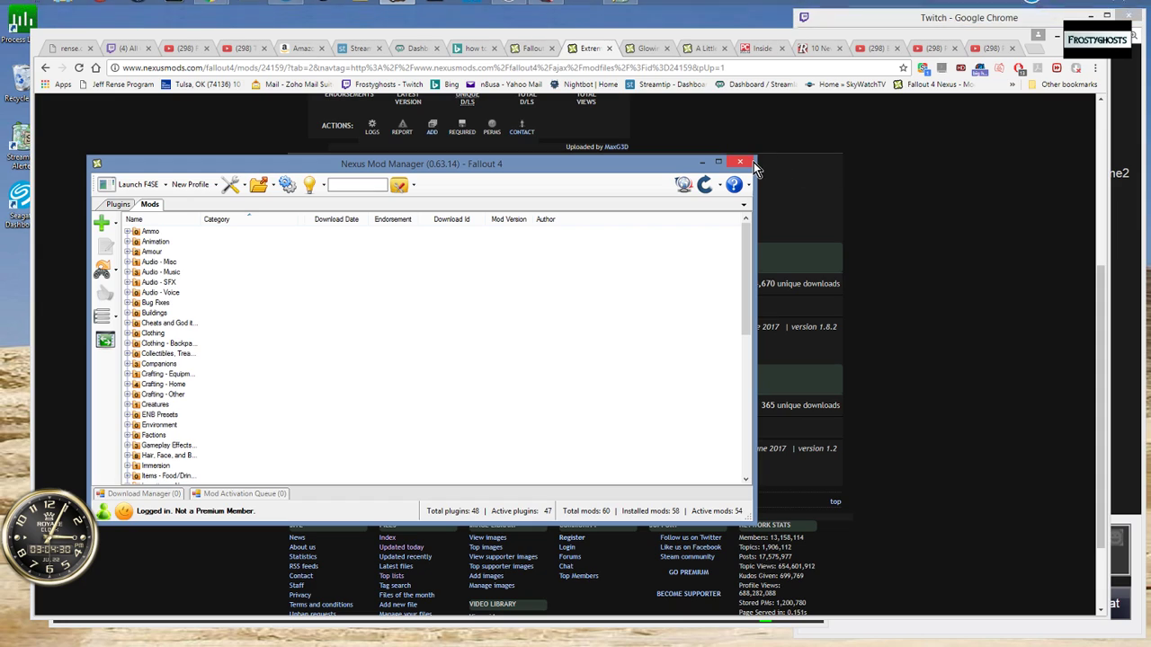
click(741, 162)
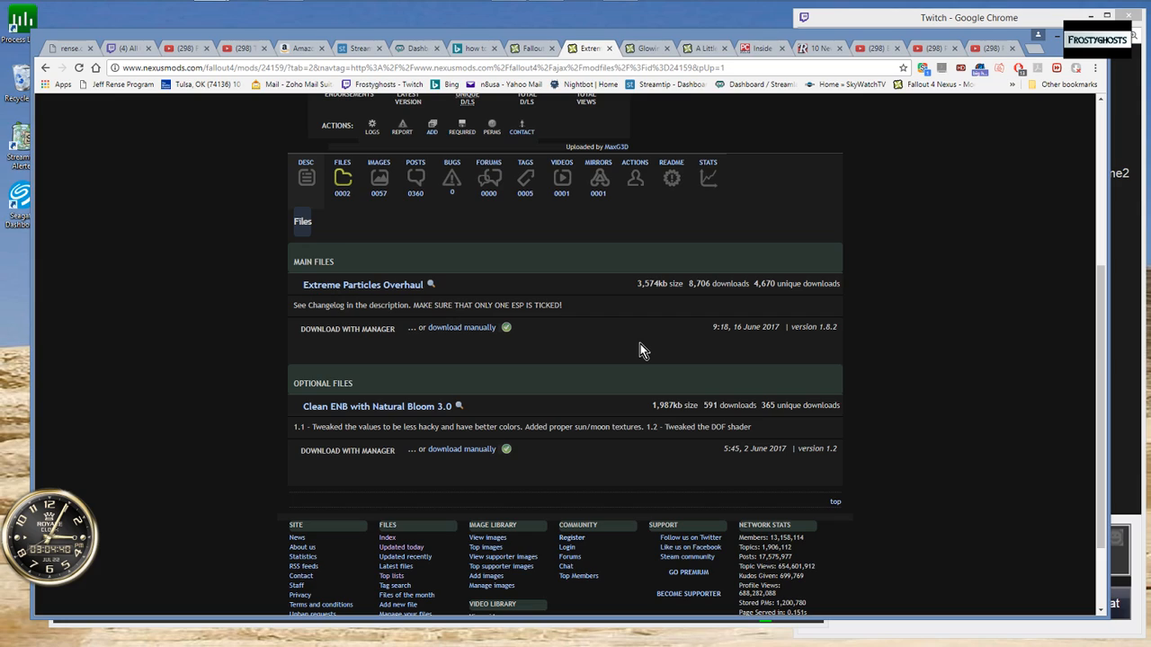
mouse_move(565, 342)
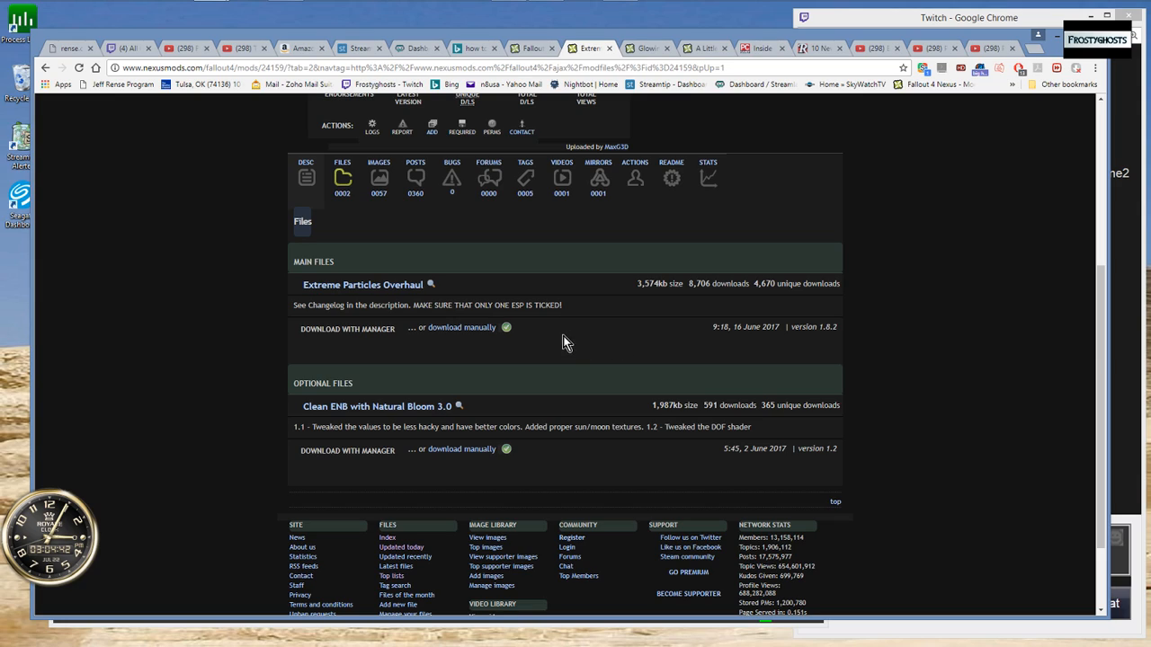
mouse_move(555, 342)
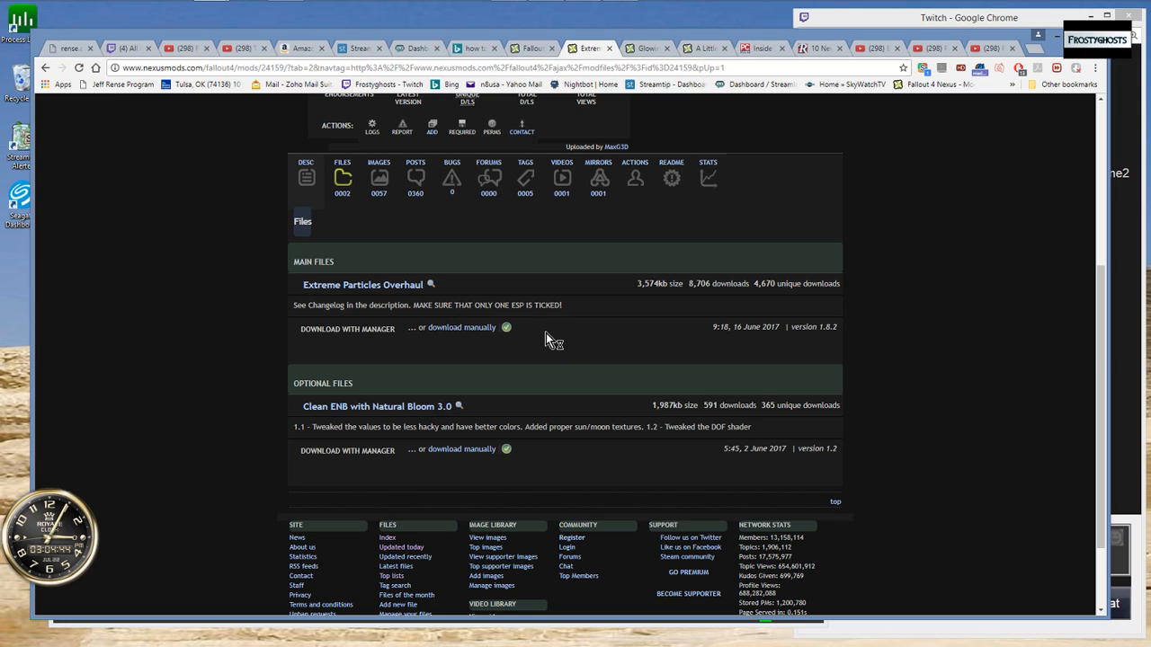
mouse_move(579, 7)
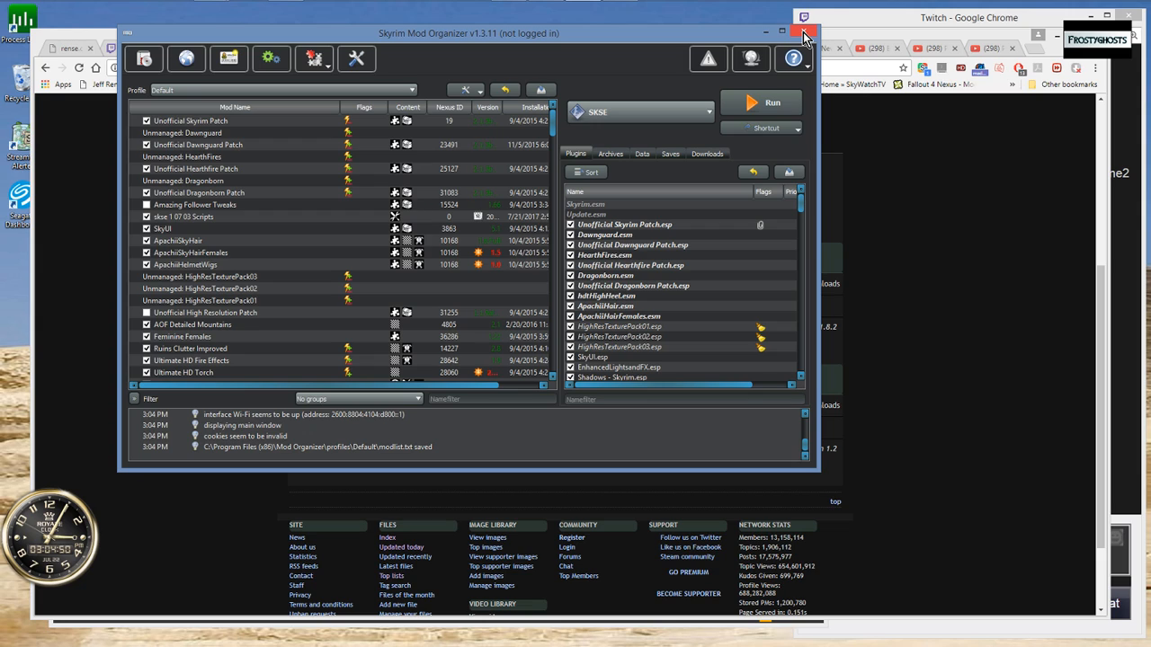
Step: Close Mod Organizer and launch Nexus Mod Manager again from the taskbar
click(805, 32)
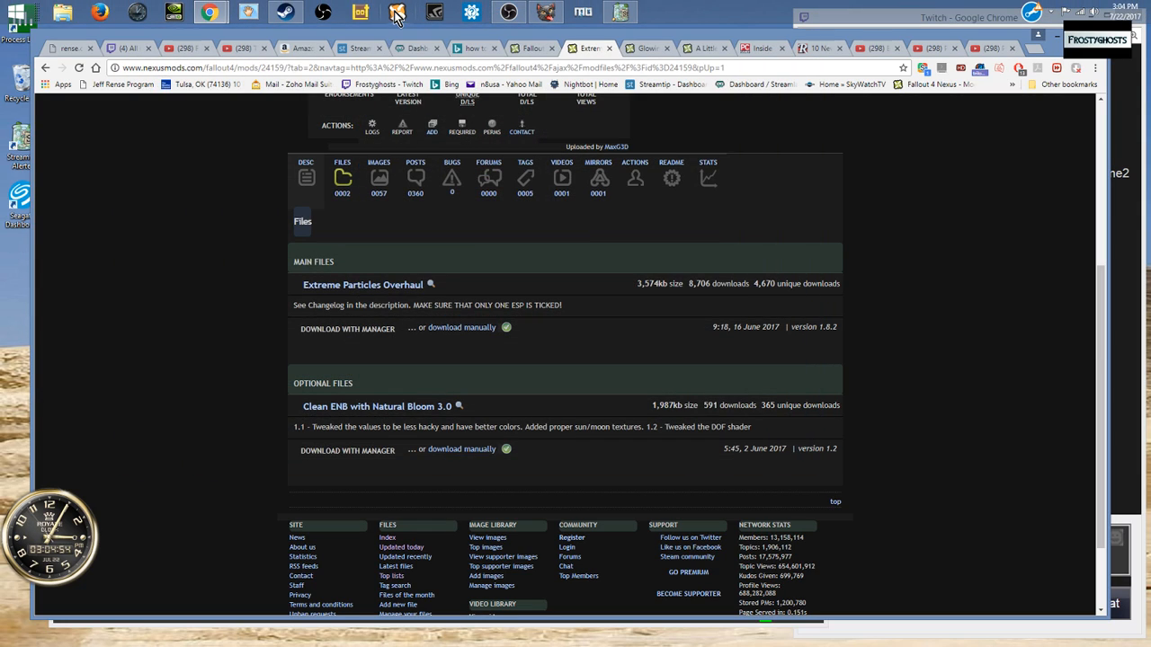
right_click(396, 11)
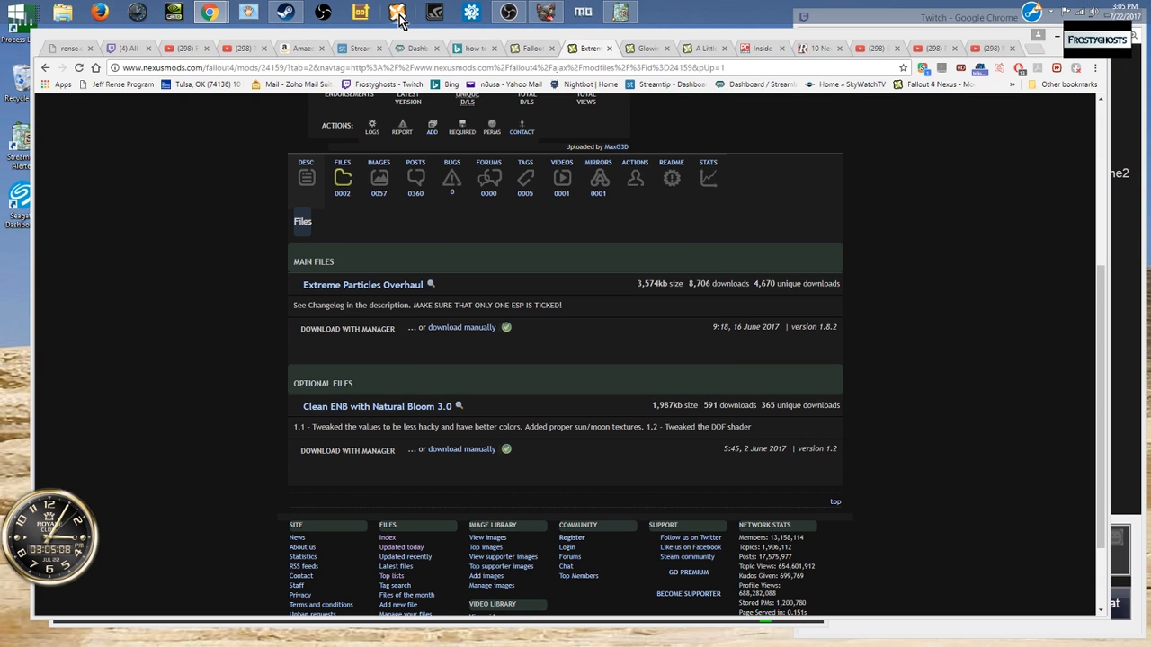
click(397, 11)
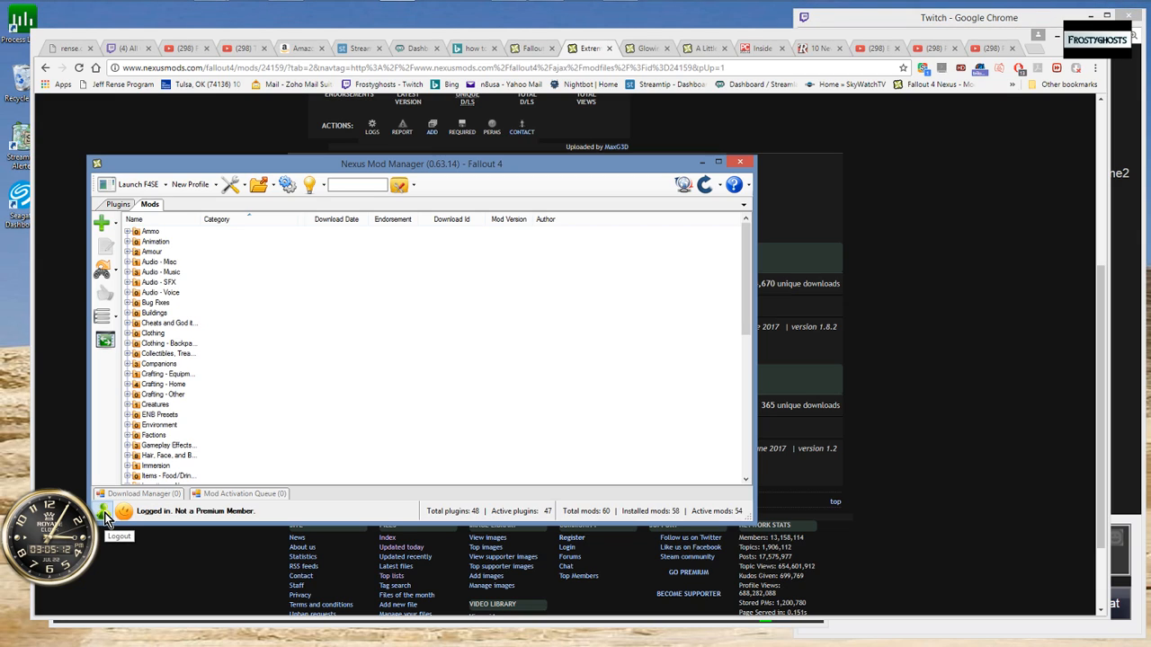
mouse_move(287, 184)
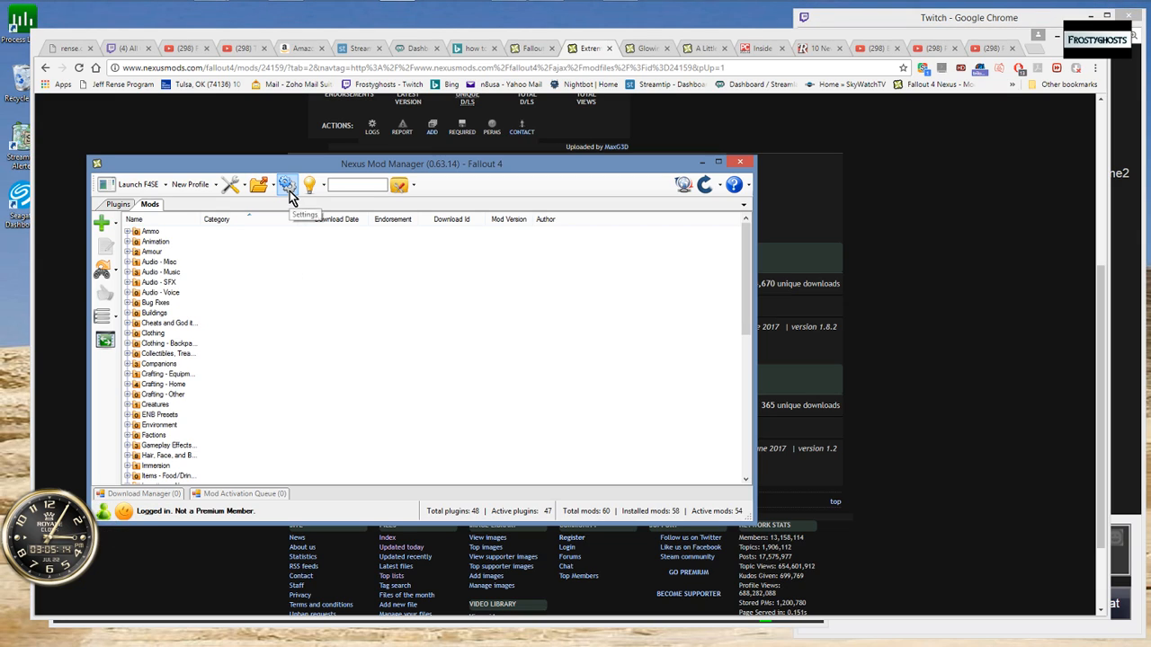
Step: Bring up Nexus Mod Manager's Settings dialog on its General tab
click(286, 184)
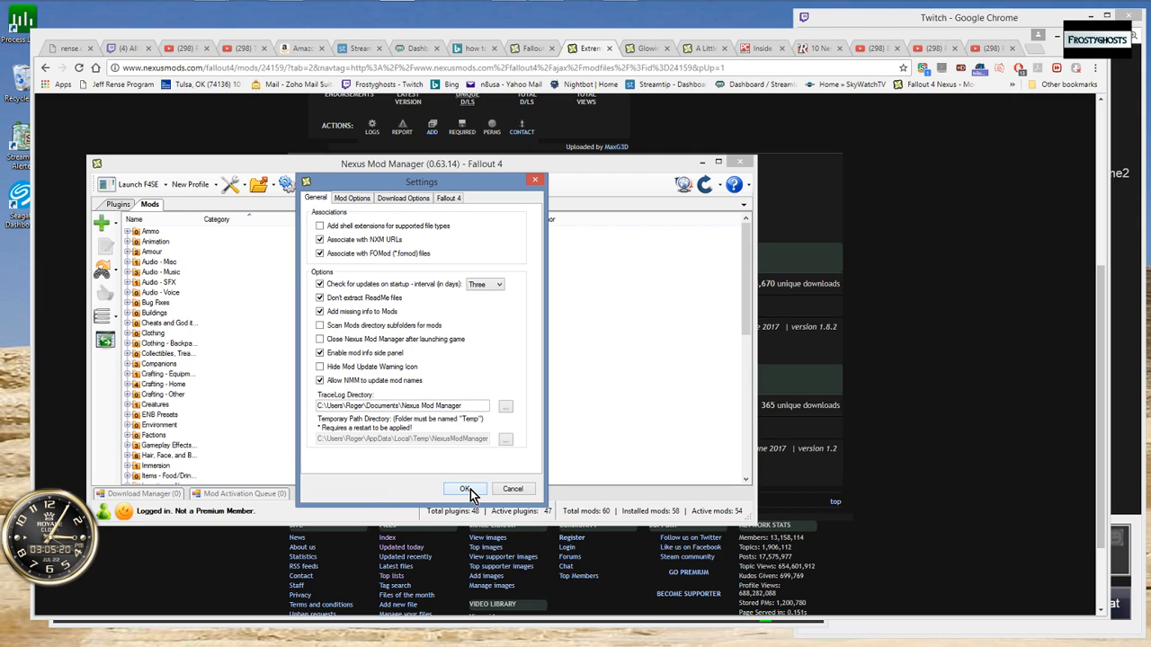
mouse_move(378, 251)
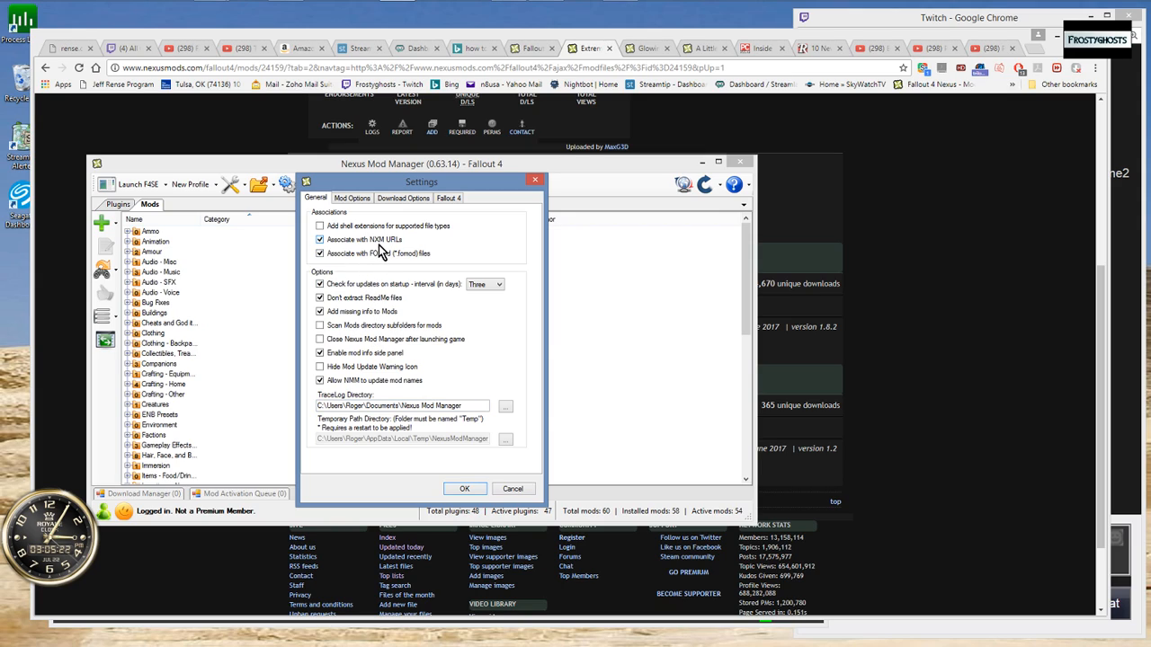
mouse_move(395, 245)
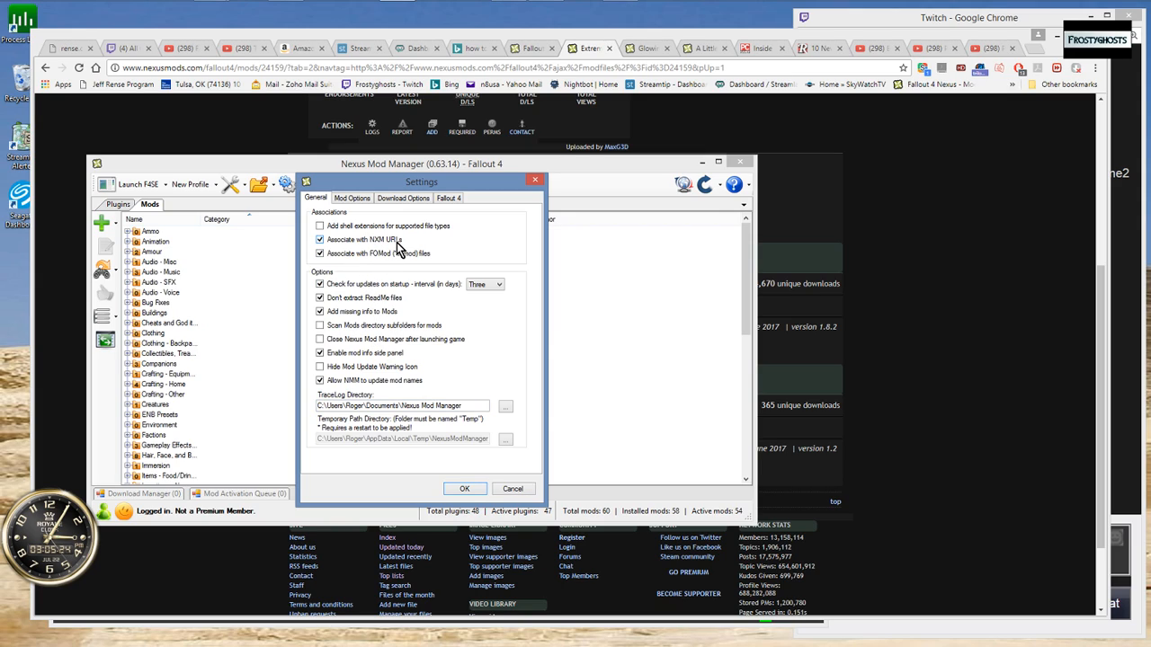
mouse_move(327, 262)
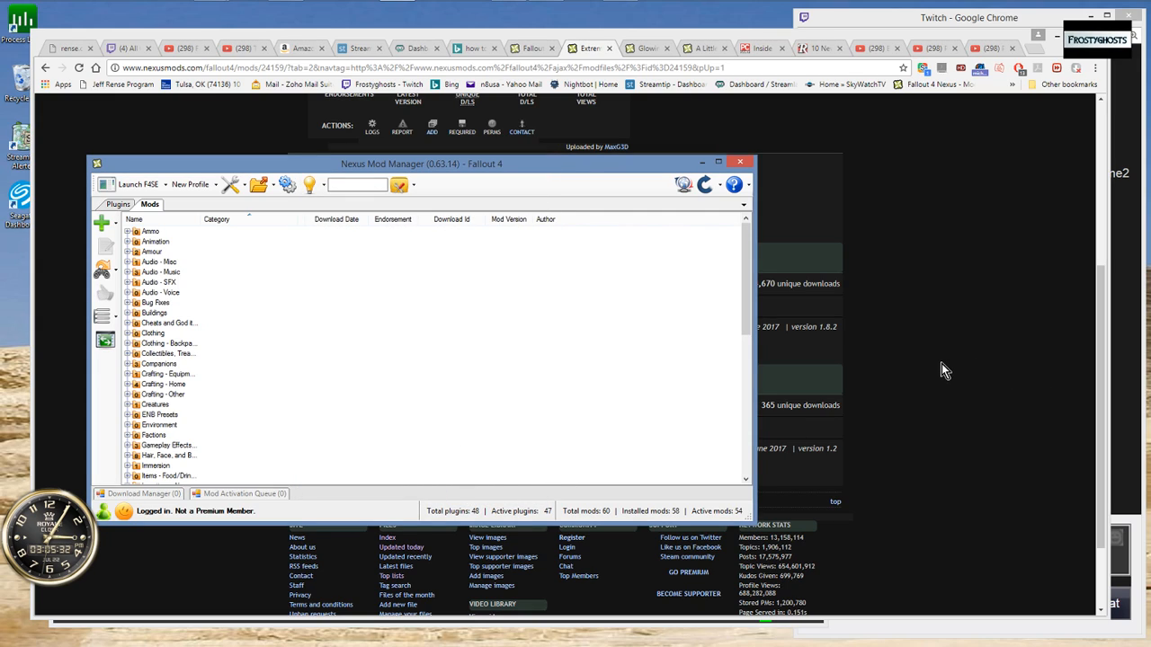
Step: Check the Download Manager list showing Extreme Particles Overhaul added, then minimize the manager
click(741, 162)
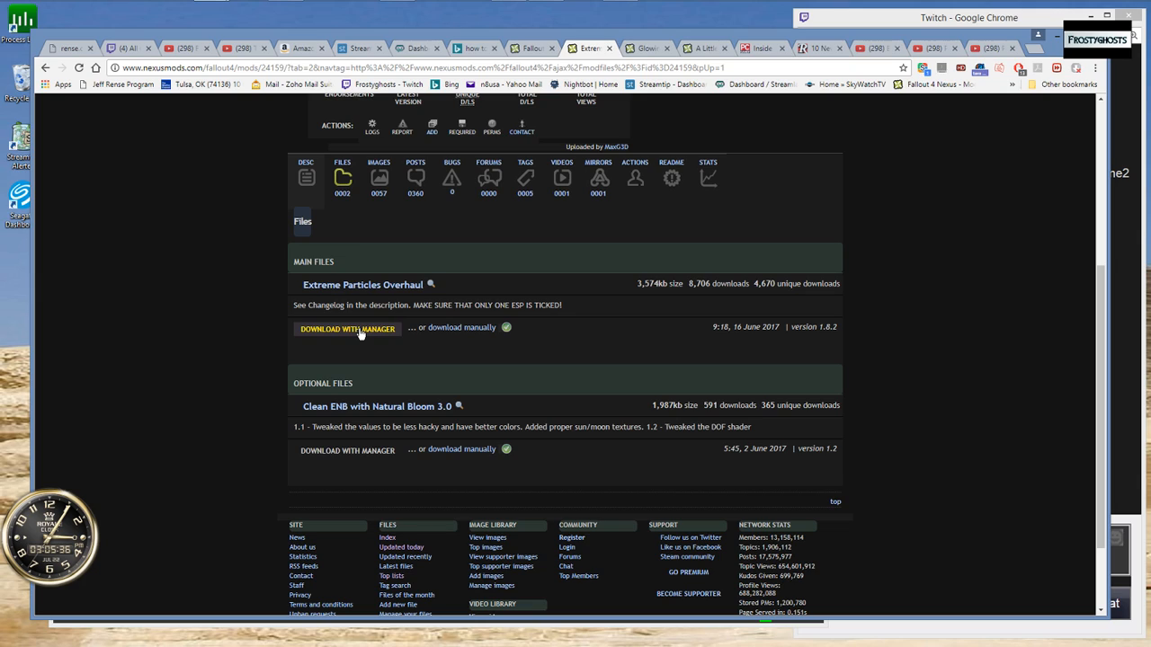
mouse_move(367, 233)
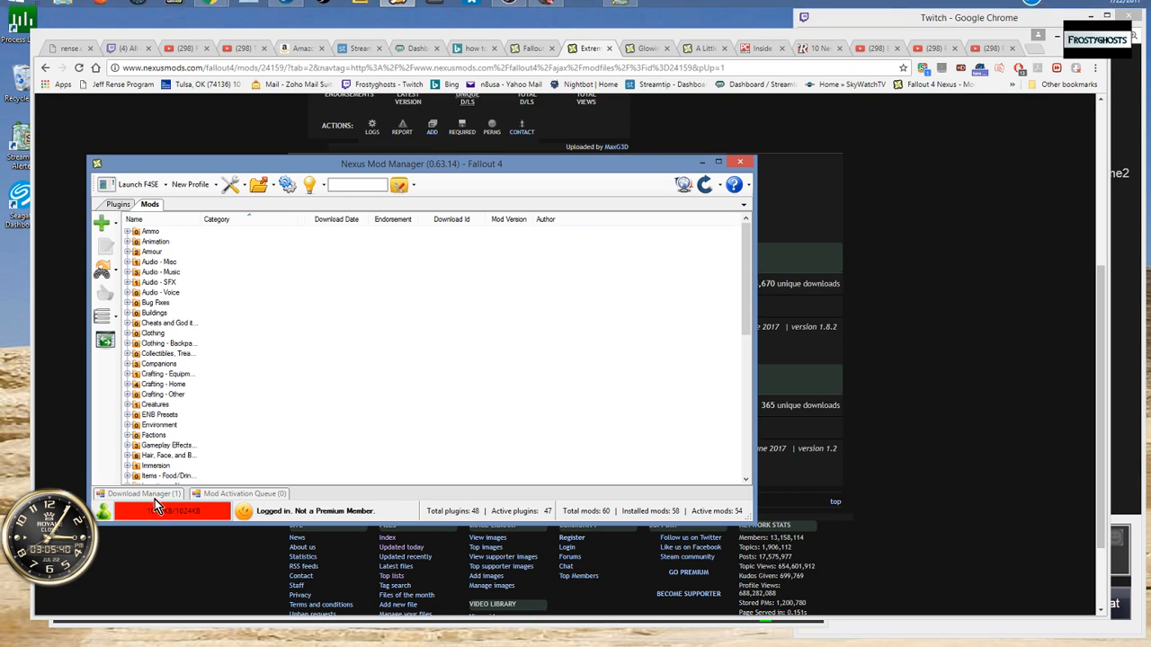
click(140, 493)
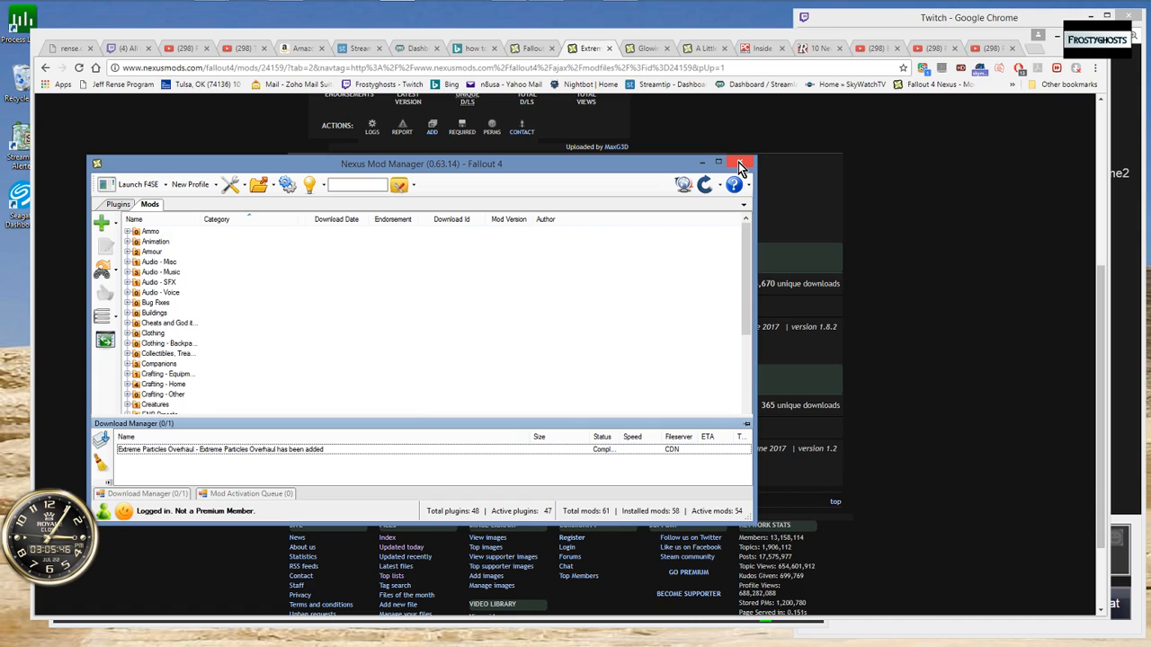
mouse_move(734, 183)
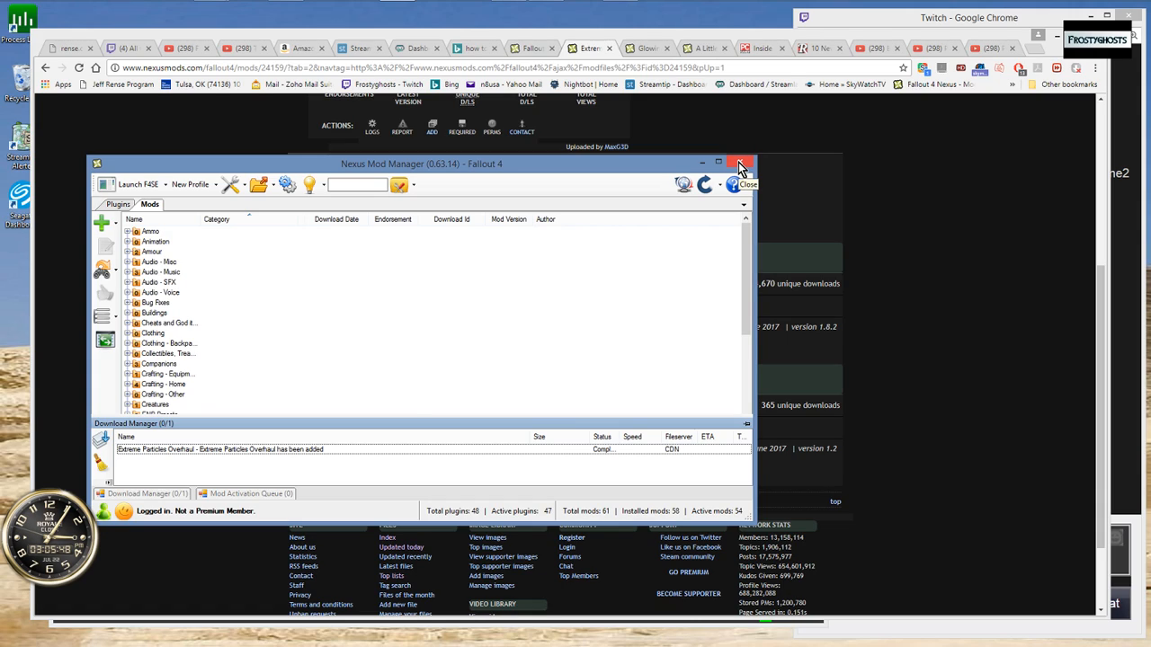
mouse_move(719, 162)
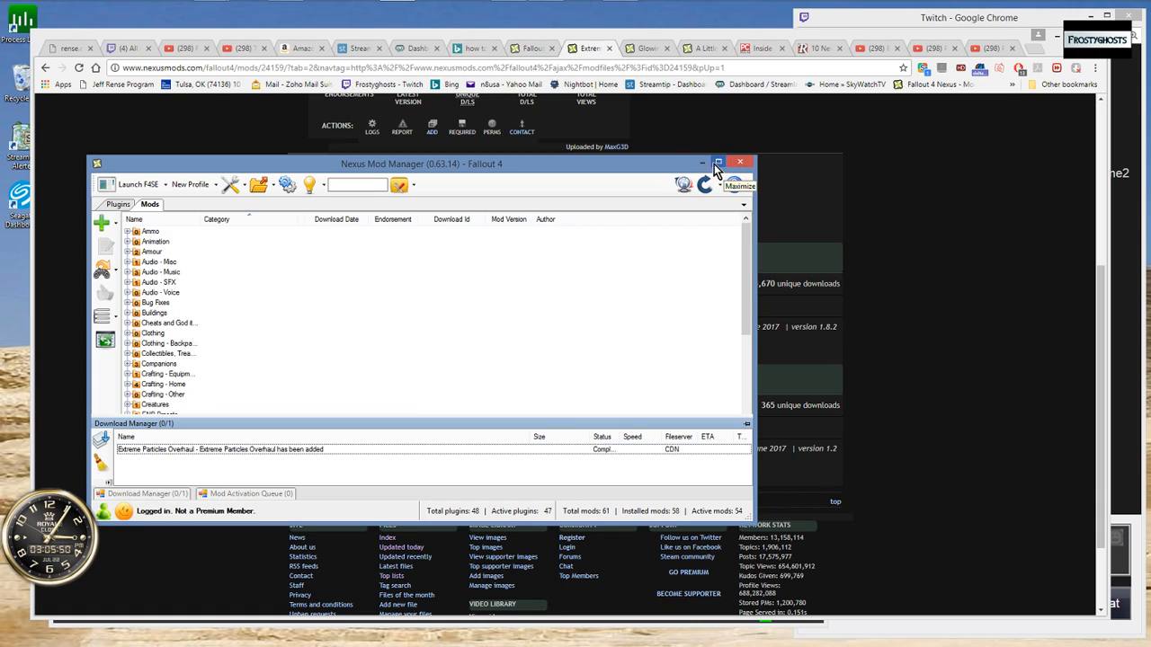
click(739, 162)
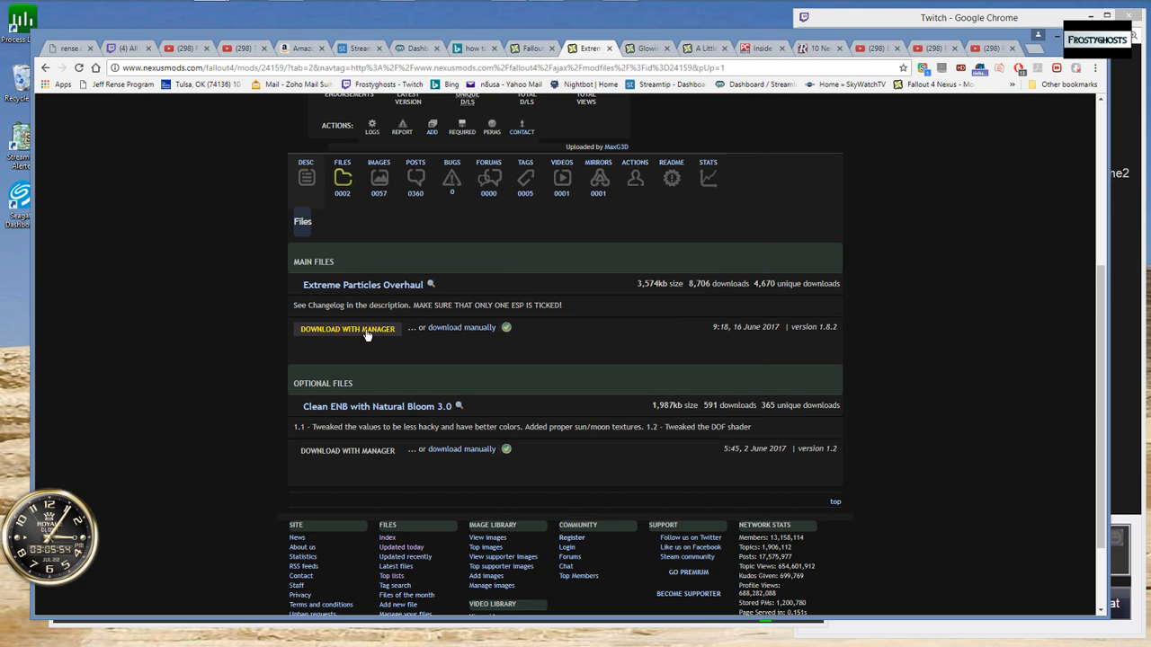
Step: Scroll the mod page back up to the Extreme Particles Overhaul header
scroll(up, 3)
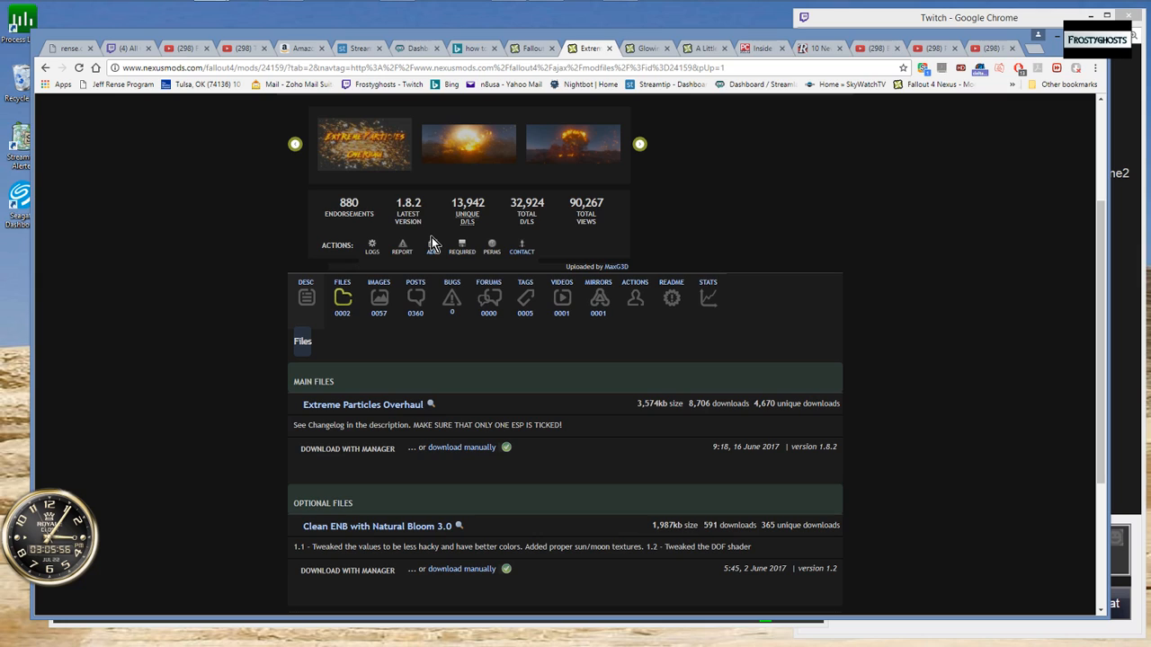
scroll(up, 3)
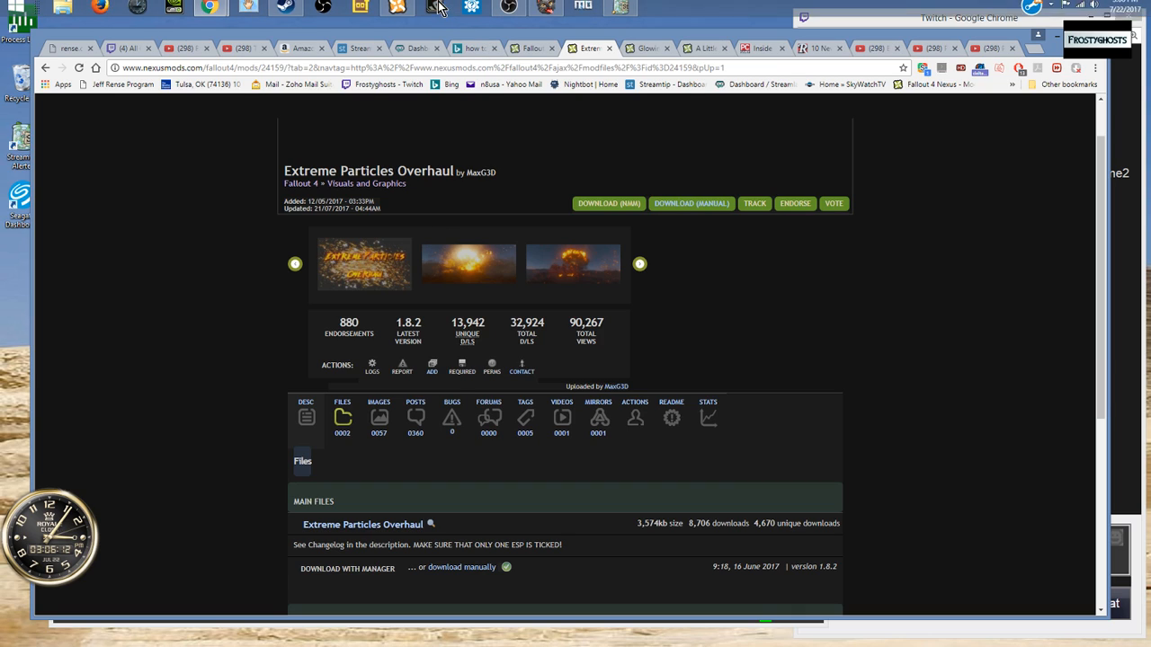
mouse_move(397, 11)
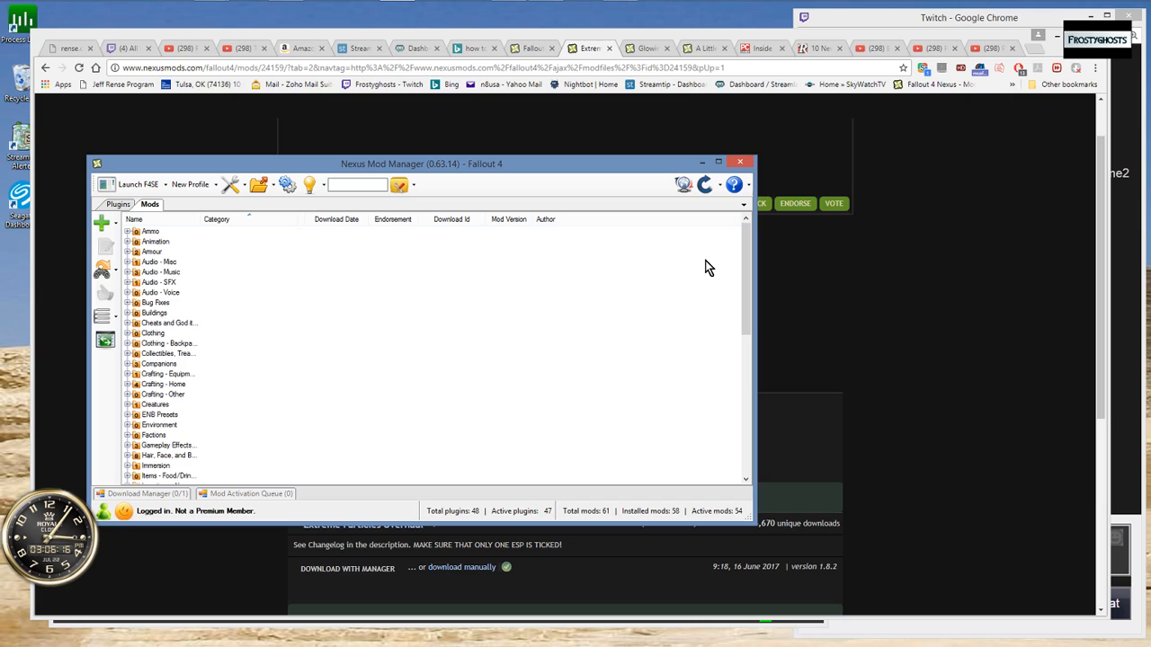
mouse_move(702, 281)
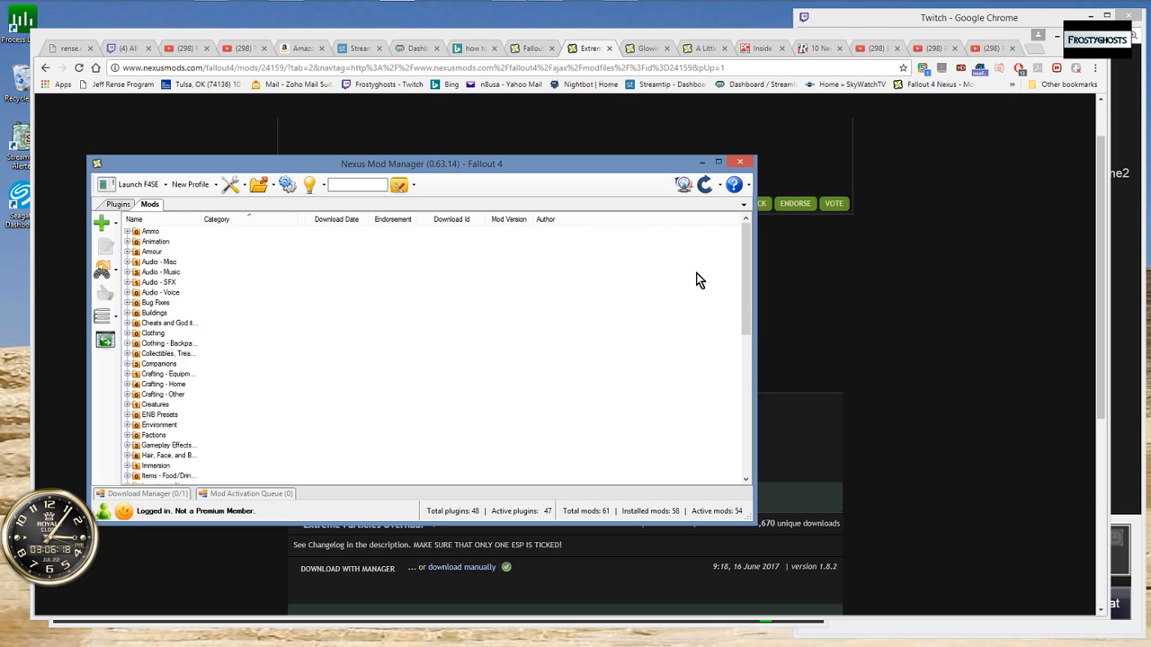
mouse_move(536, 298)
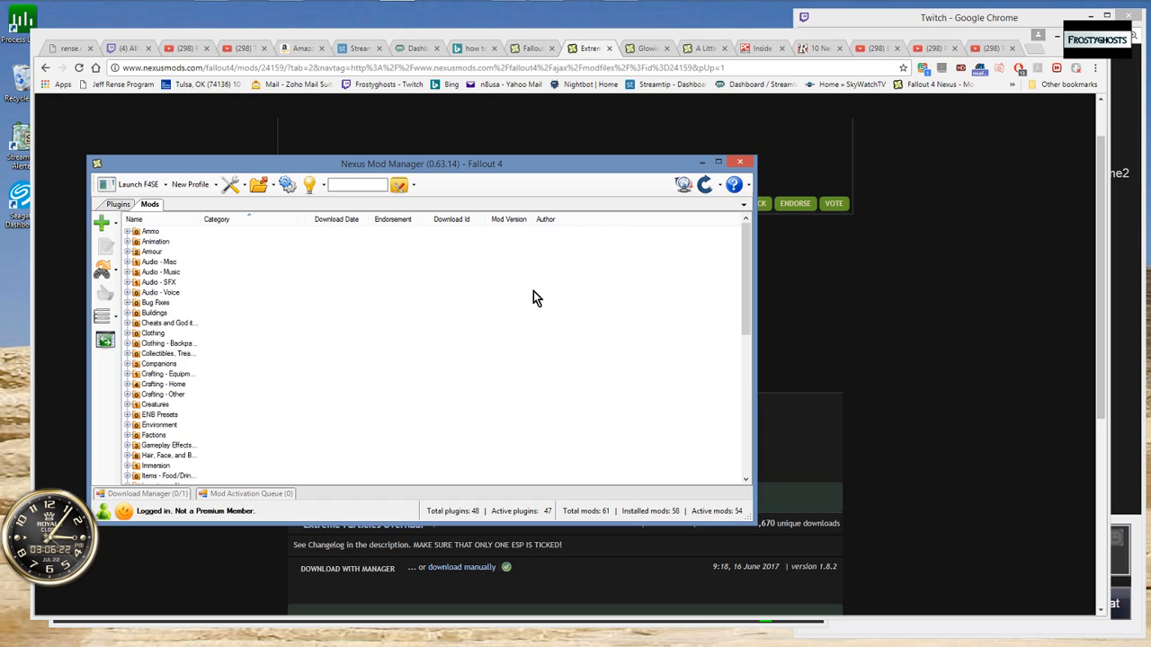
mouse_move(424, 83)
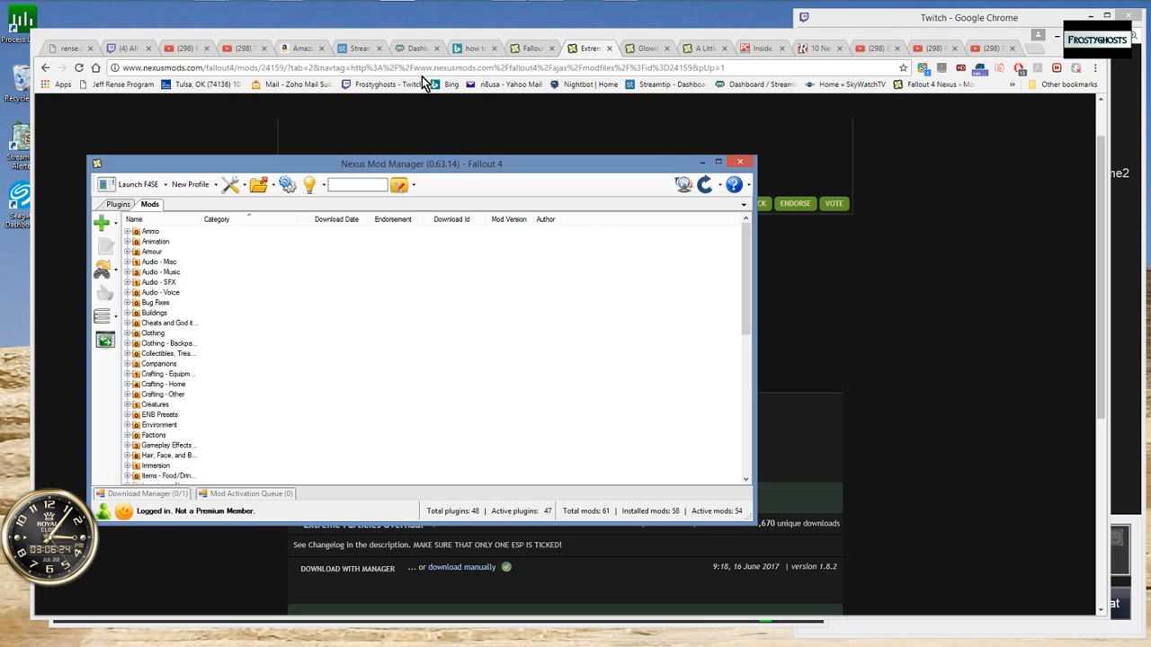
mouse_move(400, 11)
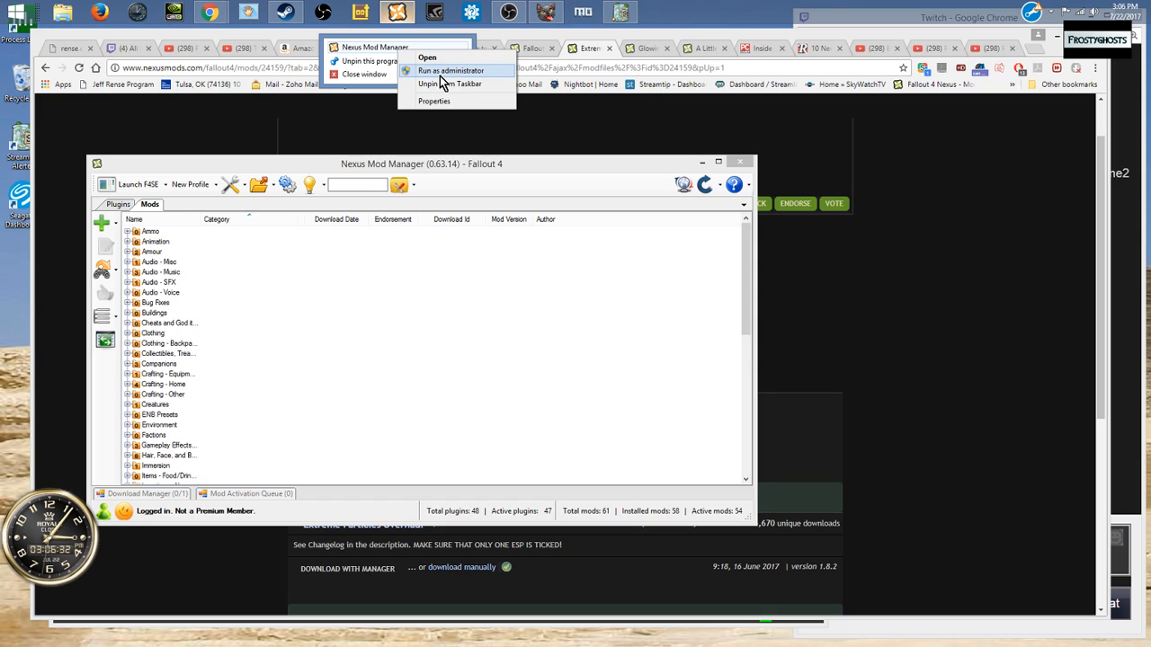
mouse_move(746, 223)
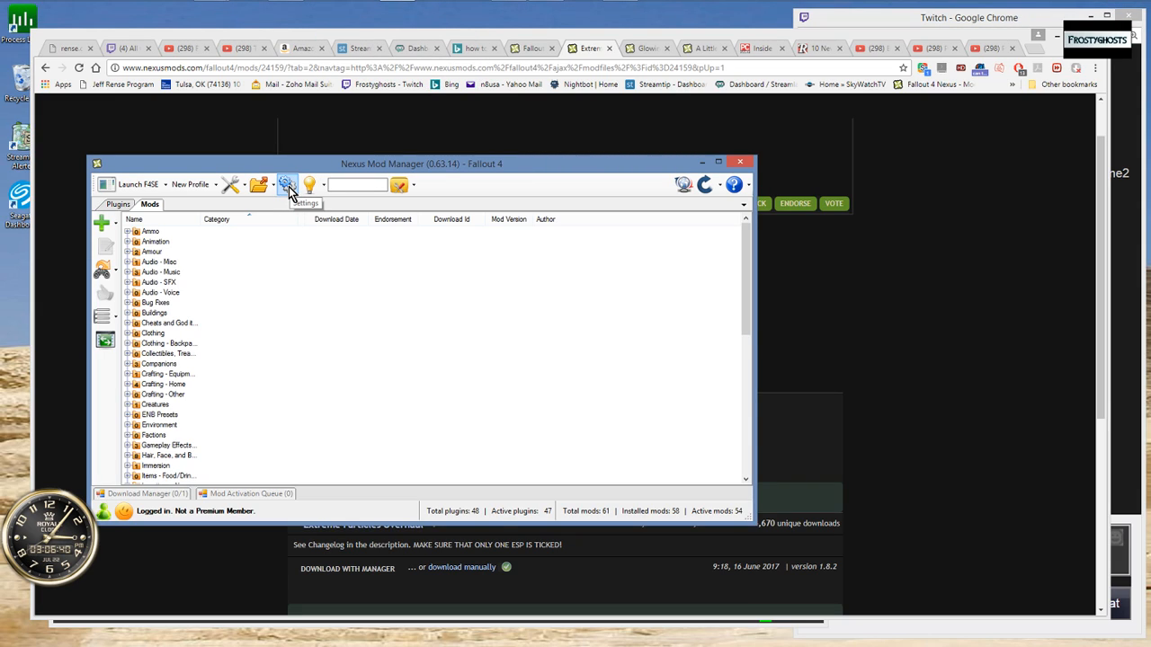
Step: Confirm Associate with NXM URLs in Settings with OK and minimize the manager
click(288, 184)
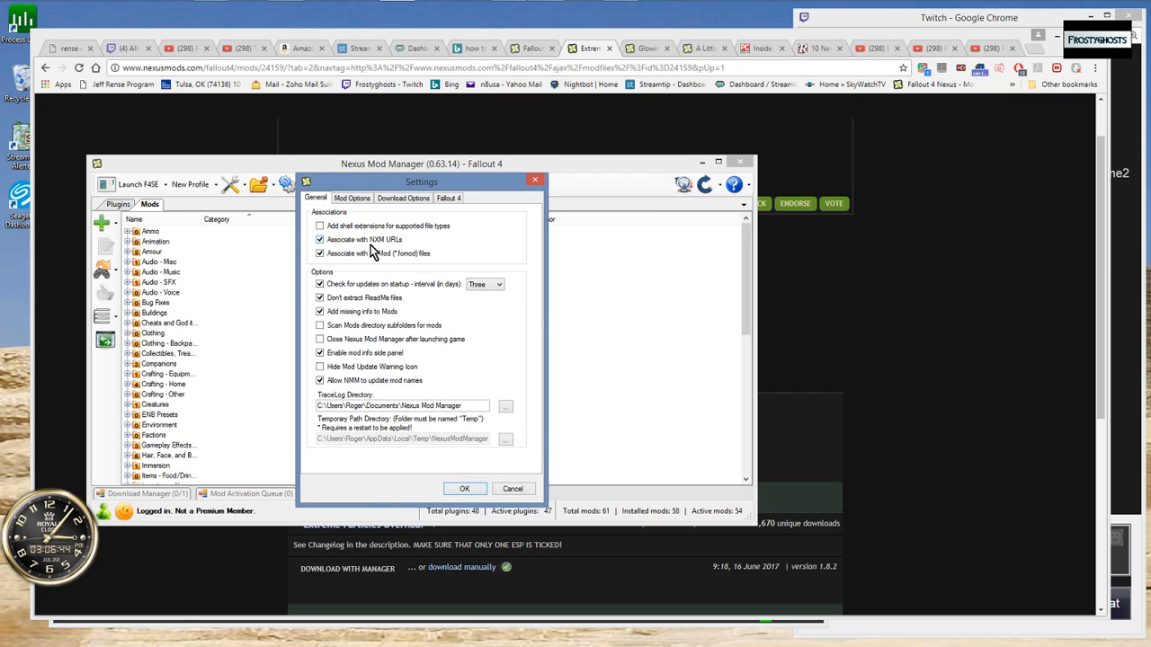
mouse_move(320, 239)
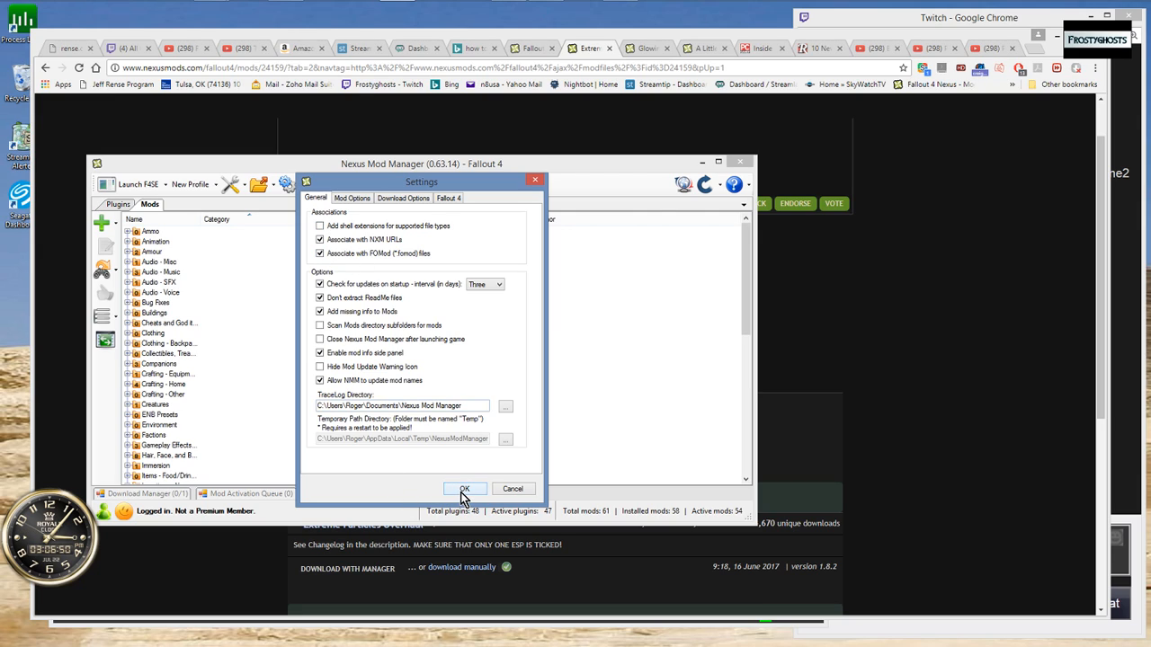
click(464, 490)
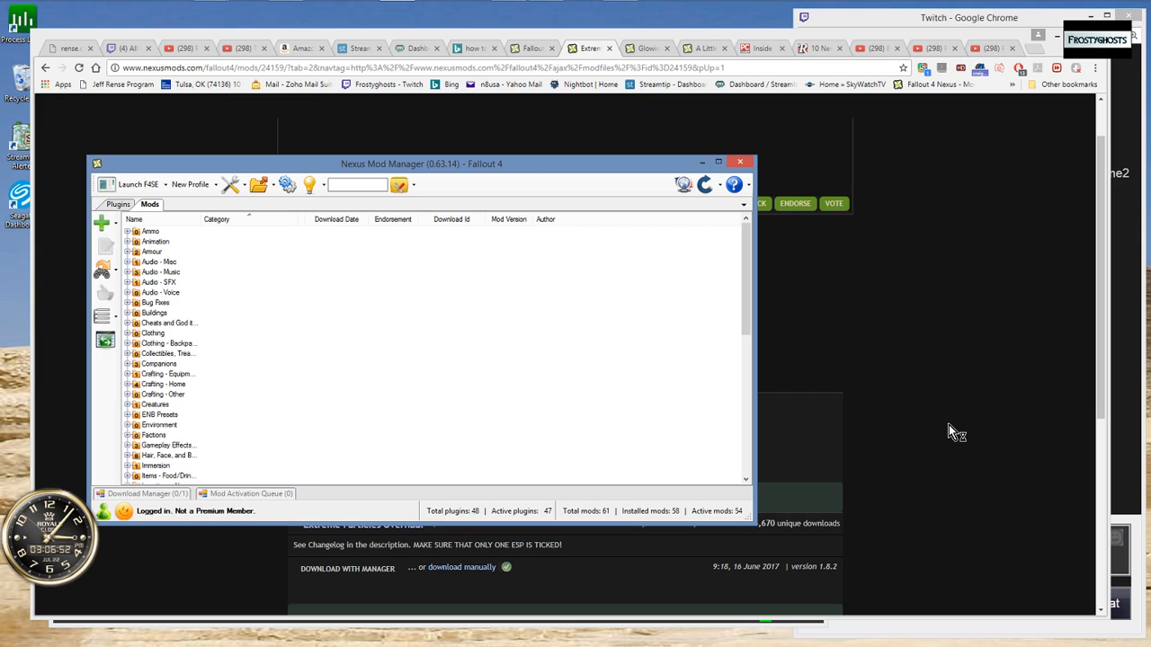
click(741, 162)
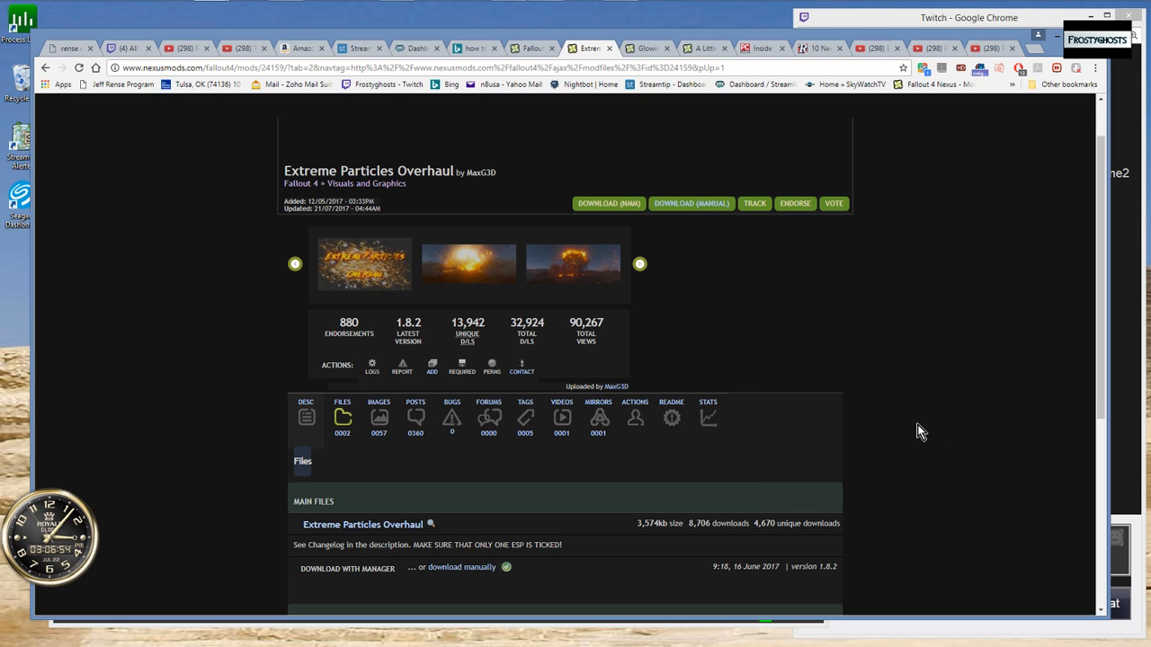
Step: Scroll to the Files section, then switch from the Nexus Mods page to the Streamlabs dashboard
scroll(down, 3)
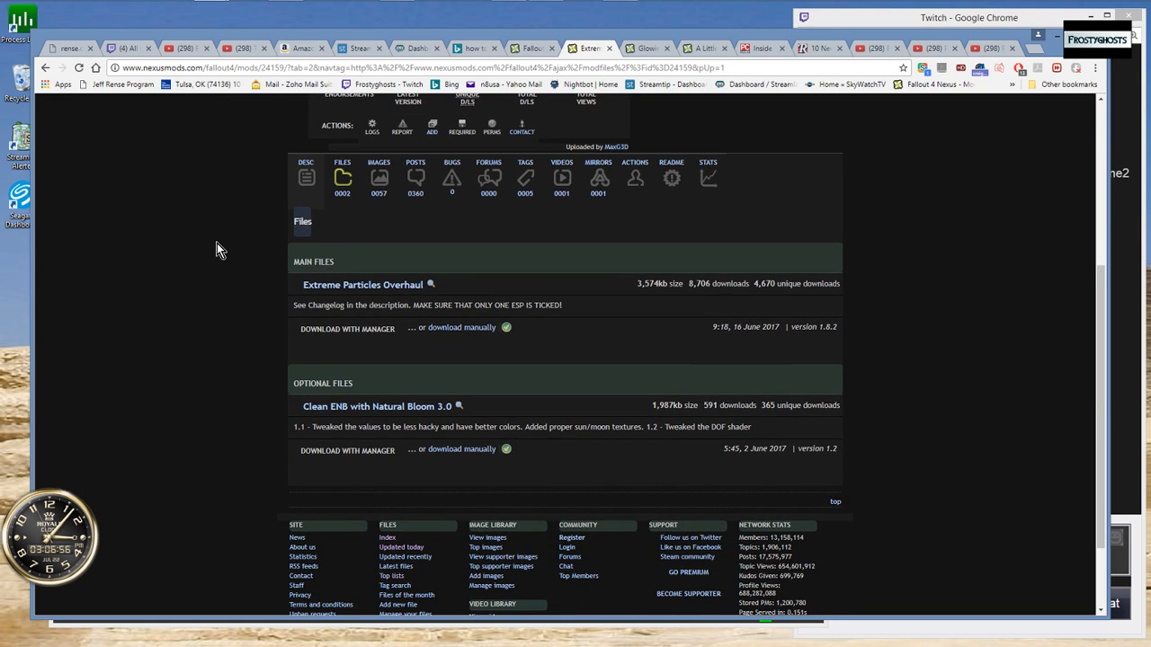
mouse_move(274, 306)
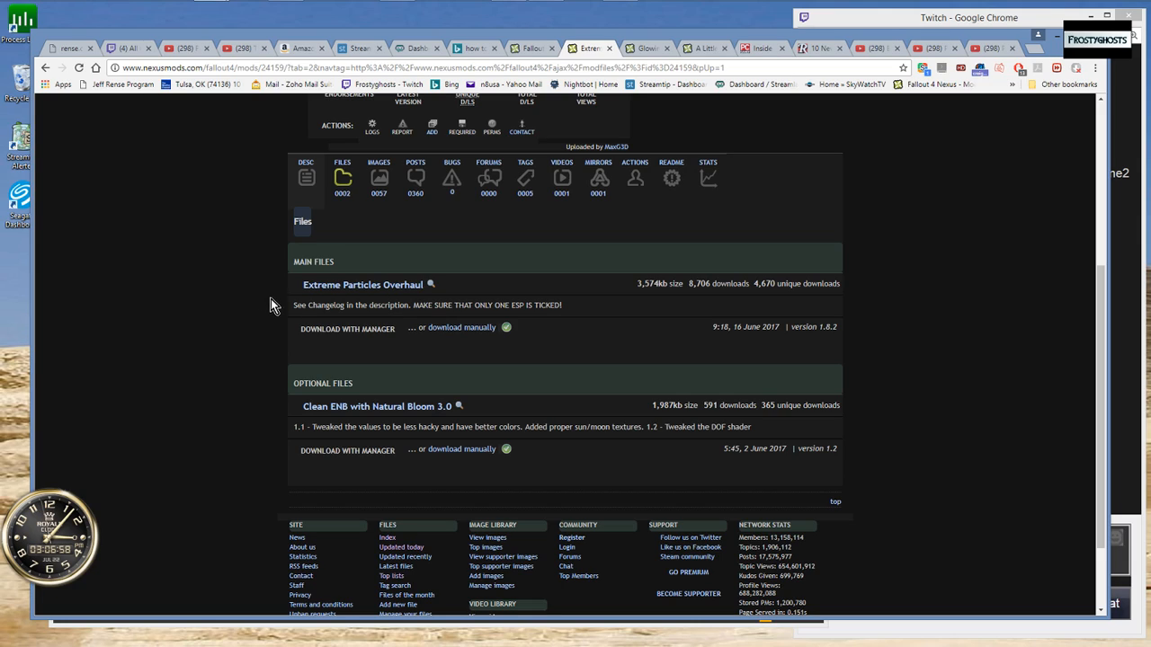
mouse_move(347, 329)
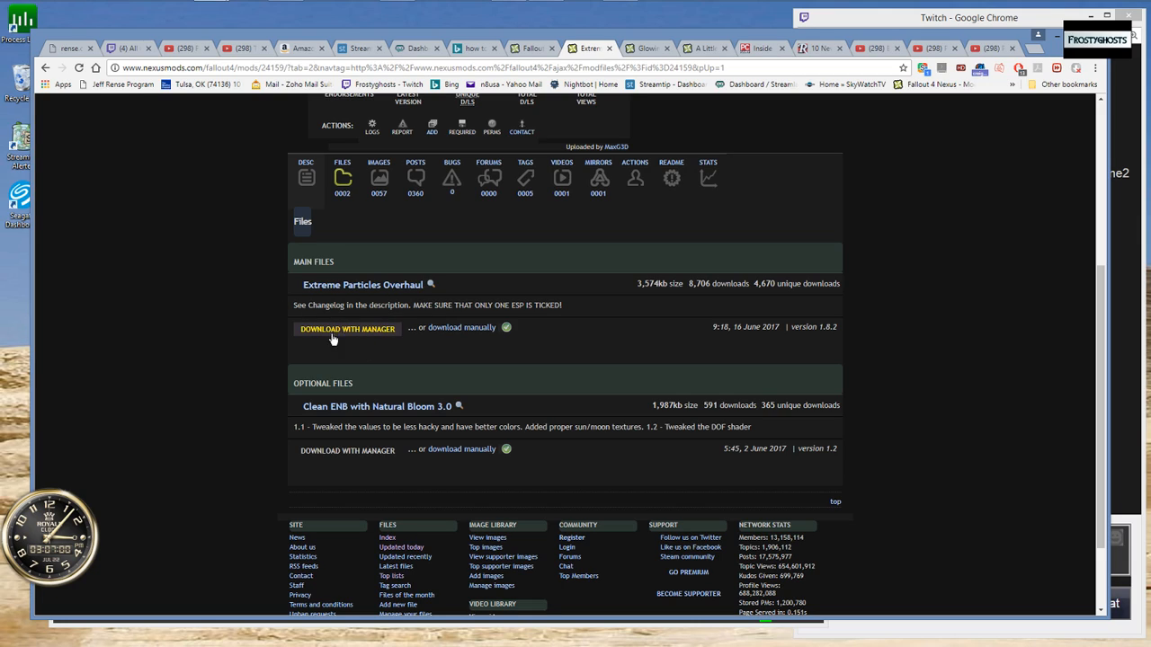
mouse_move(374, 336)
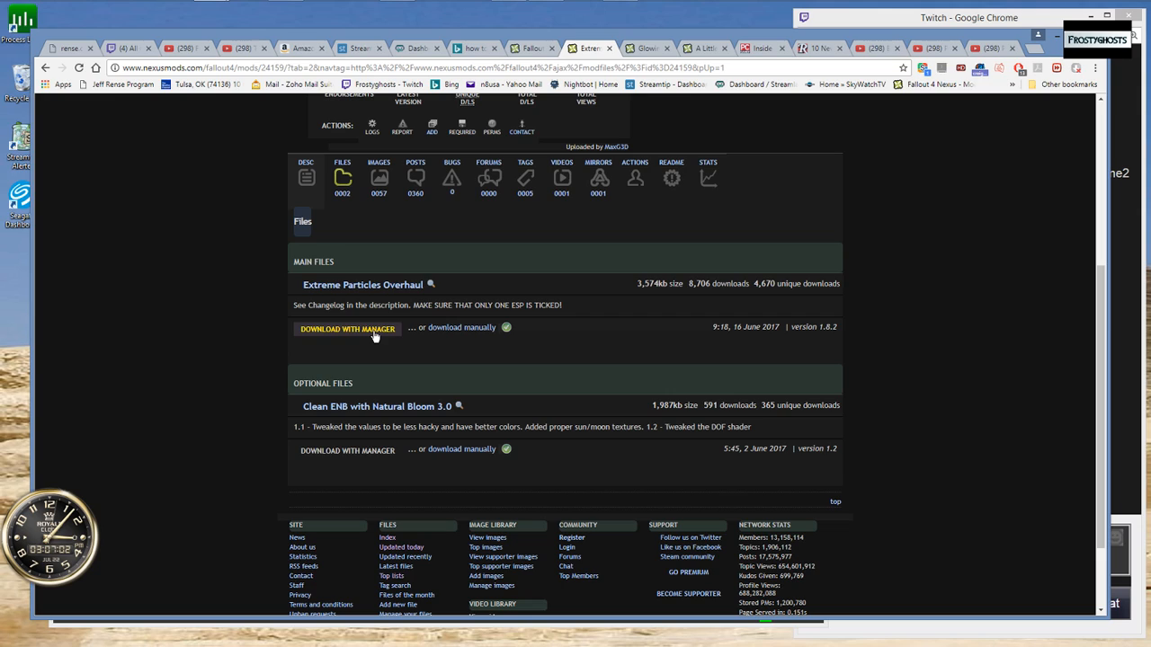
mouse_move(431, 18)
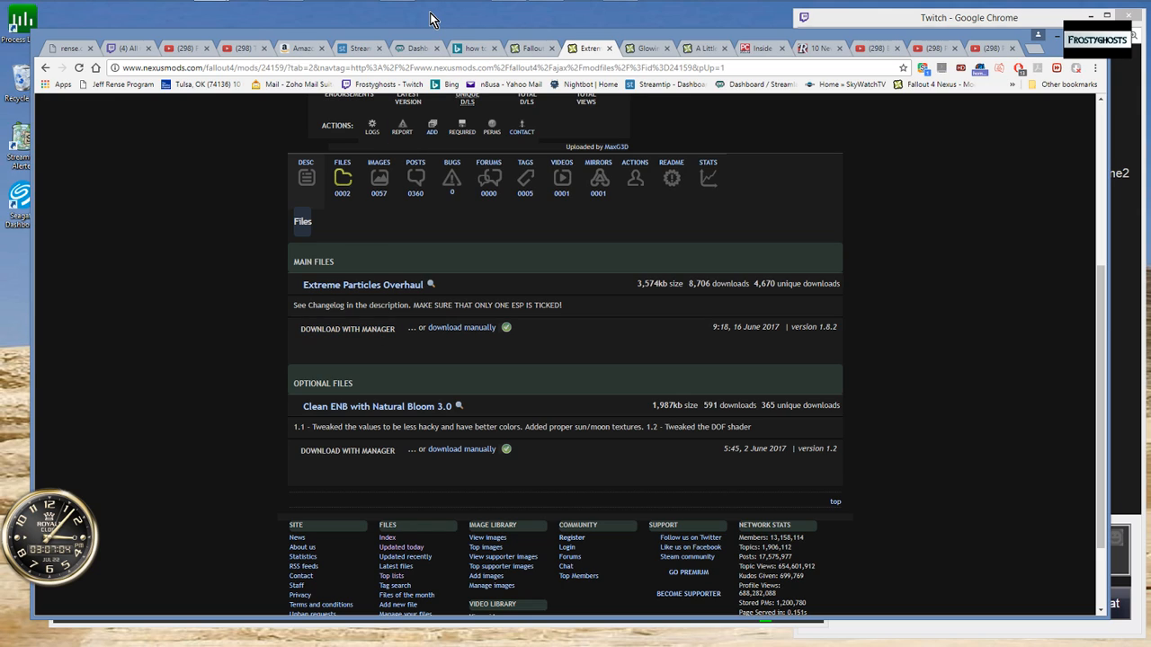
mouse_move(603, 351)
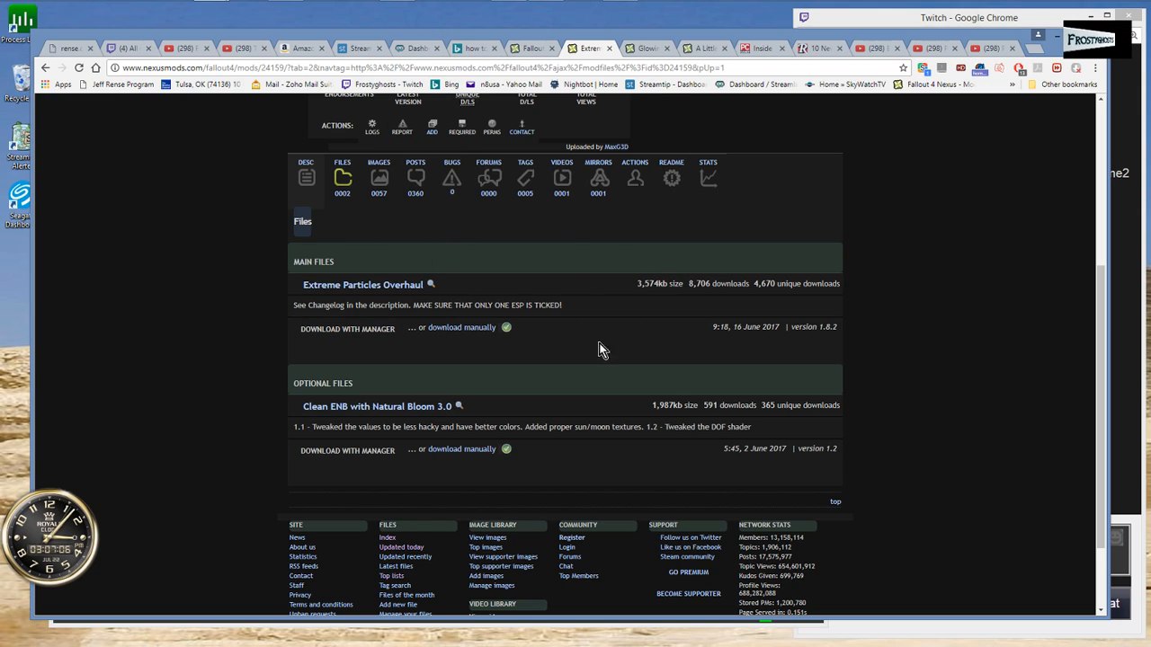
mouse_move(543, 336)
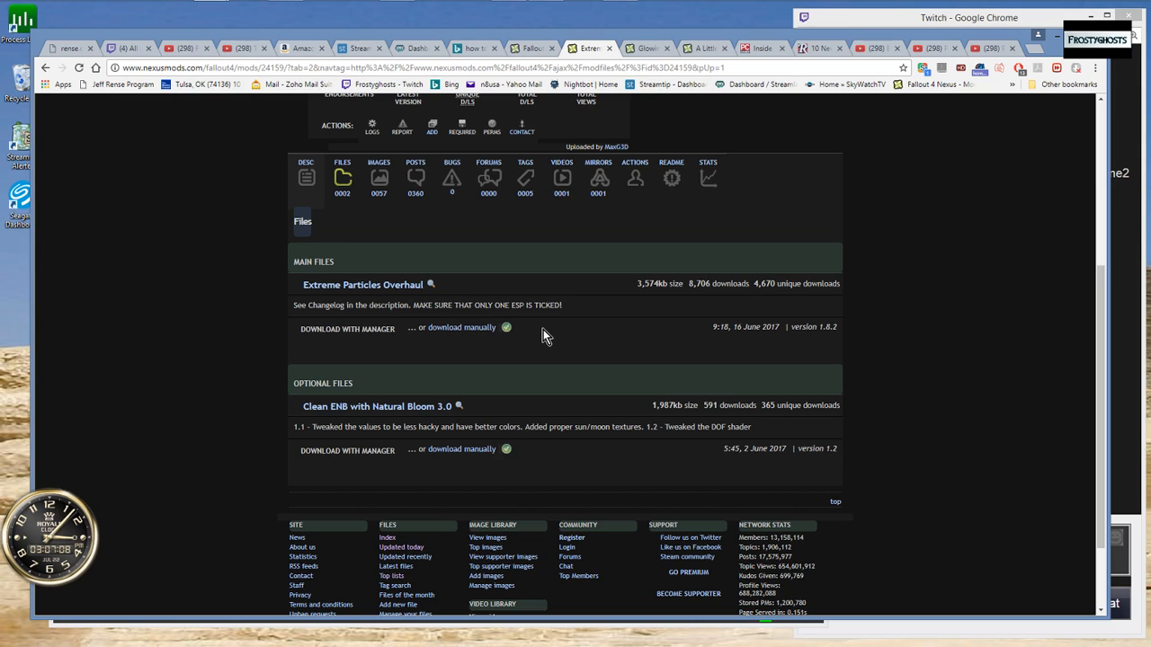
mouse_move(528, 299)
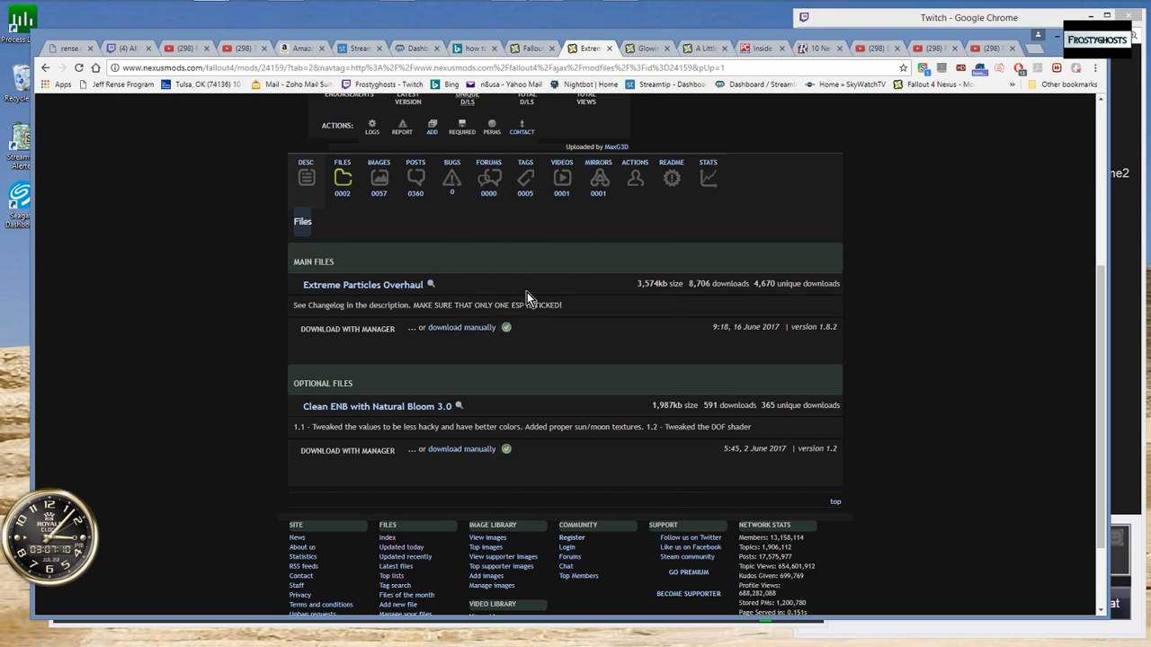
mouse_move(513, 295)
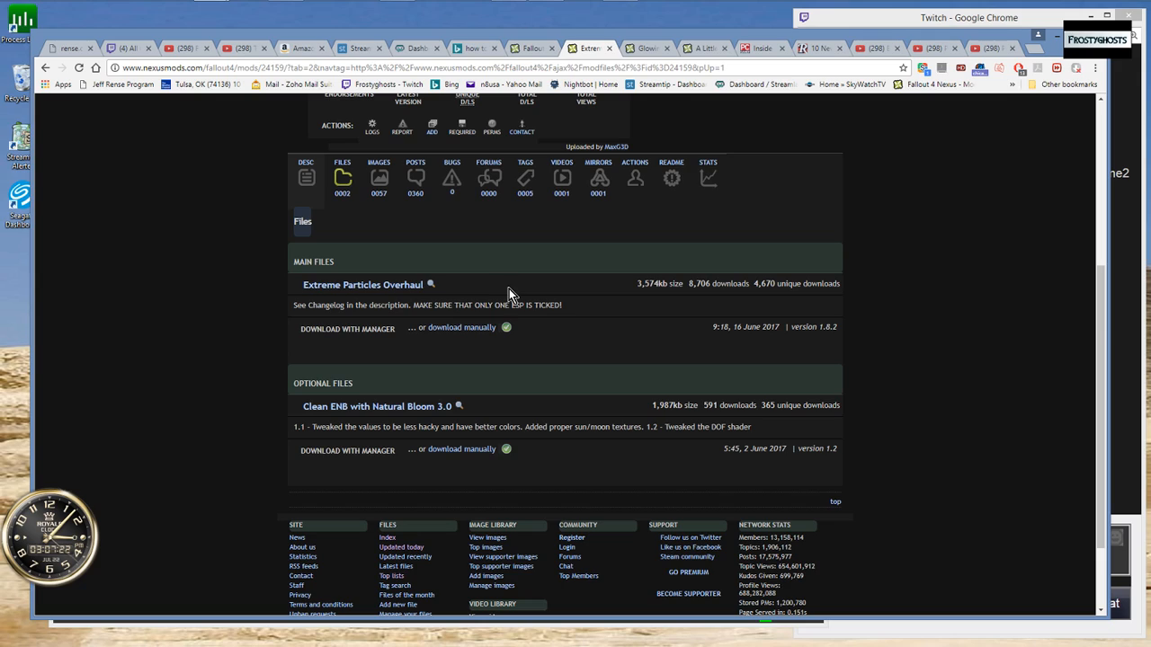
mouse_move(496, 295)
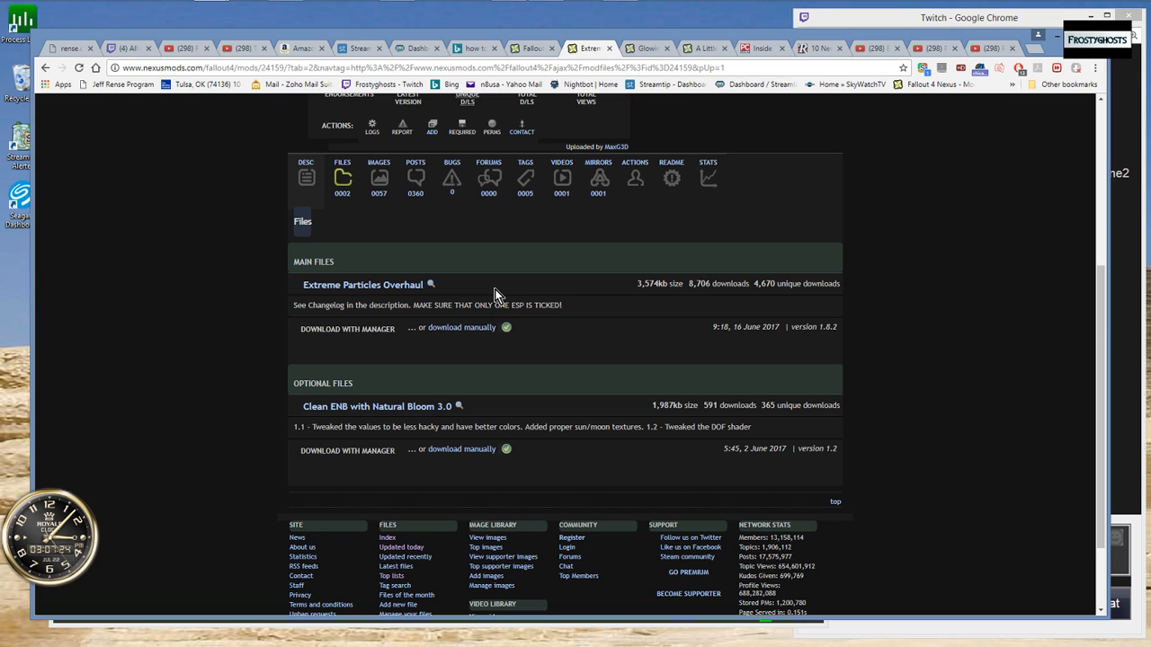
mouse_move(550, 223)
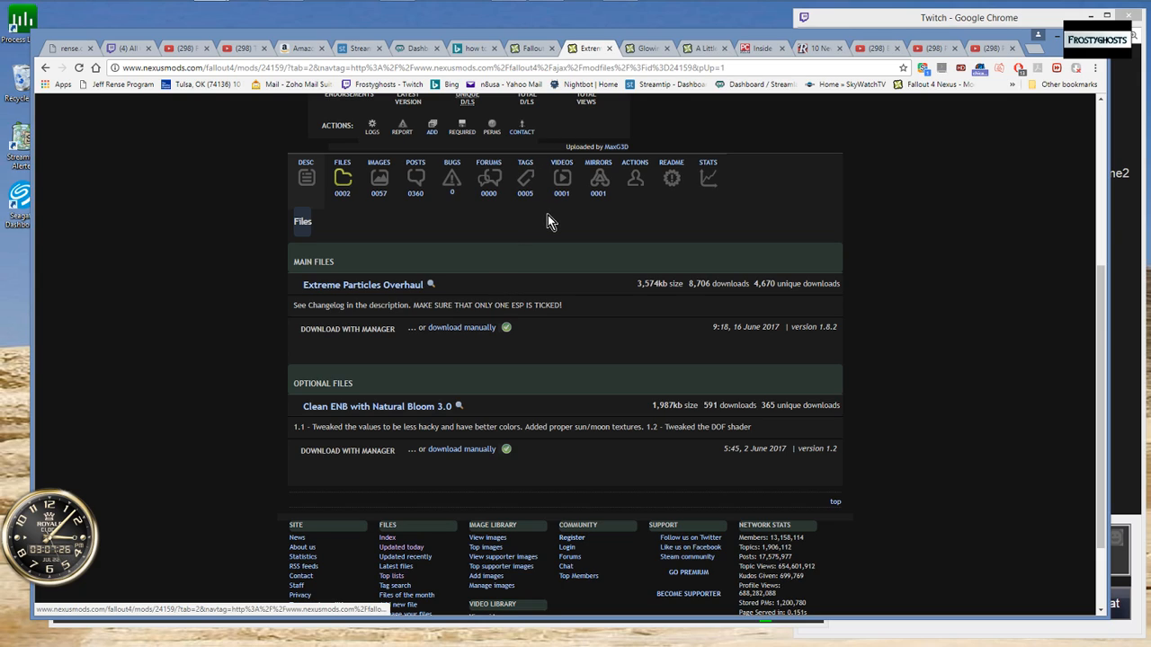
click(417, 46)
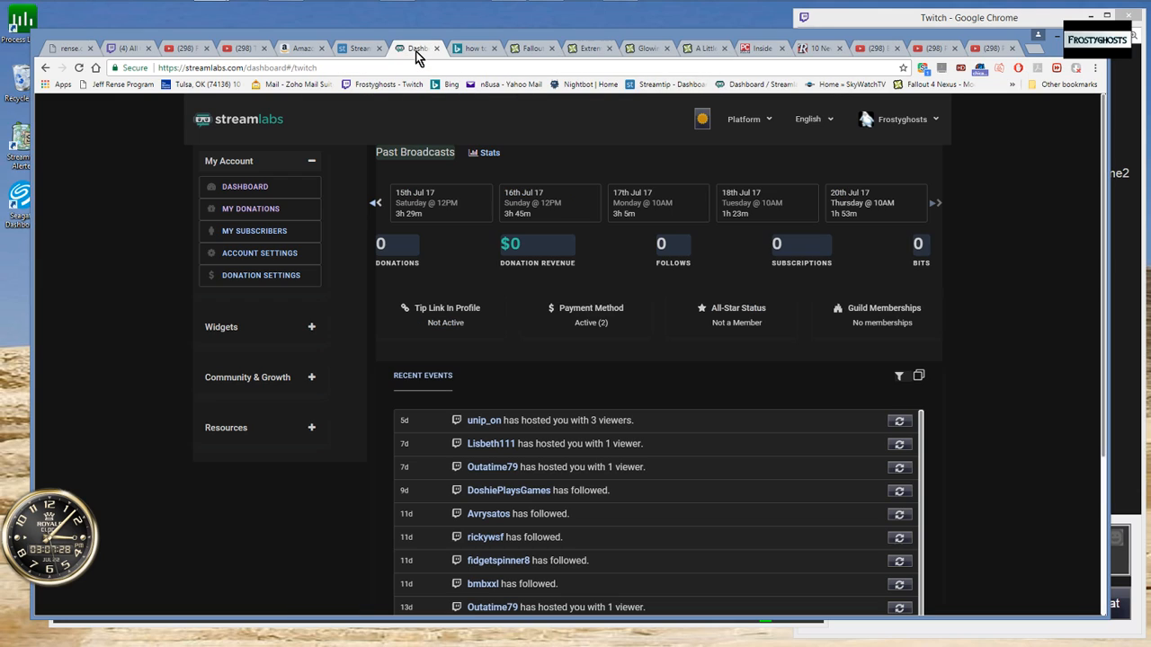